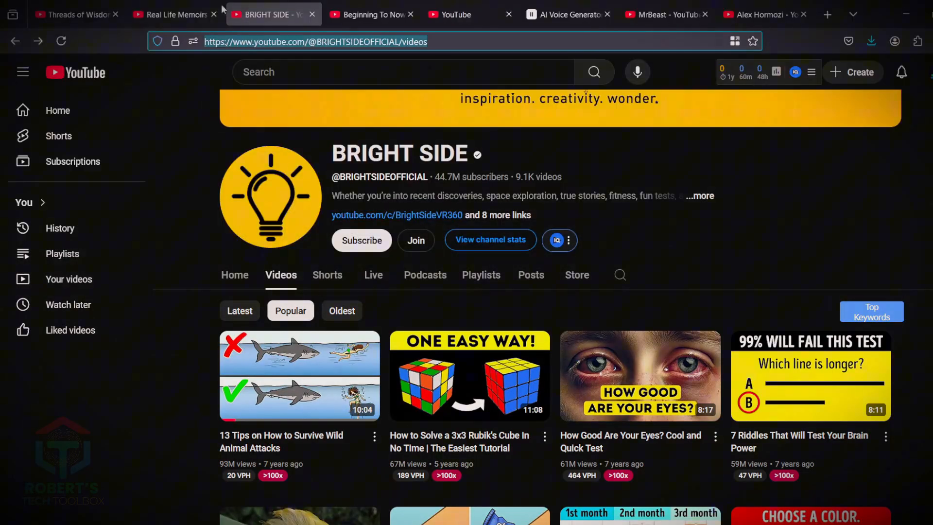
Reach the account's All channels page via Switch account > View all channels
{"action": "left_click", "coordinate": [76, 15]}
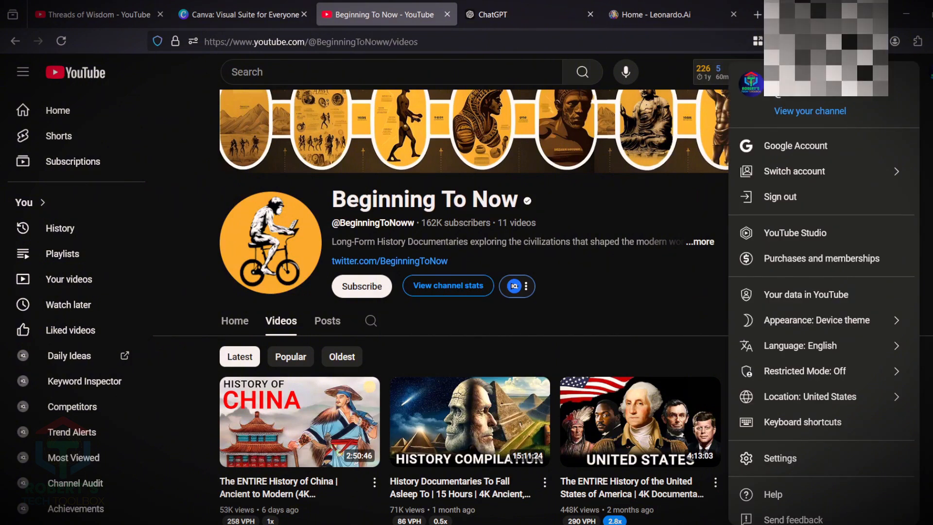
{"action": "left_click", "coordinate": [793, 171]}
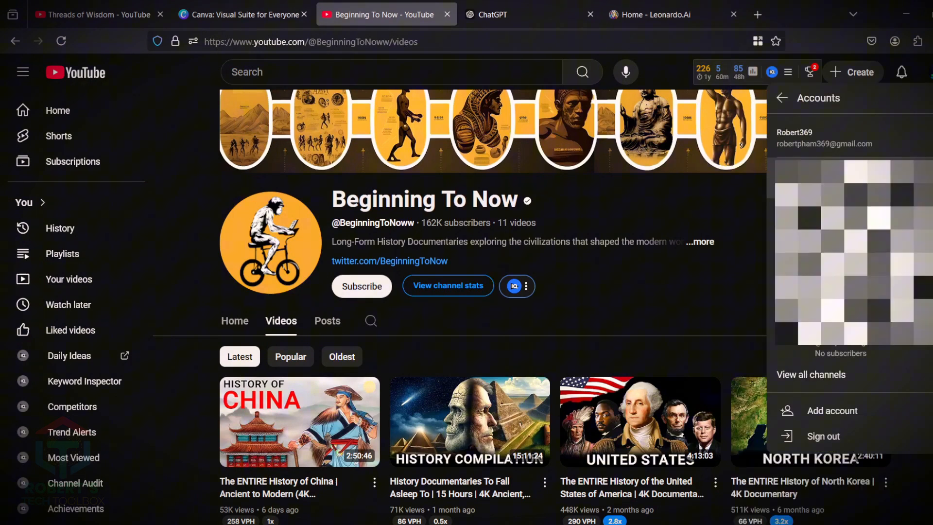
{"action": "left_click", "coordinate": [810, 374]}
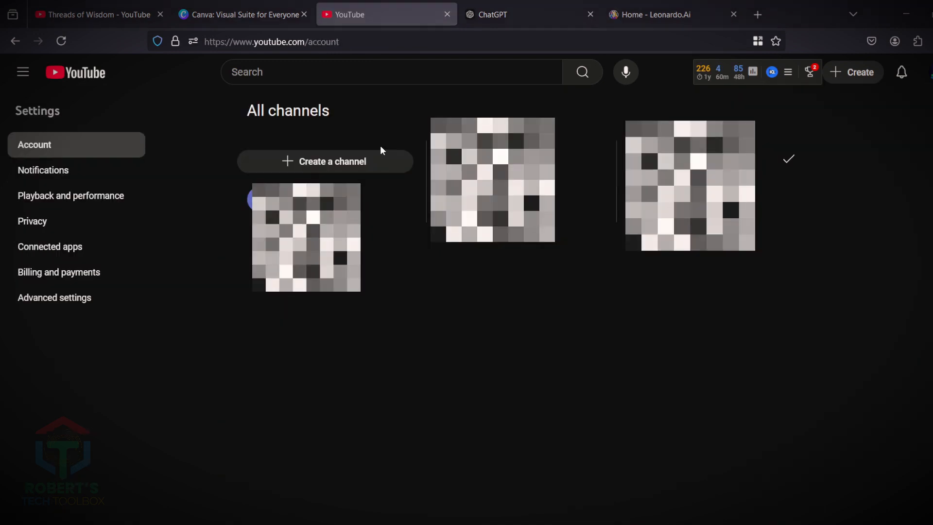
Start a new channel and have ChatGPT generate ten channel name ideas
{"action": "left_click", "coordinate": [324, 161]}
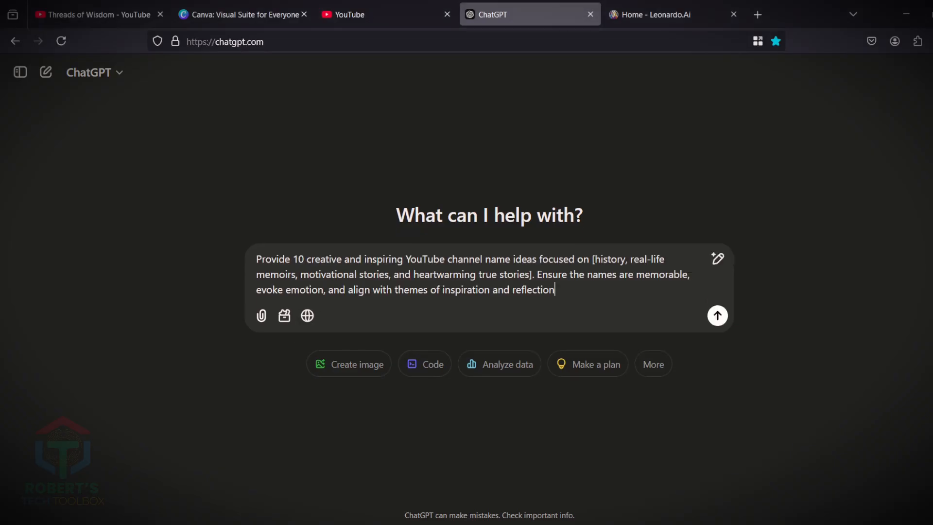
{"action": "left_click", "coordinate": [717, 314]}
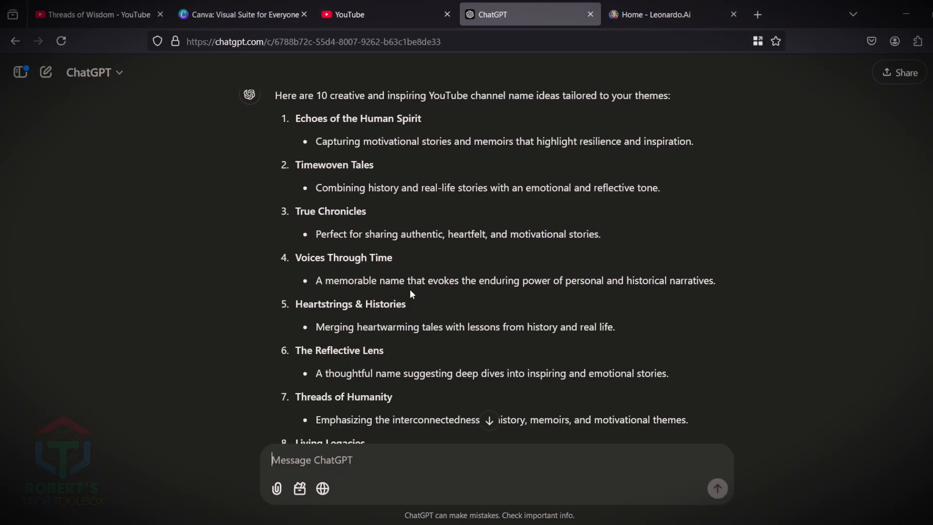
{"action": "left_click", "coordinate": [379, 14]}
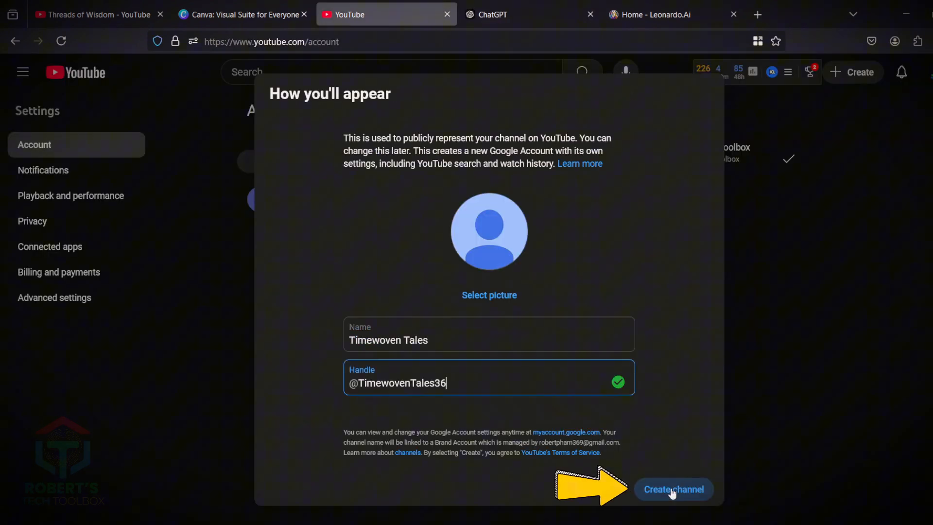
{"action": "left_click", "coordinate": [672, 488]}
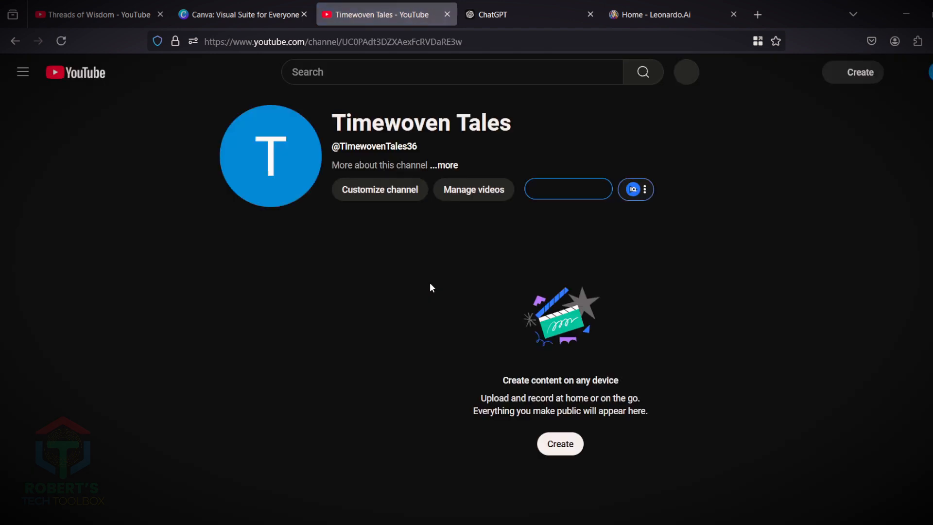
{"action": "left_click", "coordinate": [22, 72]}
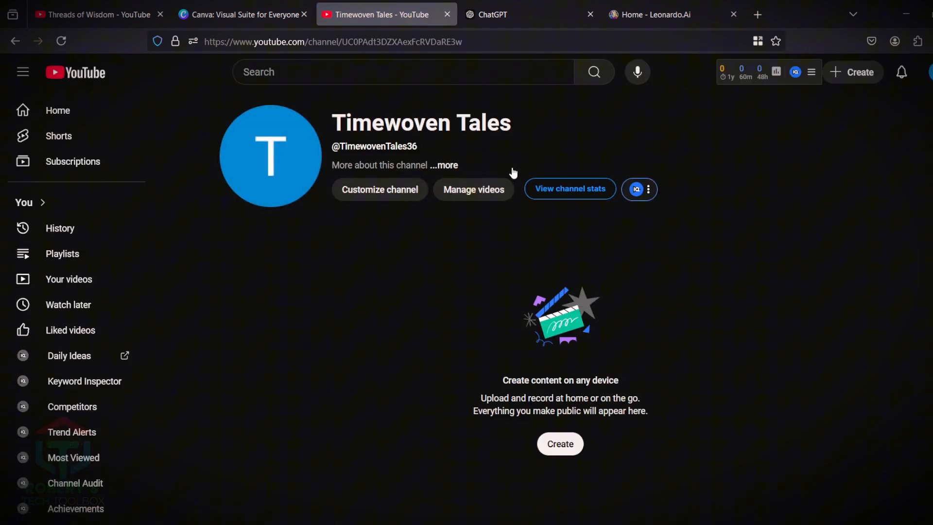
{"action": "mouse_move", "coordinate": [379, 189]}
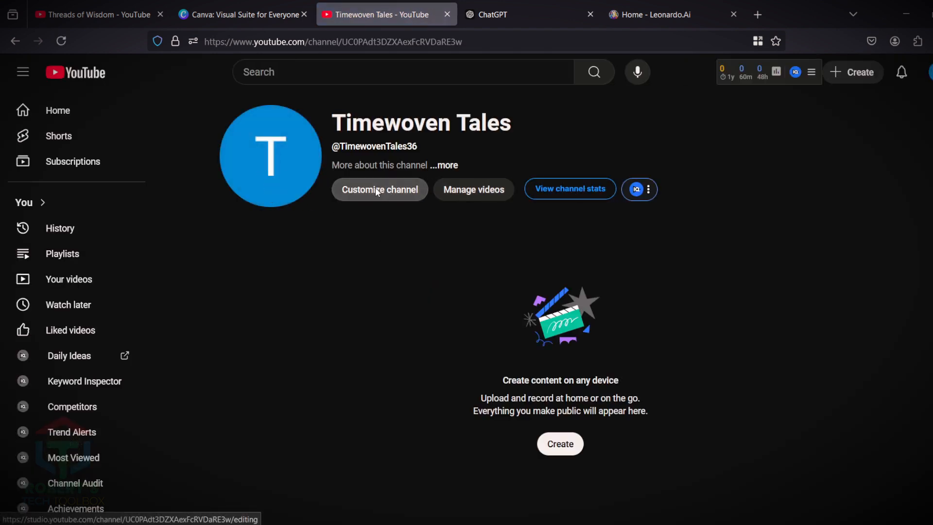
{"action": "left_click", "coordinate": [379, 189]}
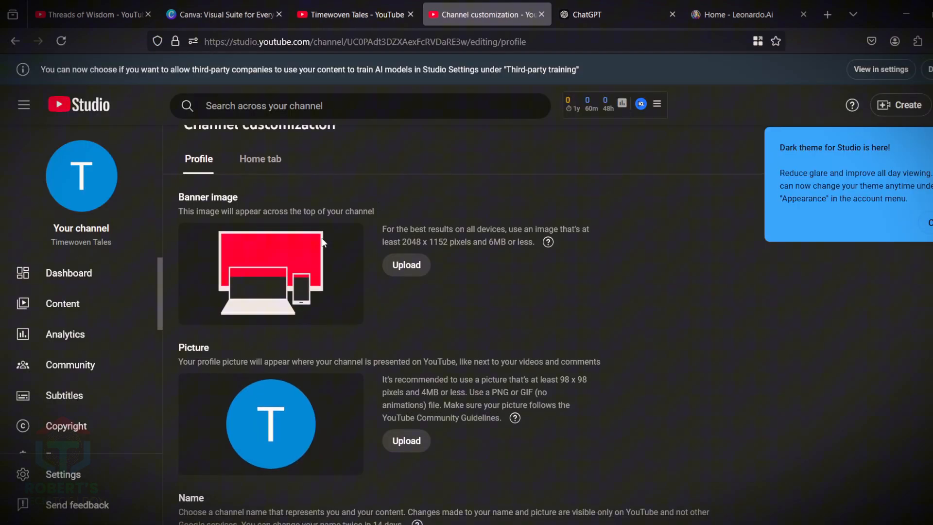
{"action": "scroll", "scroll_direction": "down", "scroll_amount": 3}
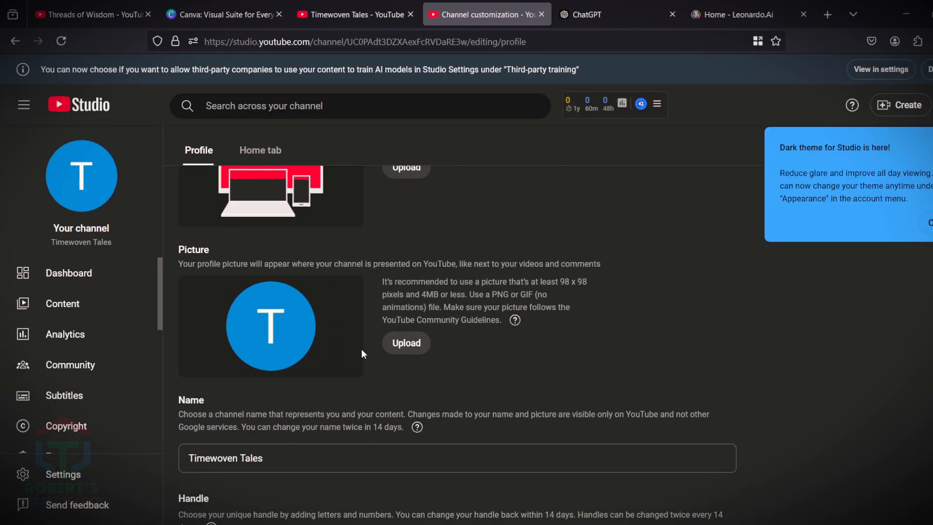
{"action": "scroll", "scroll_direction": "down", "scroll_amount": 3}
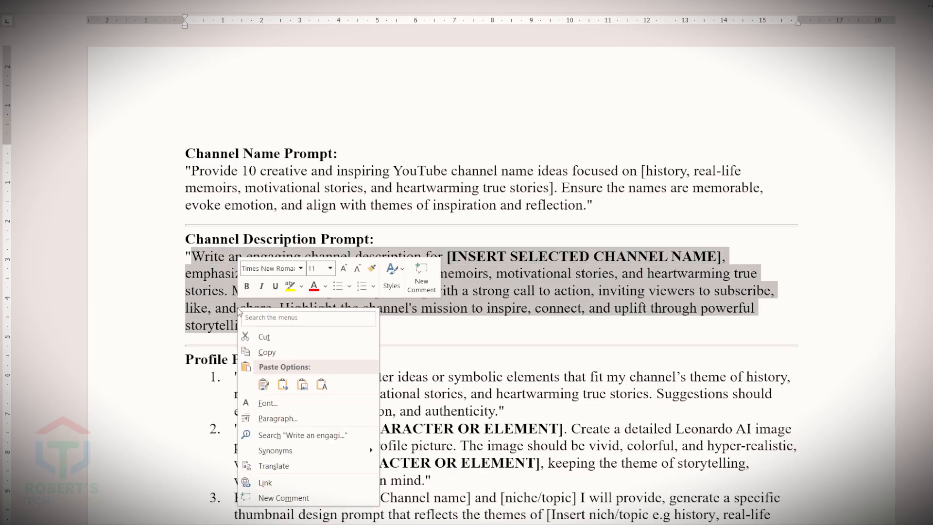
Have ChatGPT write a Timewoven Tales welcome description and fill Studio's Description field with it
{"action": "left_click", "coordinate": [529, 15]}
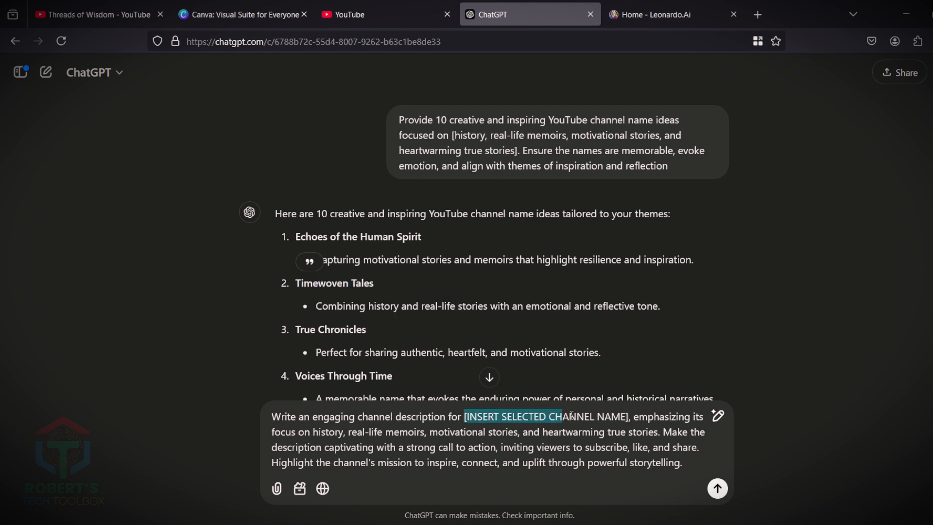
{"action": "type", "text": "Timewoven Tales"}
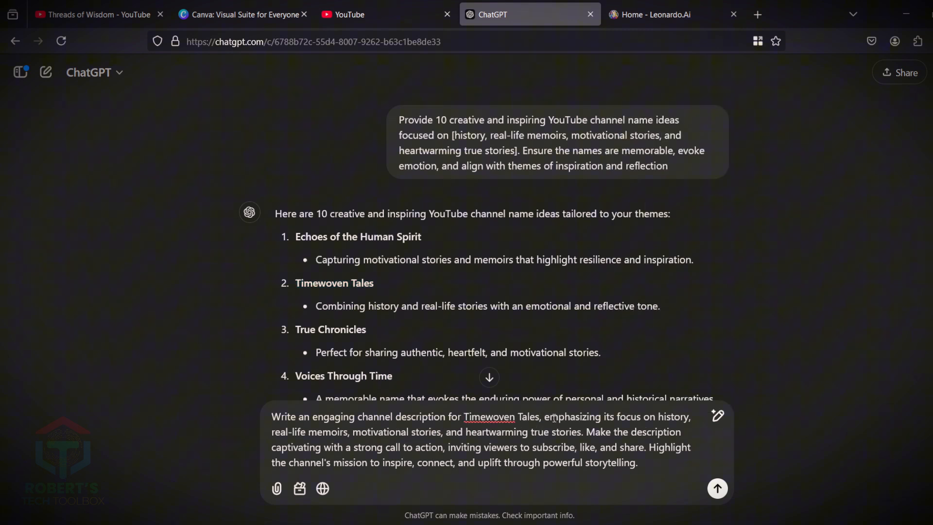
{"action": "left_click", "coordinate": [717, 488]}
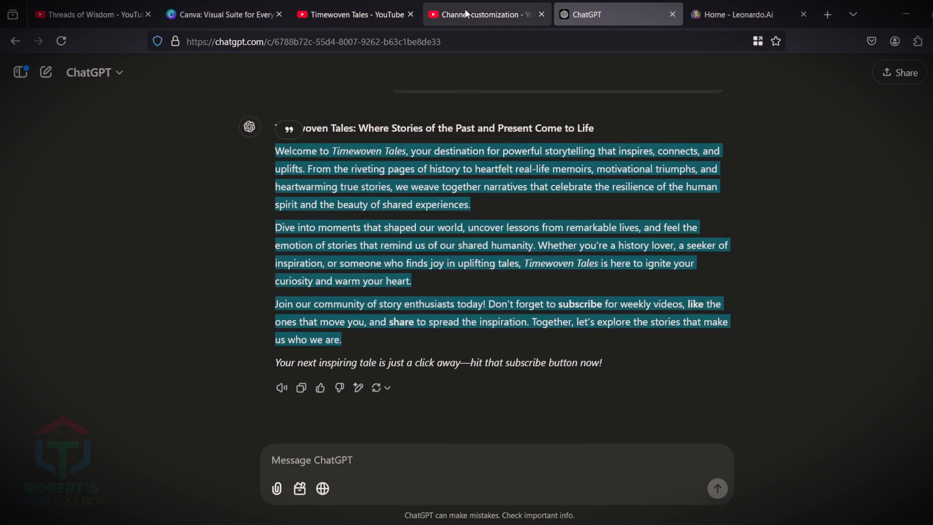
{"action": "left_click", "coordinate": [481, 15]}
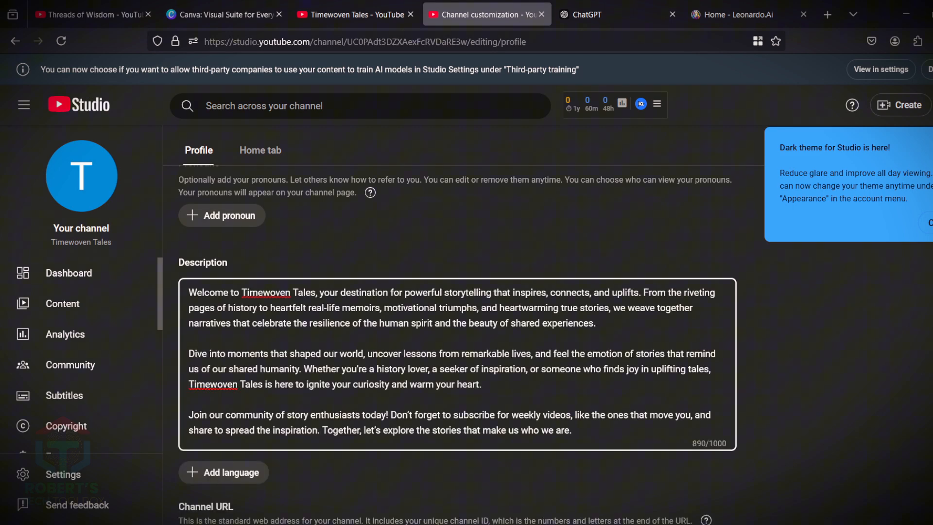
{"action": "scroll", "scroll_direction": "up", "scroll_amount": 3}
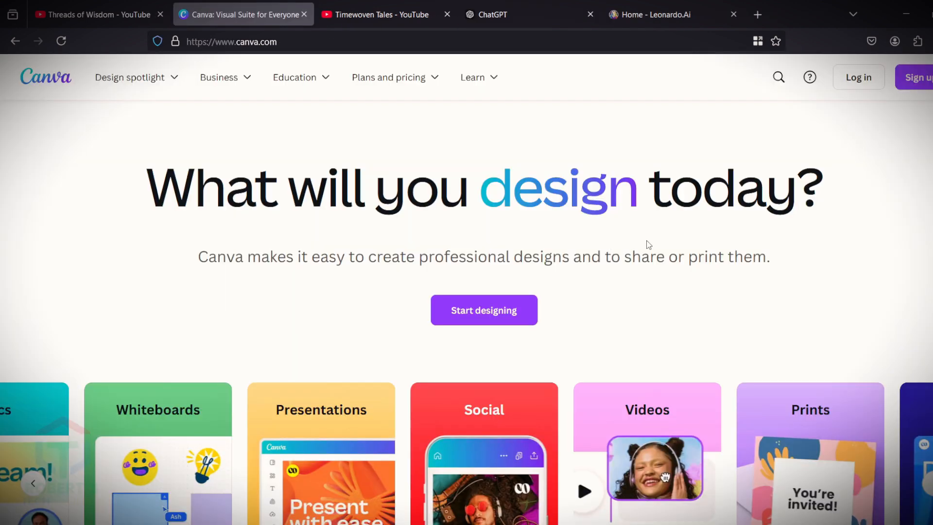
{"action": "mouse_move", "coordinate": [585, 232]}
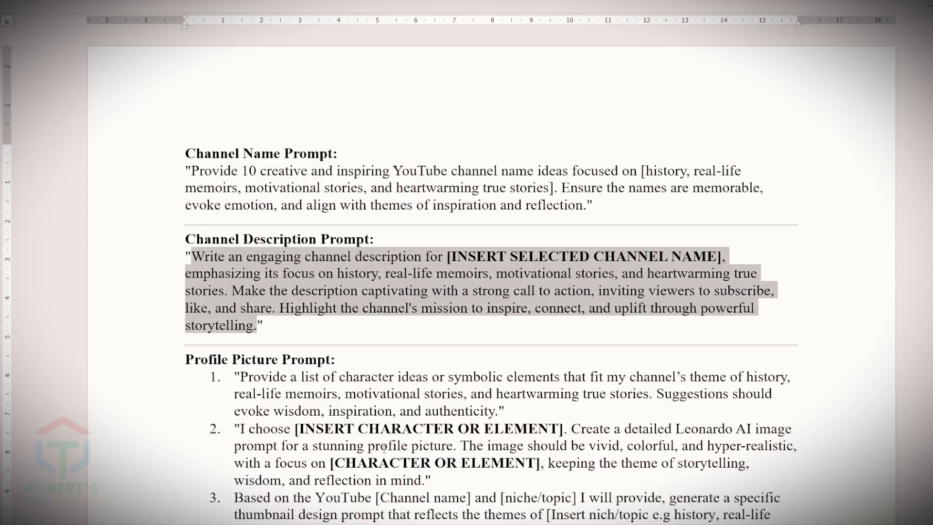
Draft a profile-picture prompt choosing The Storyteller with an ancient scroll or open book
{"action": "scroll", "scroll_direction": "down", "scroll_amount": 3}
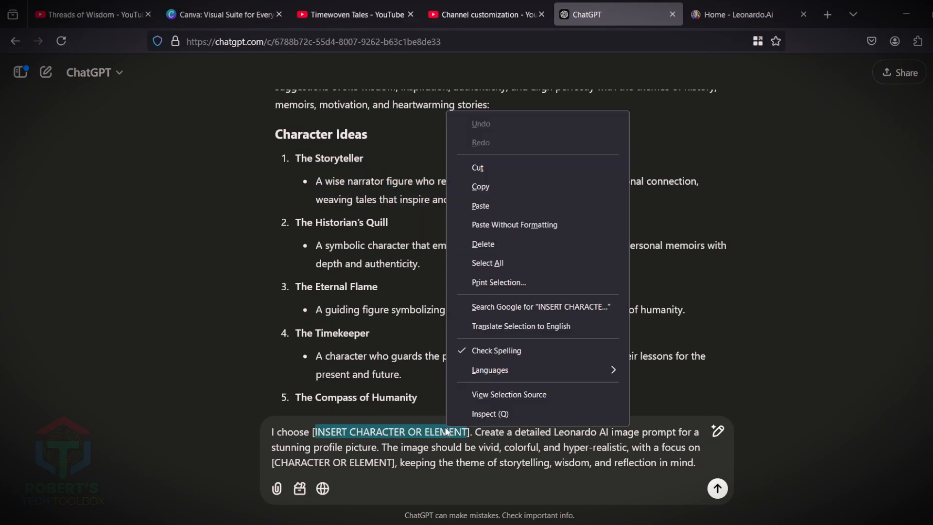
{"action": "left_click", "coordinate": [480, 204]}
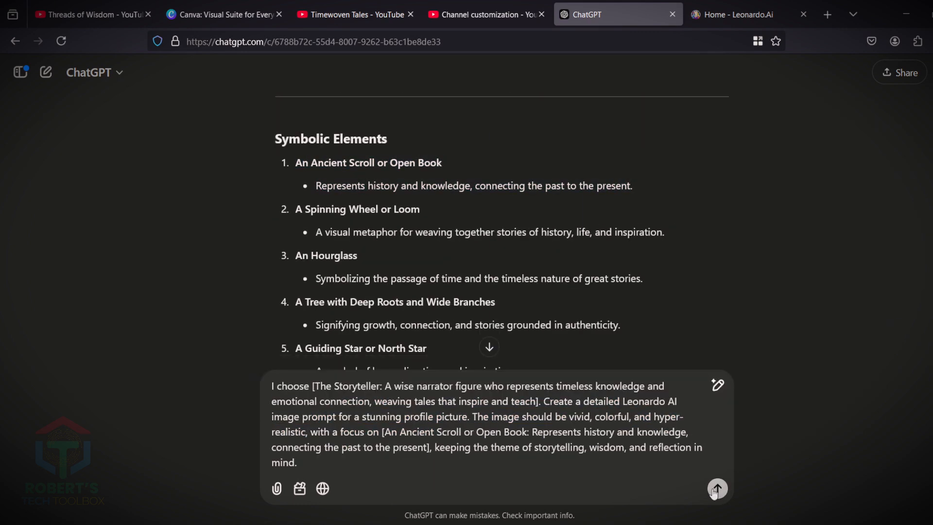
Generate the aged storyteller portrait with a glowing open book in Leonardo.Ai Image Creation
{"action": "left_click", "coordinate": [746, 15]}
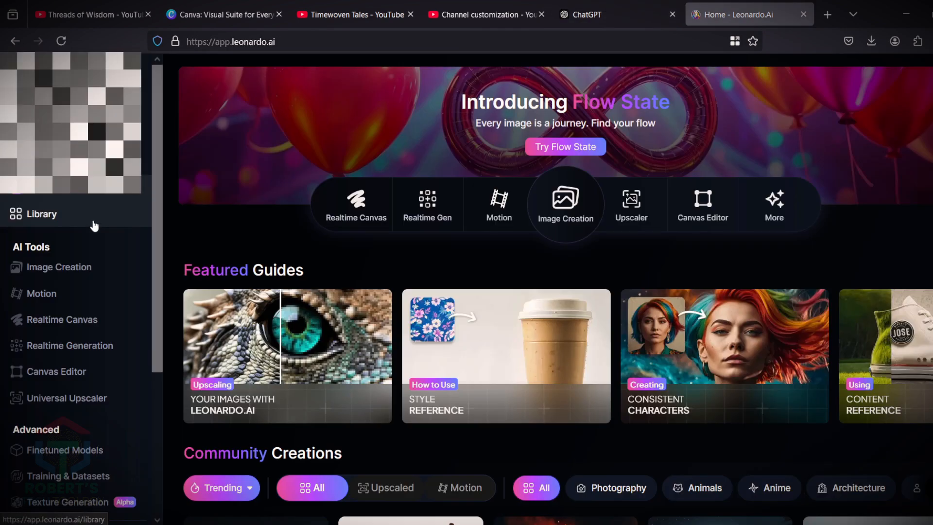
{"action": "mouse_move", "coordinate": [58, 266]}
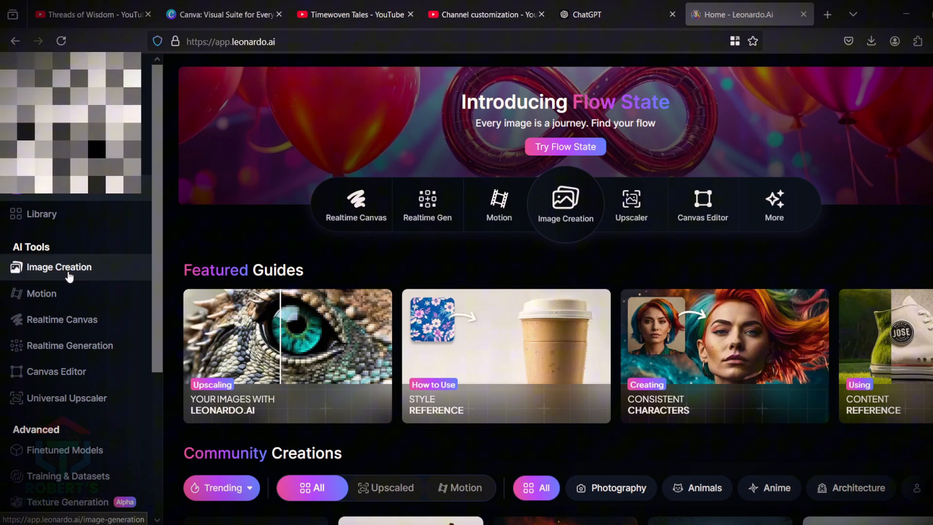
{"action": "left_click", "coordinate": [59, 266]}
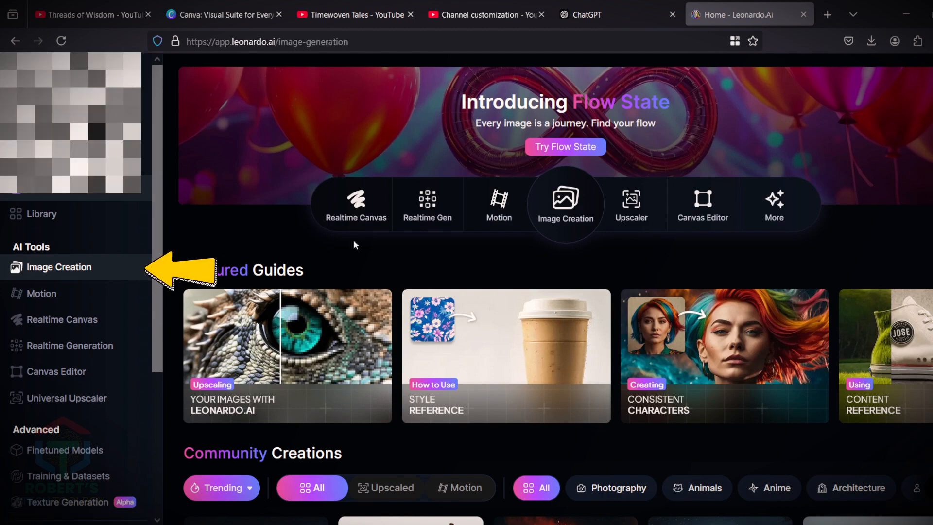
{"action": "left_click", "coordinate": [59, 266]}
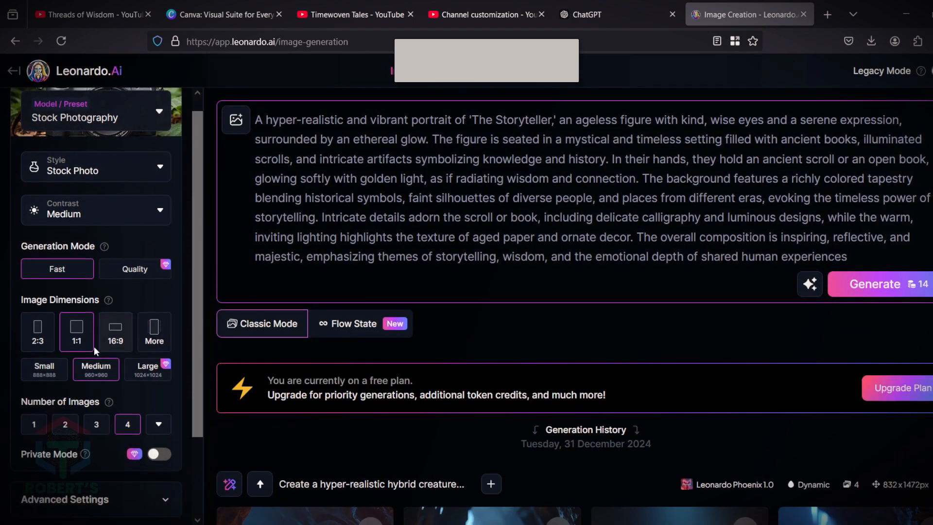
{"action": "scroll", "scroll_direction": "down", "scroll_amount": 3}
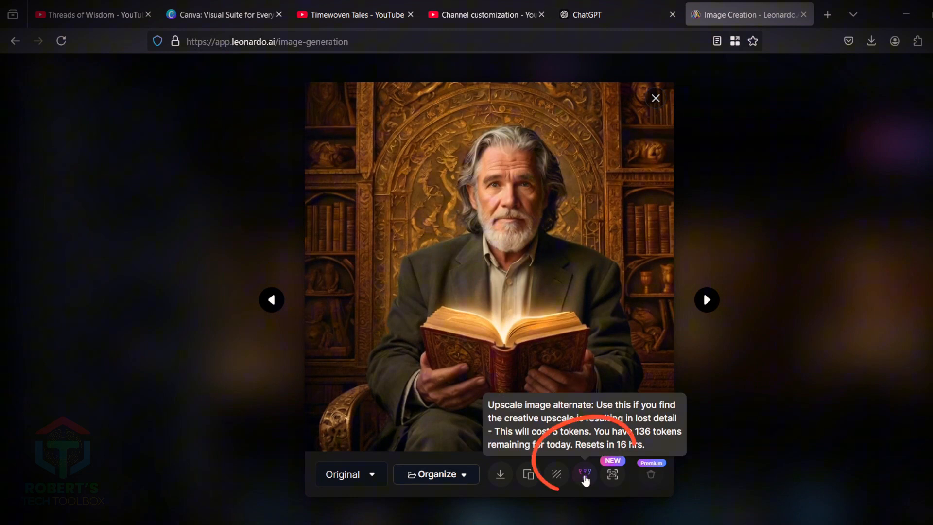
Upscale the storyteller portrait and download it
{"action": "left_click", "coordinate": [584, 473]}
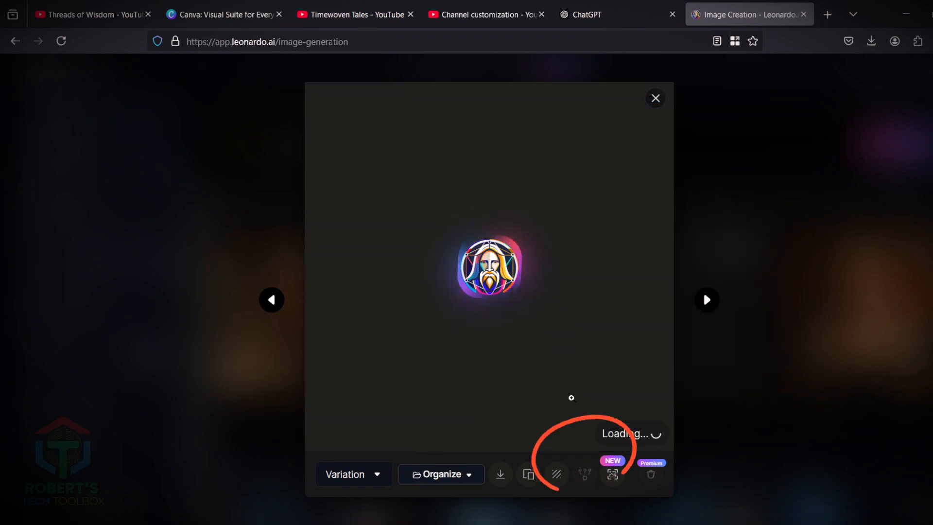
{"action": "mouse_move", "coordinate": [500, 474]}
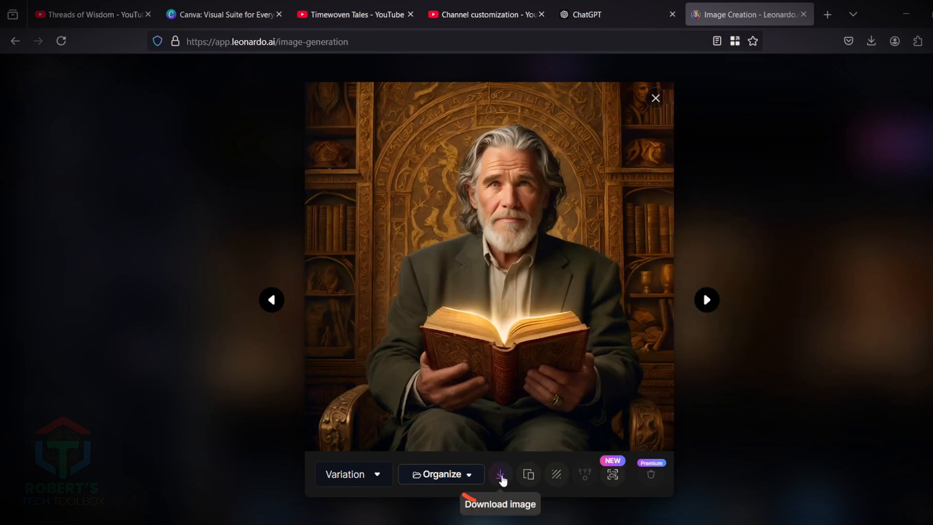
{"action": "left_click", "coordinate": [501, 474]}
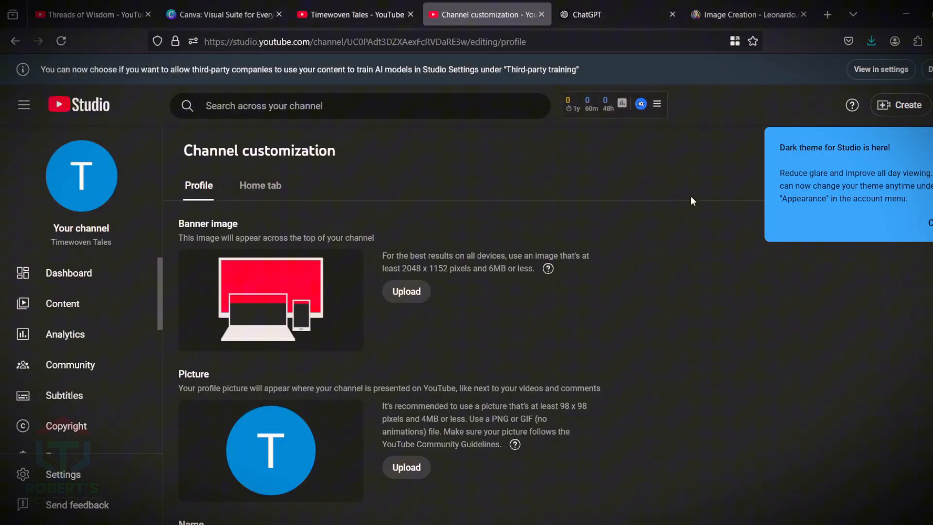
Set the cropped storyteller portrait as the channel's profile picture
{"action": "left_click", "coordinate": [406, 467]}
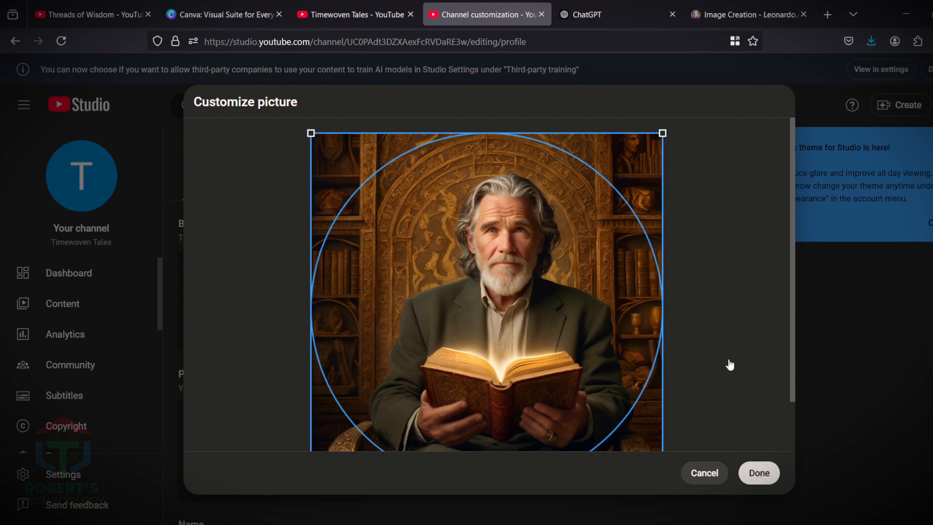
{"action": "left_click", "coordinate": [757, 472]}
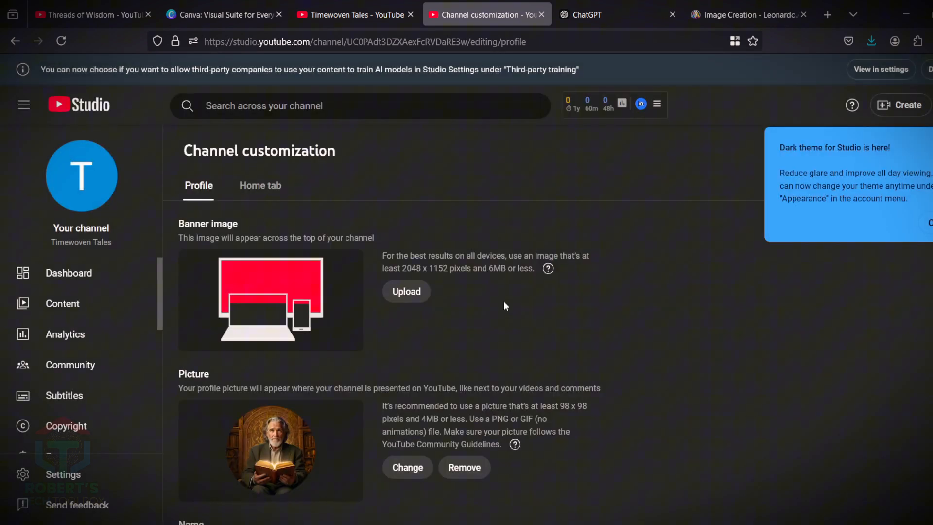
{"action": "left_click", "coordinate": [224, 15]}
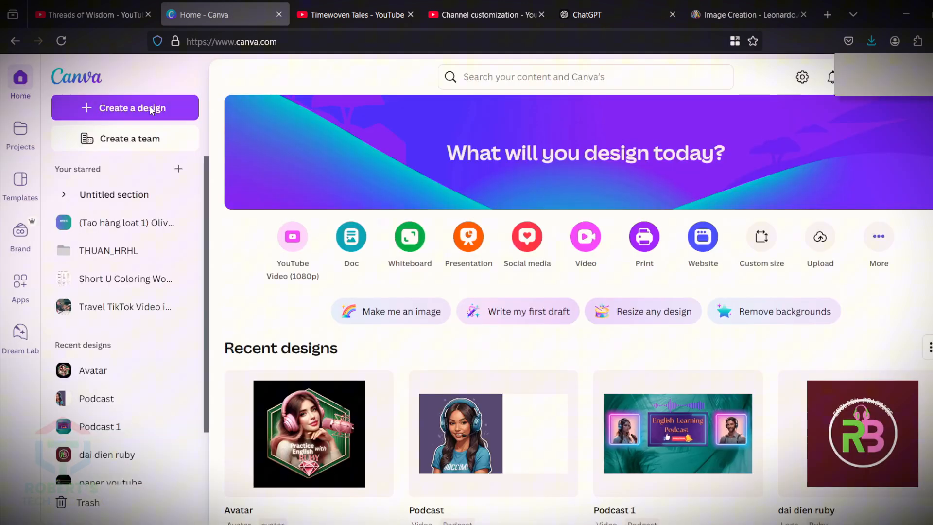
Create a blank Banner Landscape design in Canva and start a ChatGPT banner image request
{"action": "left_click", "coordinate": [124, 108]}
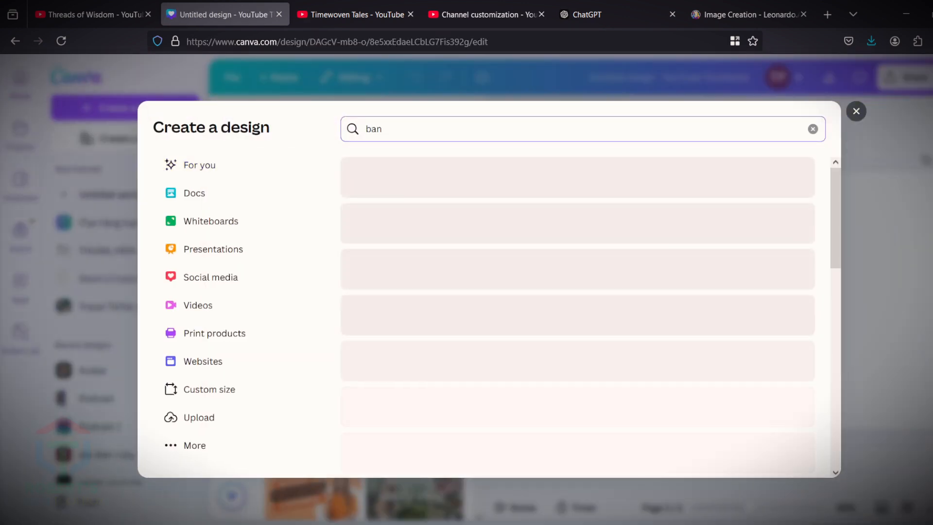
{"action": "type", "text": "ner"}
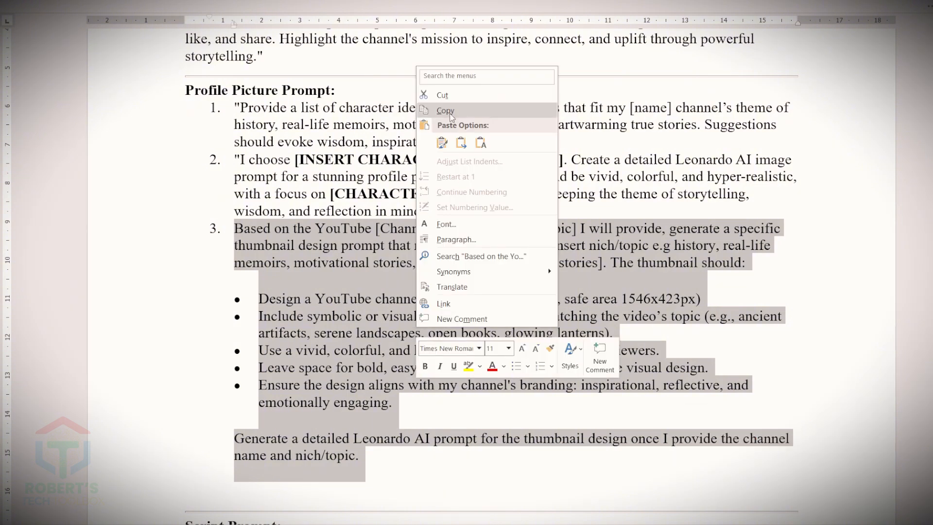
{"action": "left_click", "coordinate": [595, 14]}
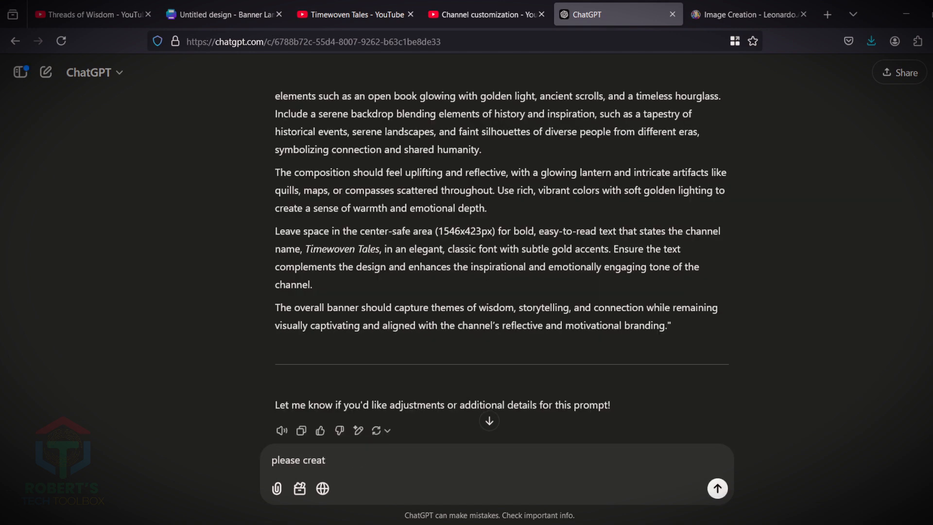
{"action": "type", "text": "e this banner i"}
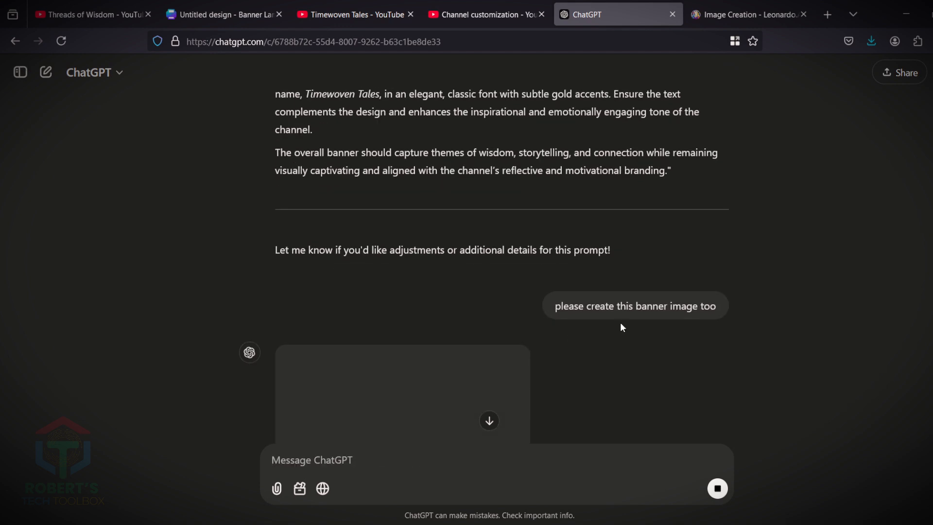
Place the sage-and-hourglass banner in the Canva design and download it as PNG
{"action": "left_click", "coordinate": [196, 14]}
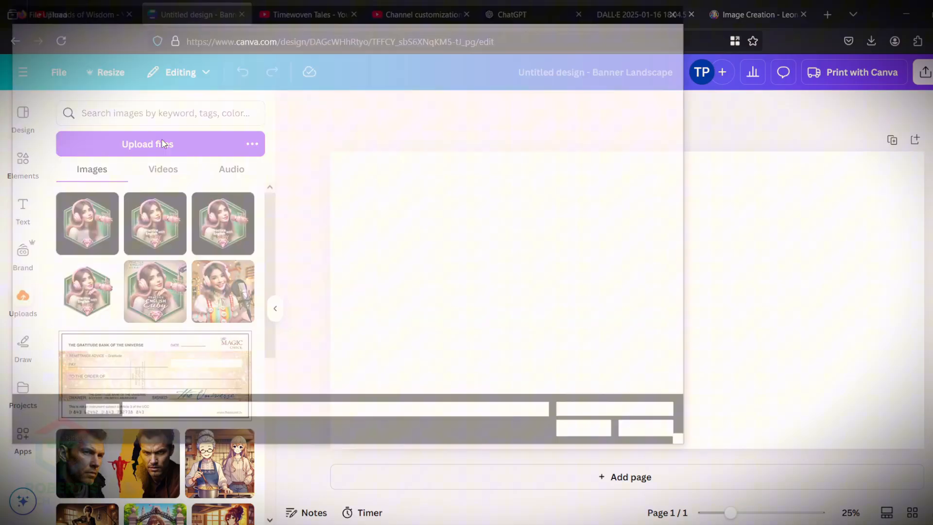
{"action": "left_click", "coordinate": [146, 143]}
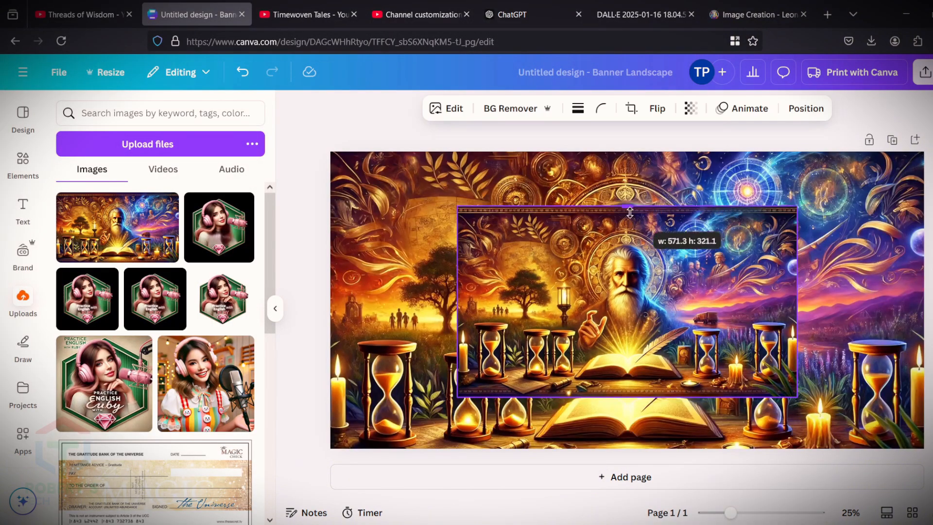
{"action": "left_click", "coordinate": [923, 72]}
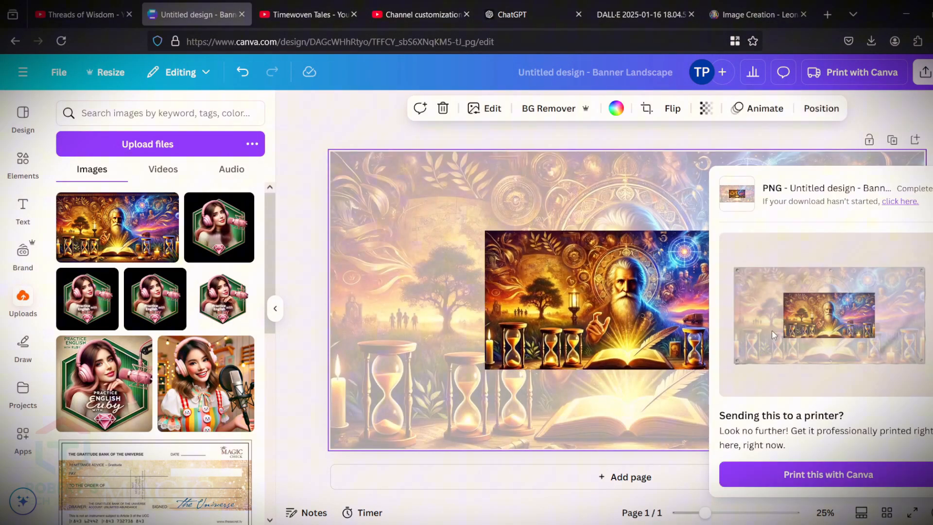
Load the downloaded banner into YouTube Studio's banner art crop
{"action": "left_click", "coordinate": [147, 144]}
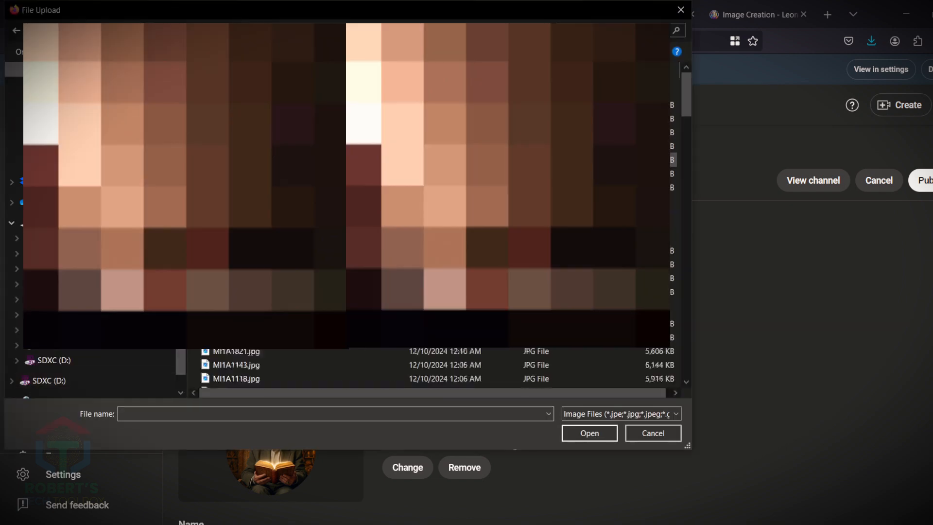
{"action": "left_click", "coordinate": [588, 432]}
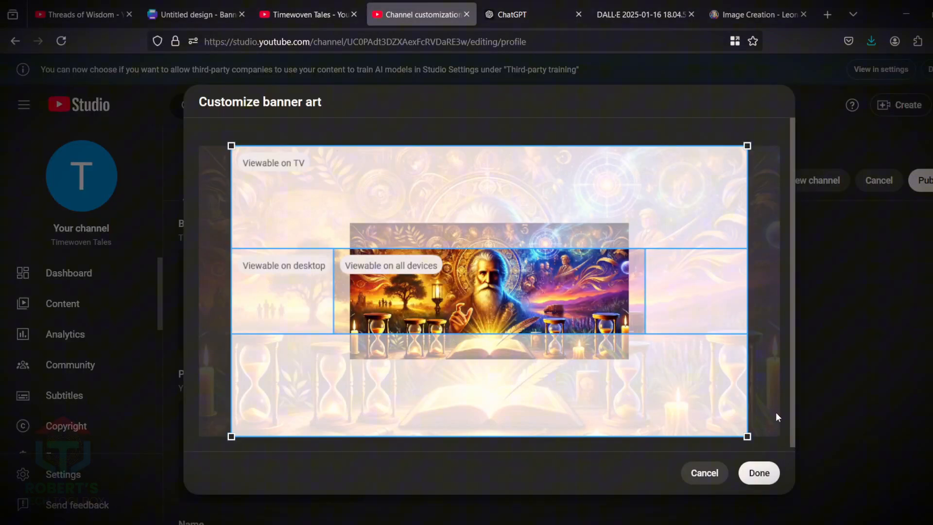
Confirm the banner crop, then browse Real Life Memoirs, Beginning To Now and BRIGHT SIDE channels
{"action": "left_click", "coordinate": [759, 472]}
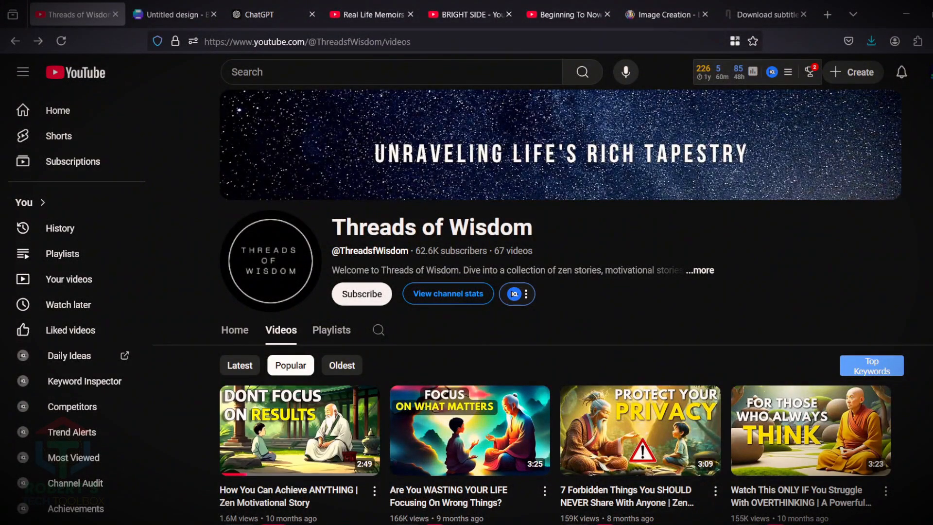
{"action": "scroll", "scroll_direction": "down", "scroll_amount": 3}
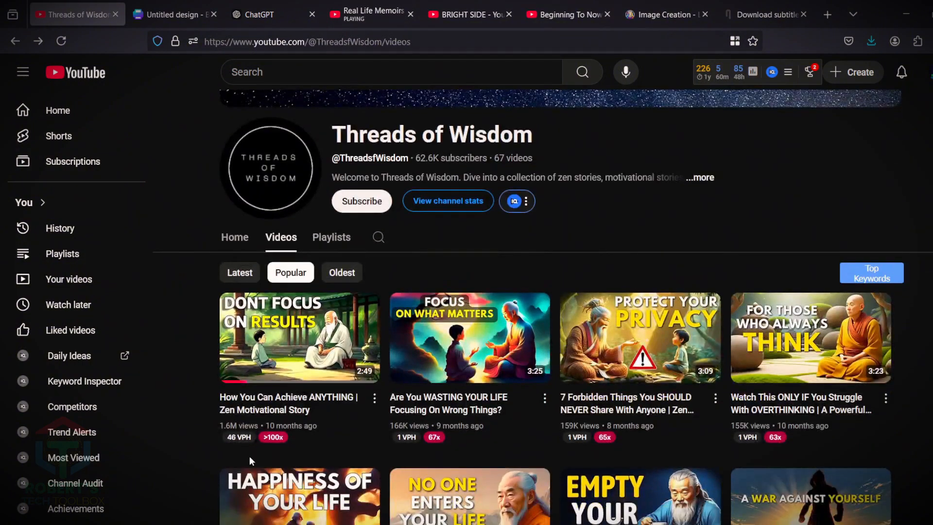
{"action": "left_click", "coordinate": [369, 13]}
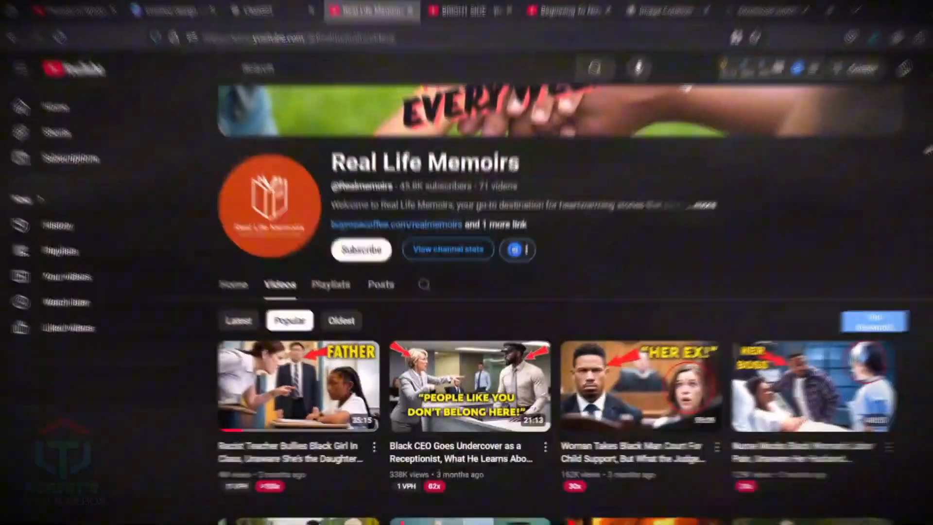
{"action": "left_click", "coordinate": [567, 13]}
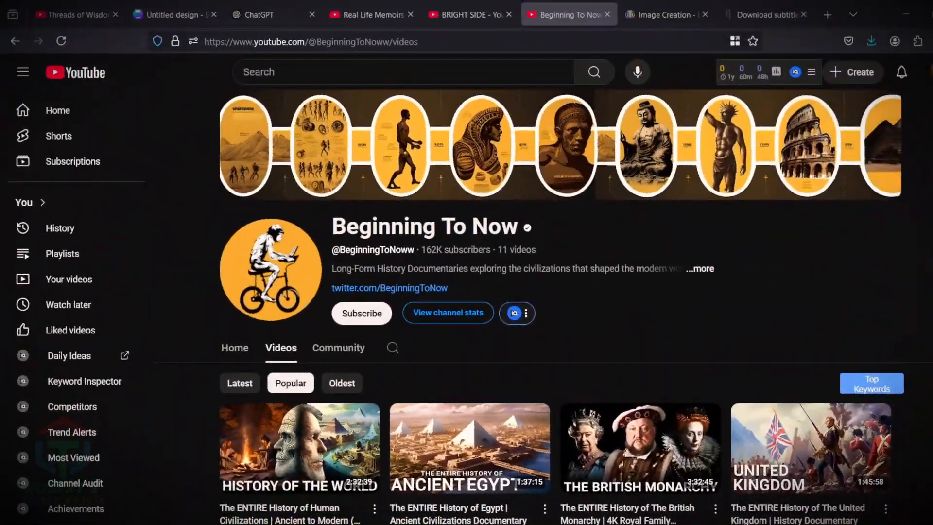
{"action": "left_click", "coordinate": [469, 14]}
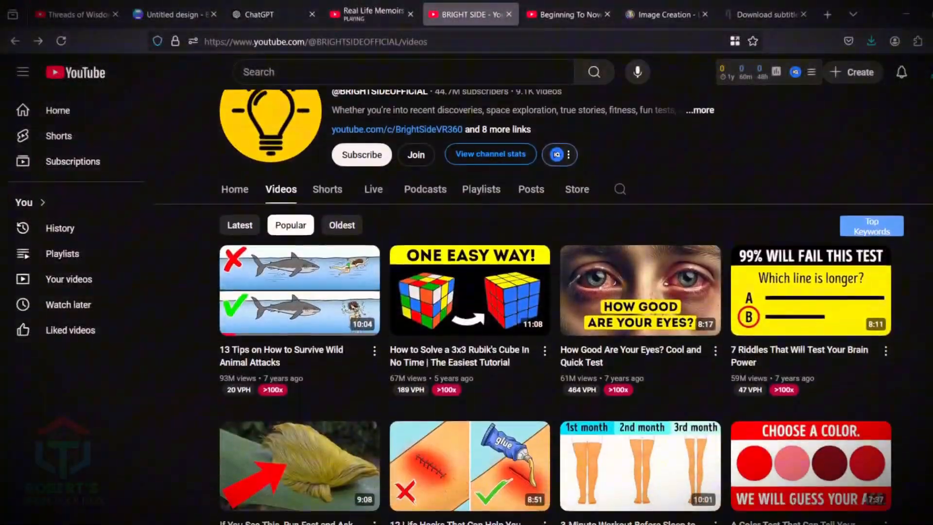
{"action": "left_click", "coordinate": [369, 15]}
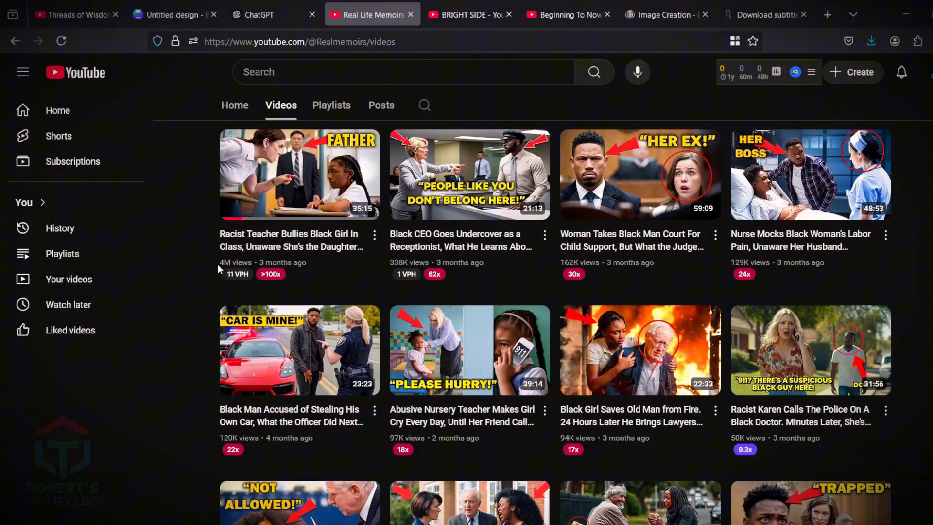
{"action": "left_click", "coordinate": [565, 14]}
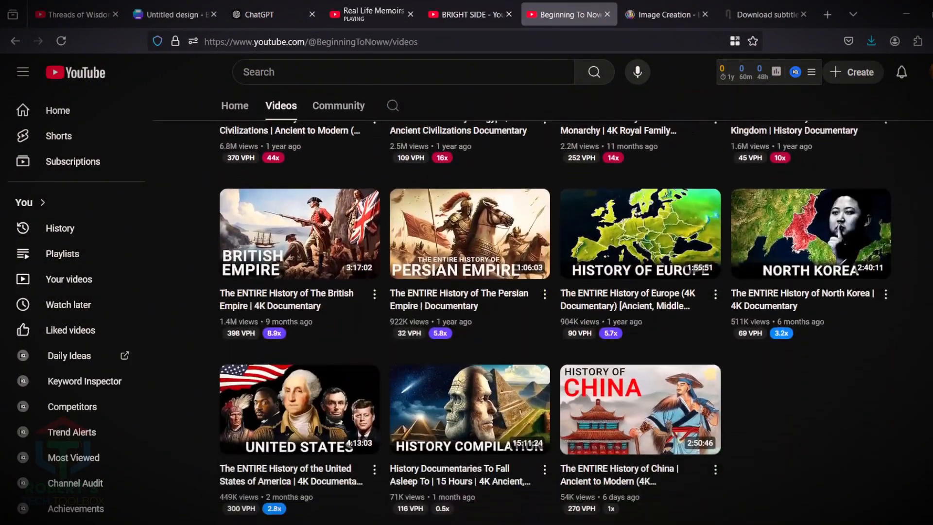
Review popular uploads on Beginning To Now and BRIGHT SIDE, then return to Threads of Wisdom
{"action": "scroll", "scroll_direction": "up", "scroll_amount": 3}
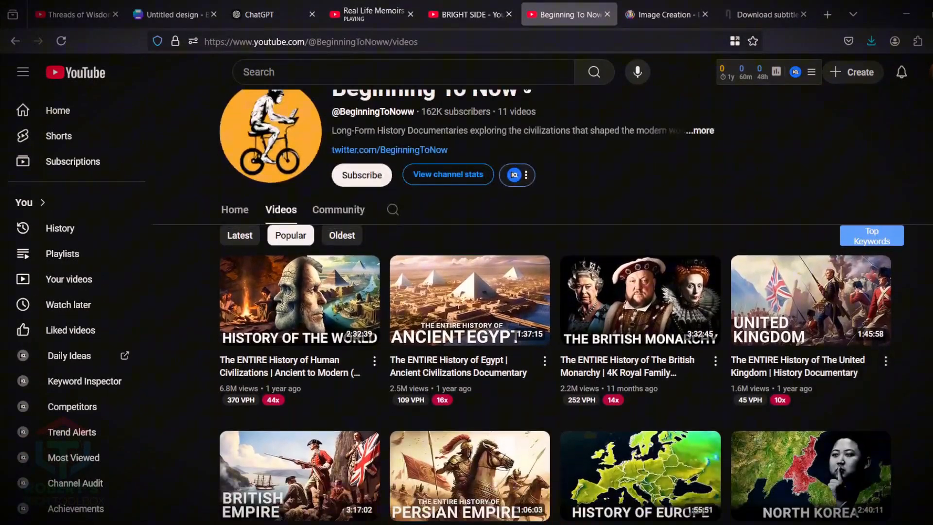
{"action": "scroll", "scroll_direction": "down", "scroll_amount": 3}
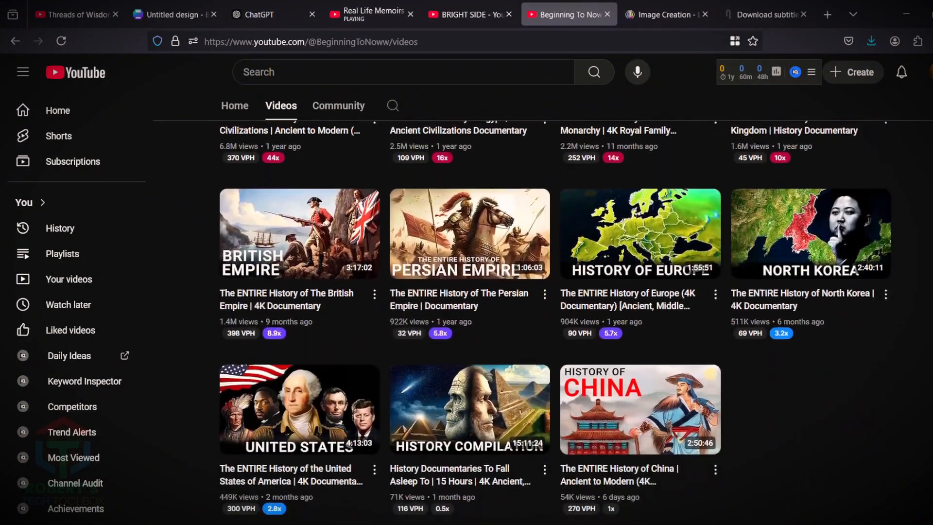
{"action": "scroll", "scroll_direction": "down", "scroll_amount": 3}
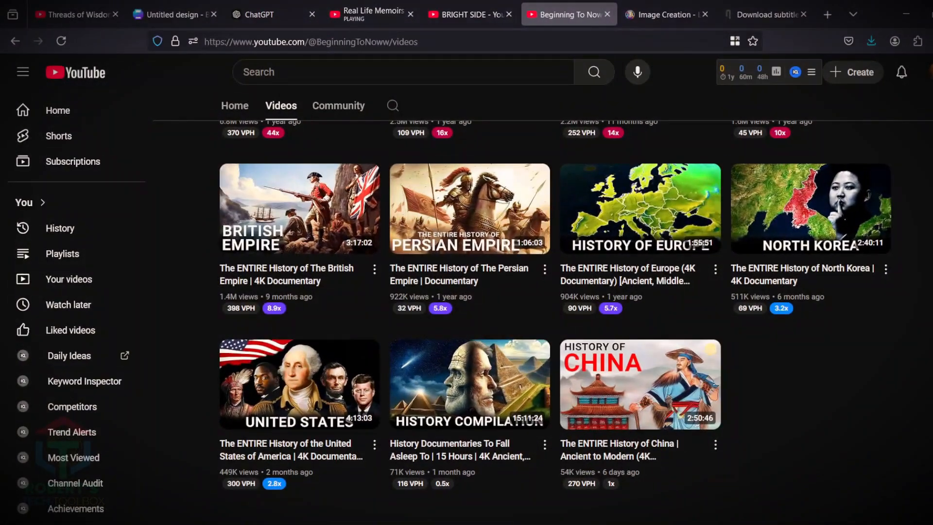
{"action": "mouse_move", "coordinate": [909, 231]}
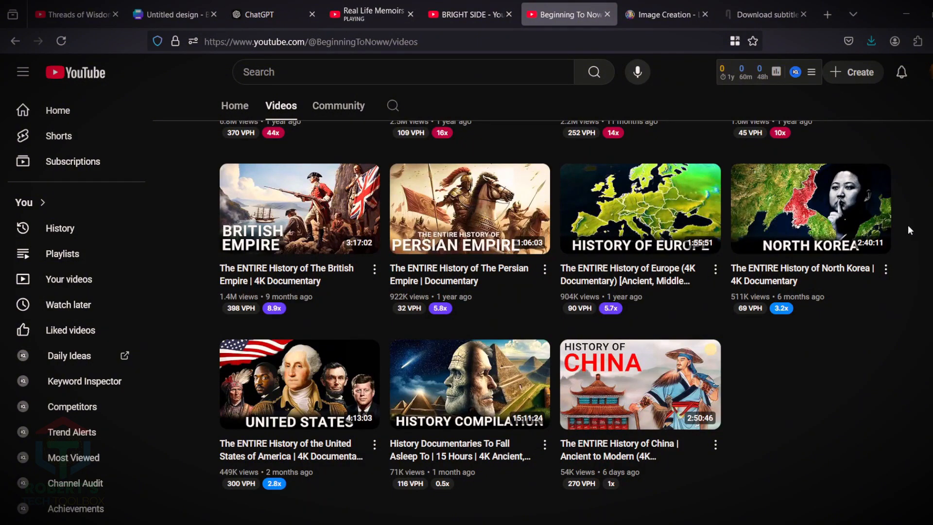
{"action": "left_click", "coordinate": [467, 14]}
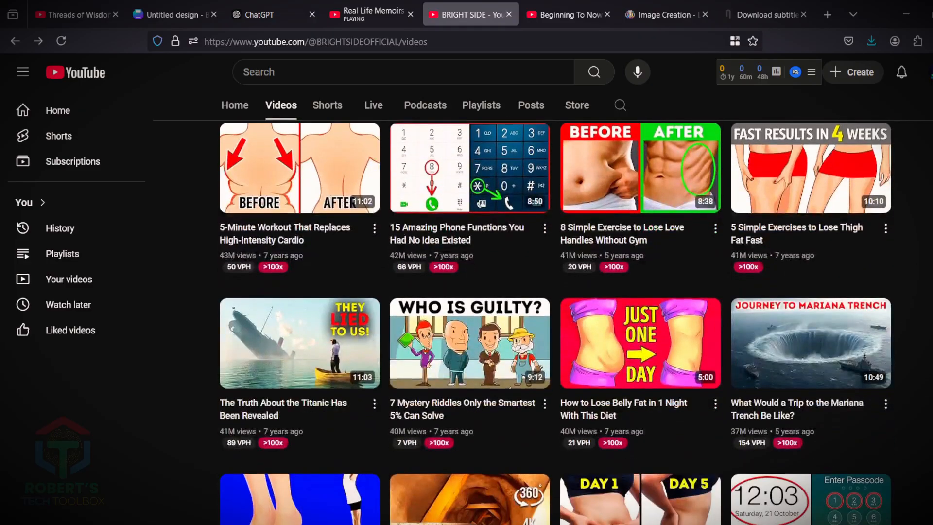
{"action": "scroll", "scroll_direction": "down", "scroll_amount": 3}
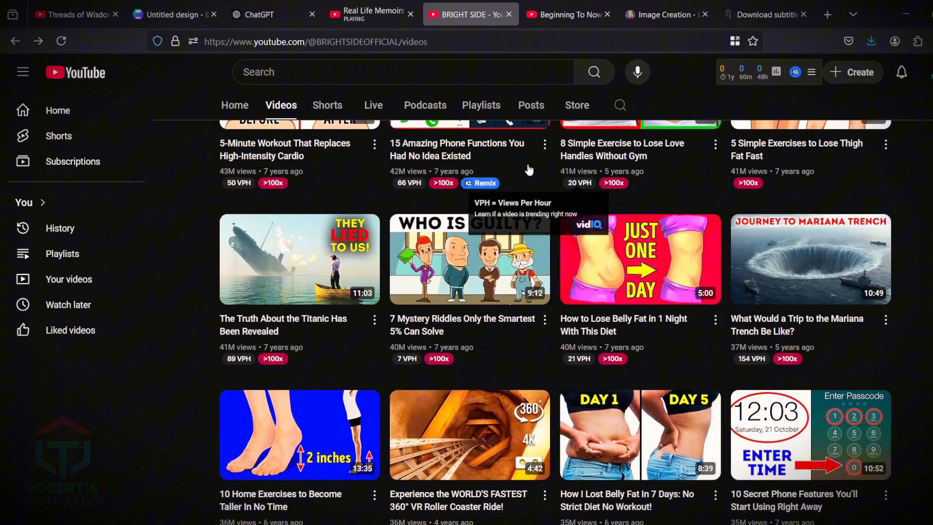
{"action": "left_click", "coordinate": [74, 14]}
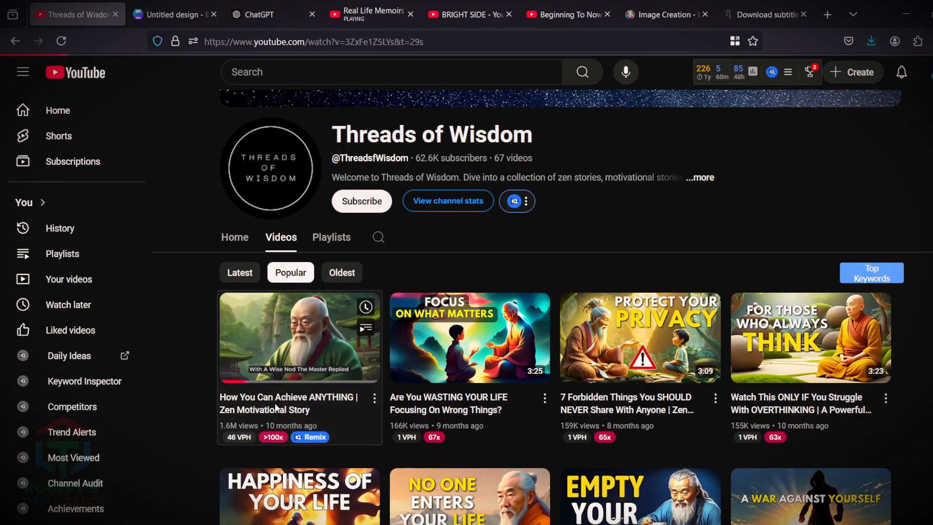
Fetch subtitles in DownSub for the How You Can Achieve ANYTHING Zen story video link
{"action": "left_click", "coordinate": [299, 337]}
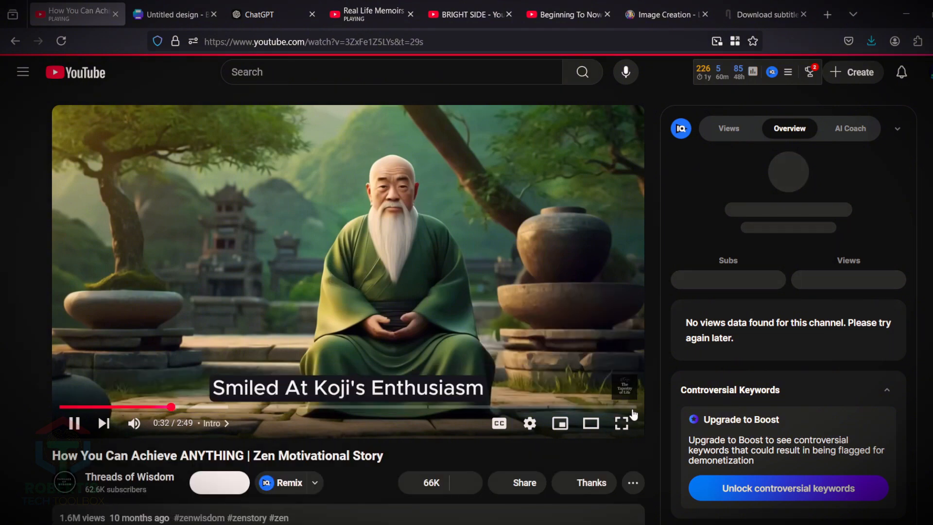
{"action": "left_click", "coordinate": [766, 14]}
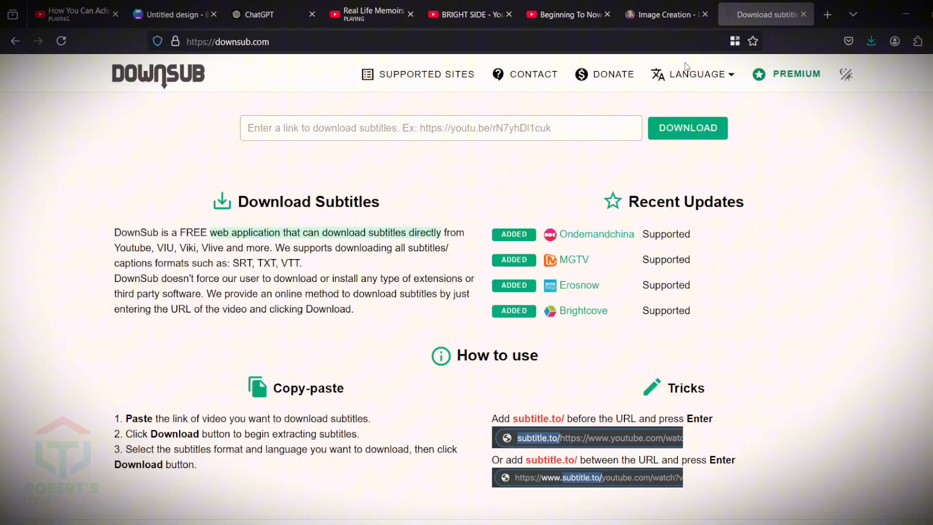
{"action": "type", "text": "https://www.youtube.com/watch?v=3ZxFe1Z5LYs&t=29s"}
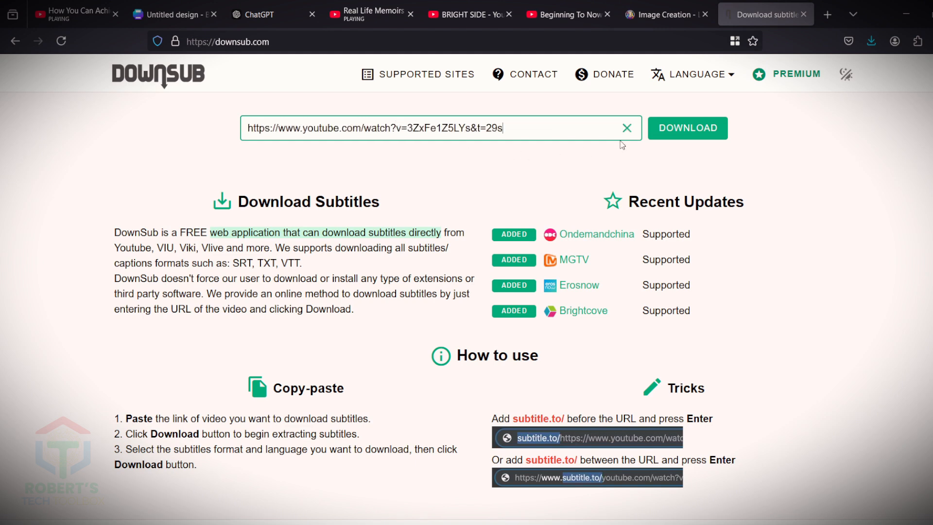
{"action": "left_click", "coordinate": [687, 127]}
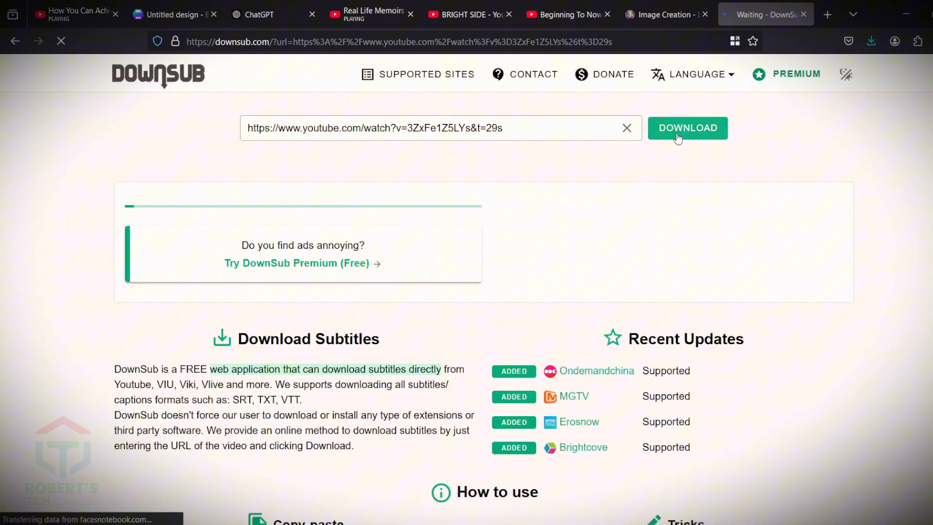
{"action": "left_click", "coordinate": [687, 129]}
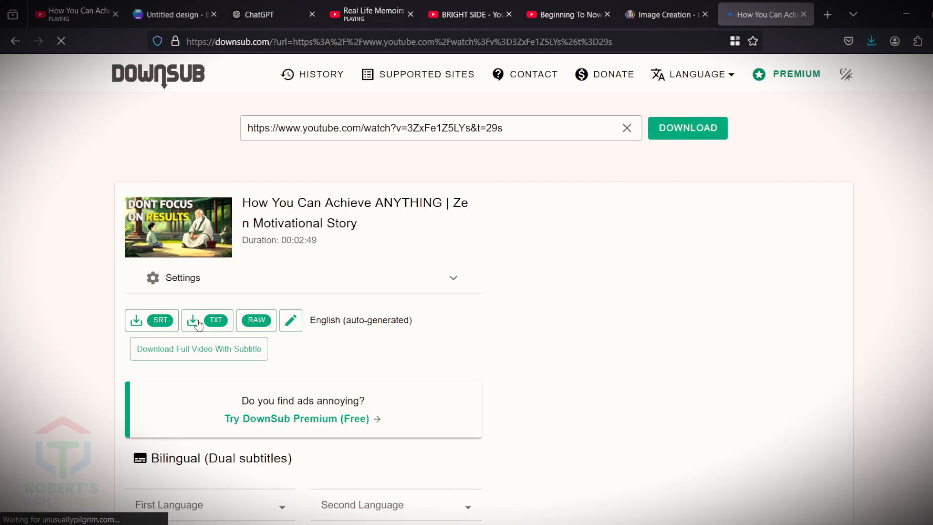
Save the subtitles as a TXT file in the Script video Viral folder
{"action": "left_click", "coordinate": [206, 320]}
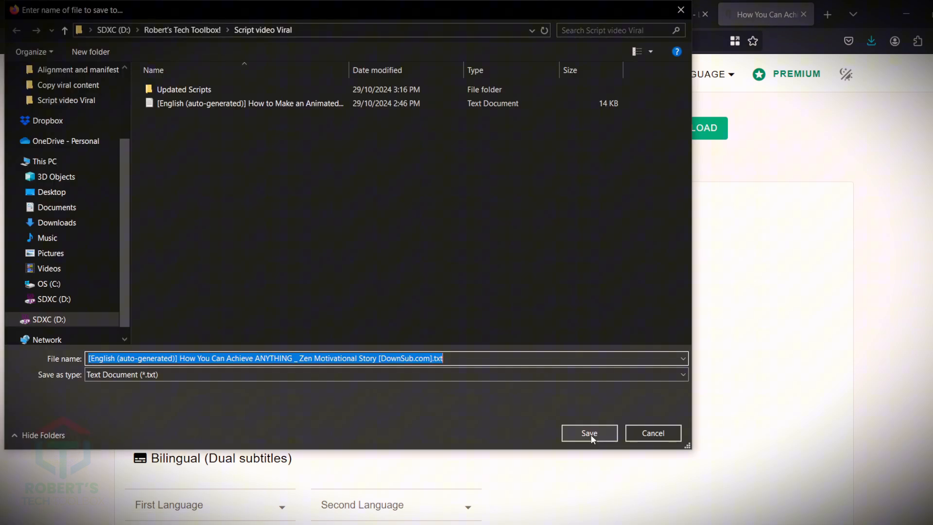
{"action": "left_click", "coordinate": [589, 432]}
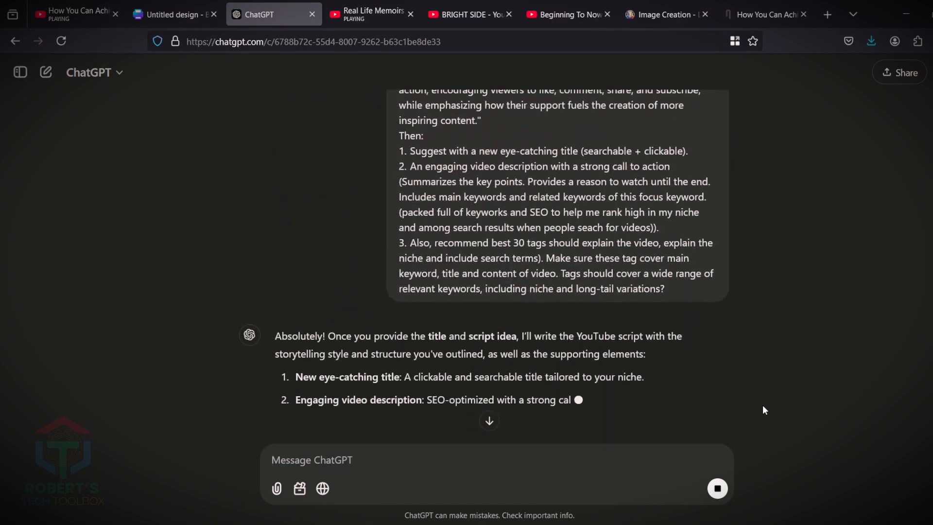
Send the saved subtitle transcript to ChatGPT and review the generated script, title, description and tags
{"action": "left_click", "coordinate": [75, 13]}
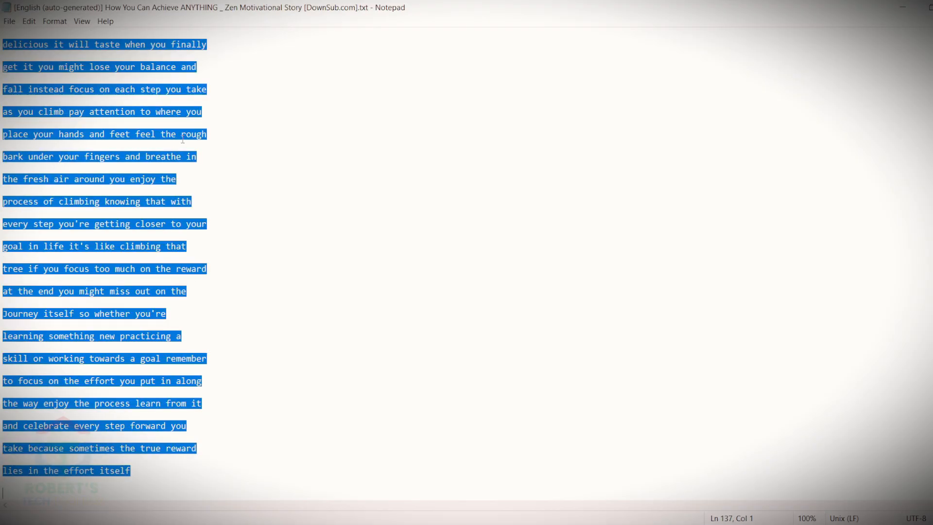
{"action": "left_click", "coordinate": [253, 13]}
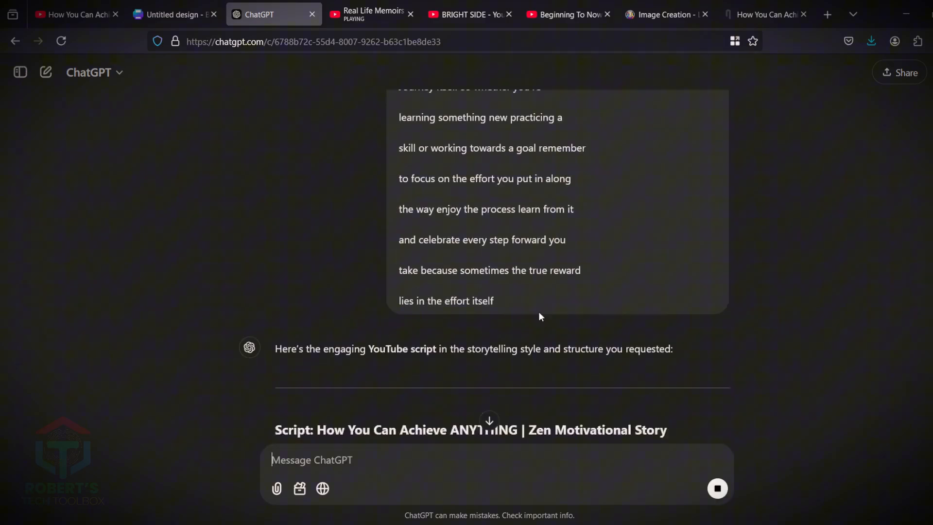
{"action": "scroll", "scroll_direction": "down", "scroll_amount": 3}
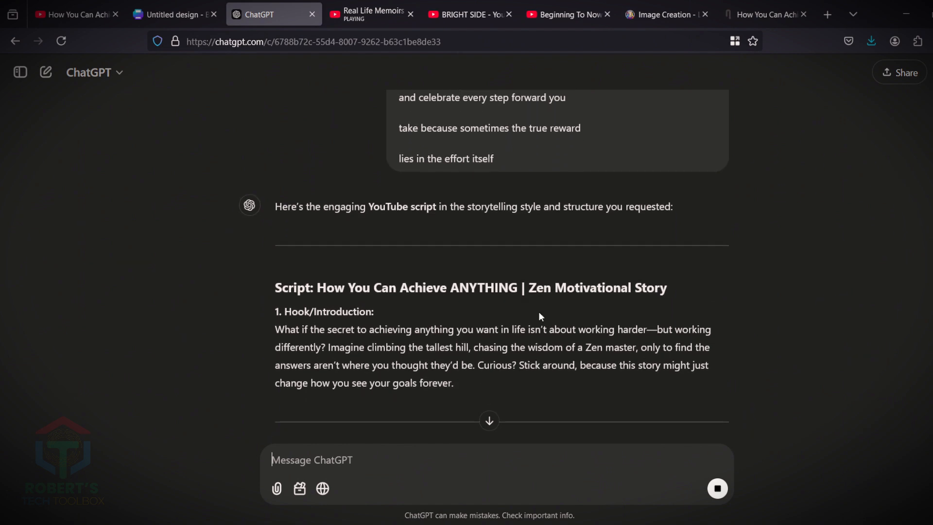
{"action": "scroll", "scroll_direction": "down", "scroll_amount": 3}
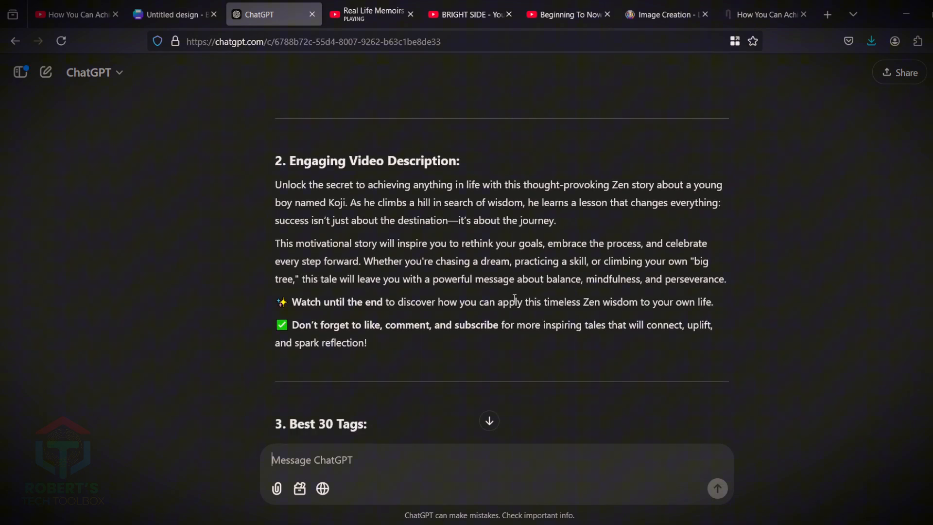
{"action": "scroll", "scroll_direction": "up", "scroll_amount": 3}
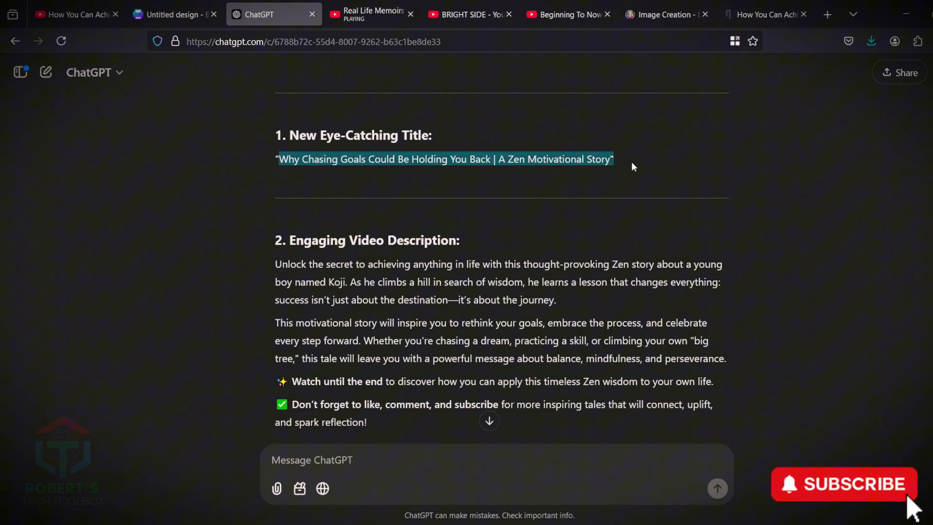
{"action": "scroll", "scroll_direction": "down", "scroll_amount": 3}
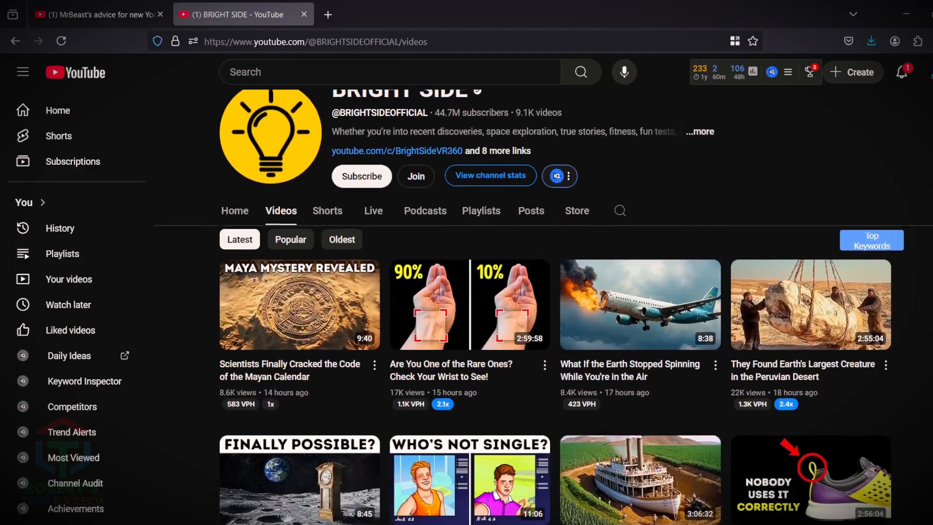
{"action": "scroll", "scroll_direction": "down", "scroll_amount": 3}
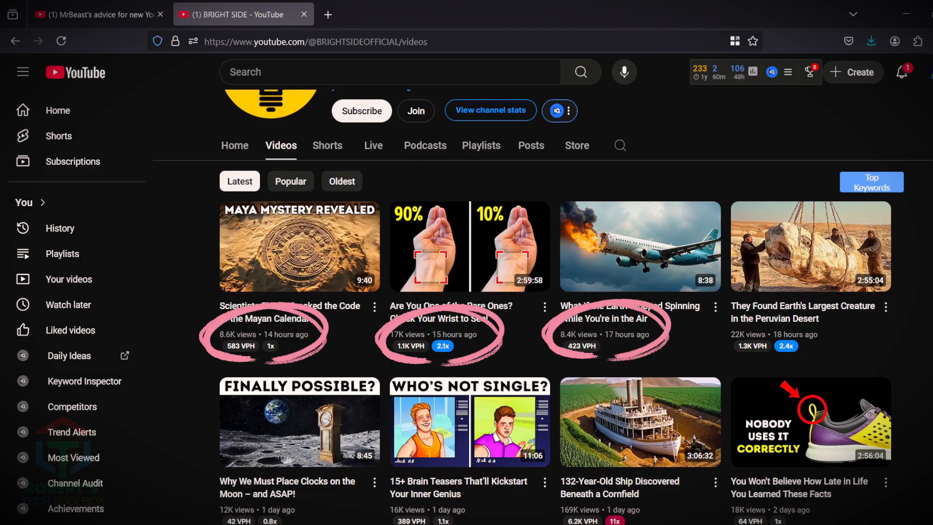
{"action": "scroll", "scroll_direction": "down", "scroll_amount": 3}
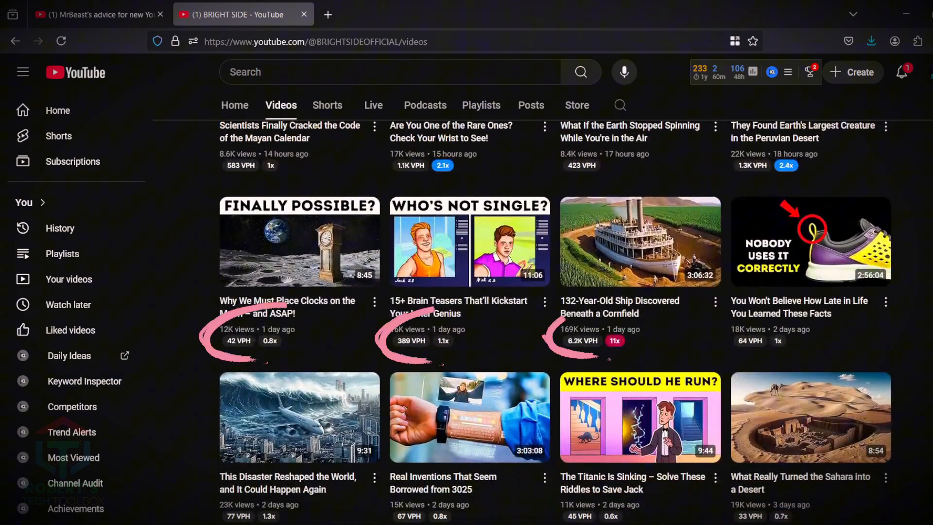
{"action": "scroll", "scroll_direction": "down", "scroll_amount": 3}
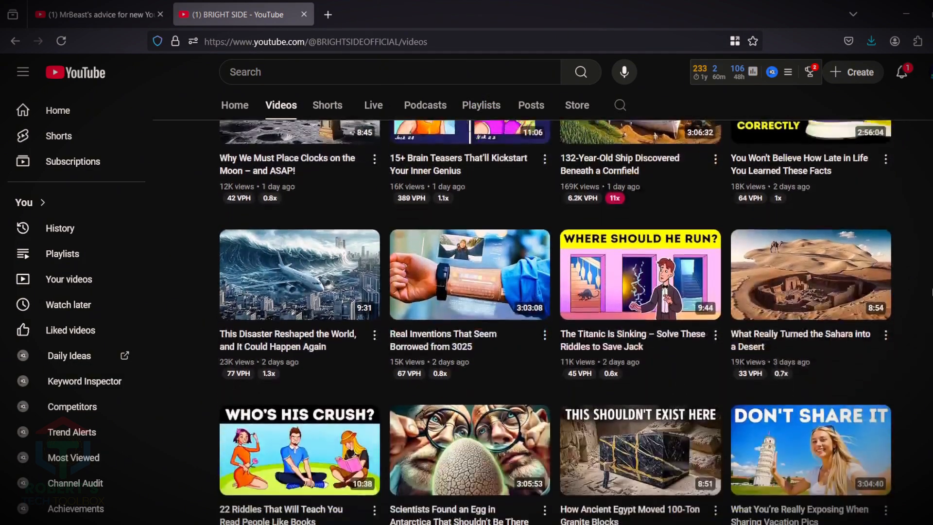
{"action": "left_click", "coordinate": [70, 14]}
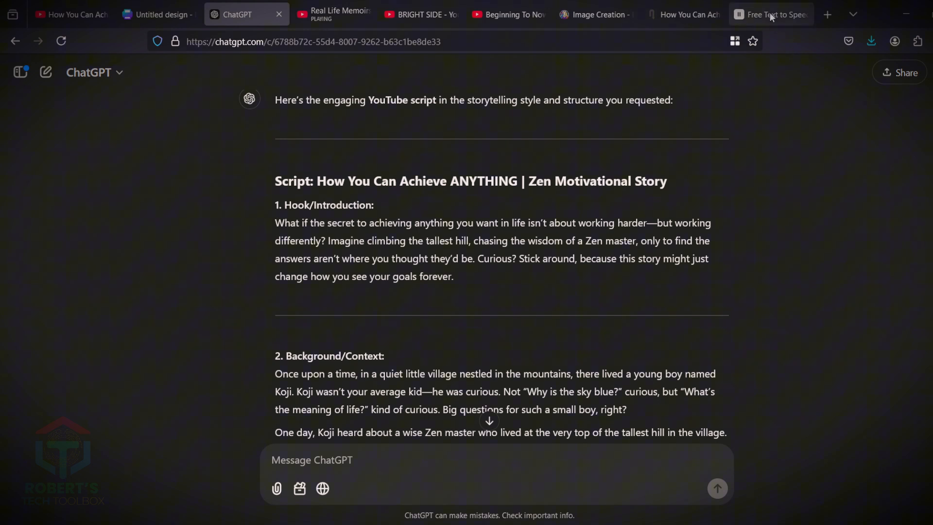
Bring up the ElevenLabs account login from its homepage
{"action": "left_click", "coordinate": [768, 14]}
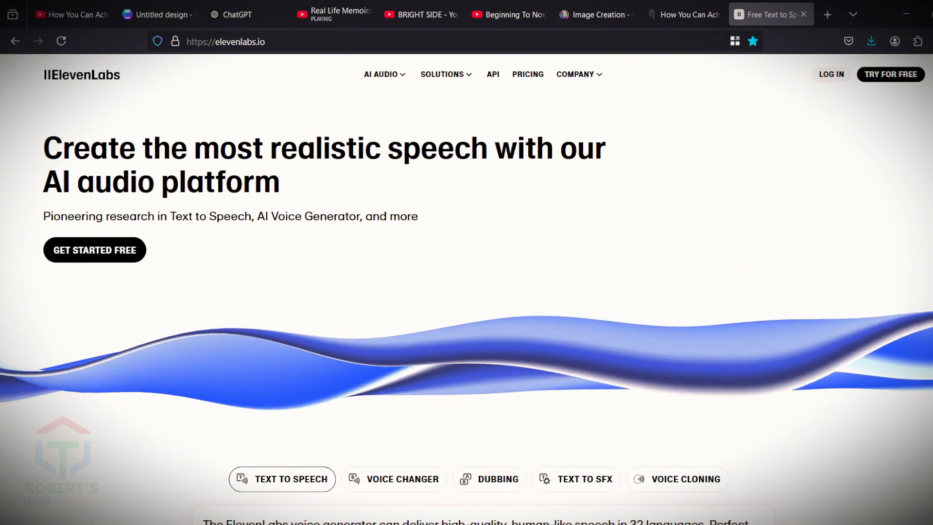
{"action": "left_click", "coordinate": [830, 74]}
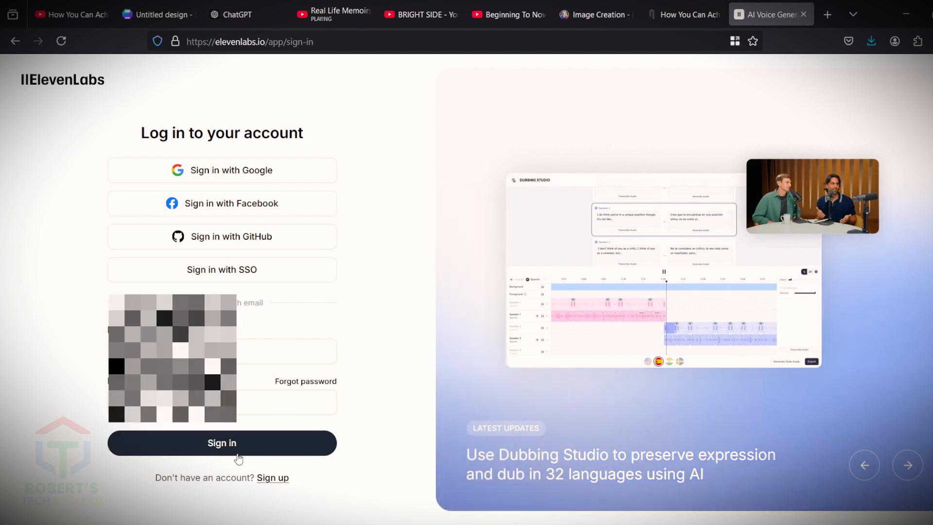
Sign in, preview the Brian voice, then find the calm Ryan voice and add it to the account
{"action": "left_click", "coordinate": [221, 443]}
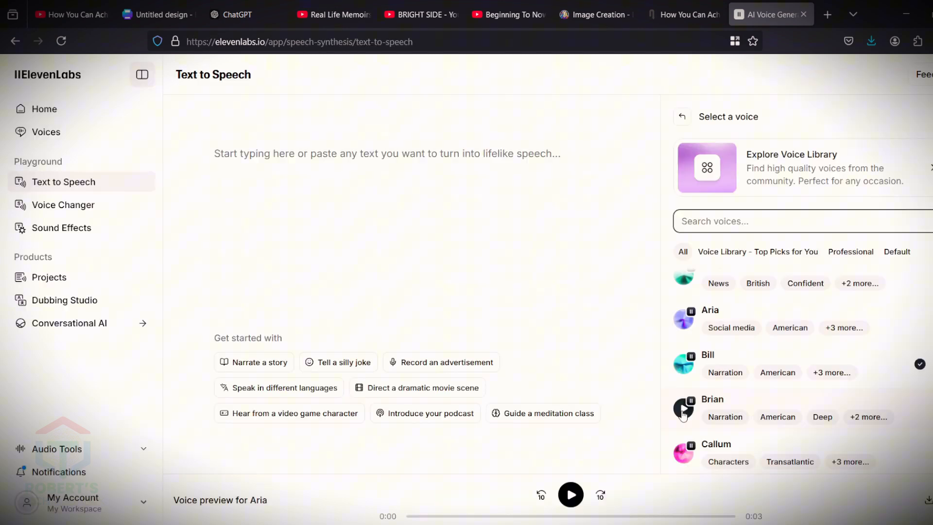
{"action": "left_click", "coordinate": [683, 409]}
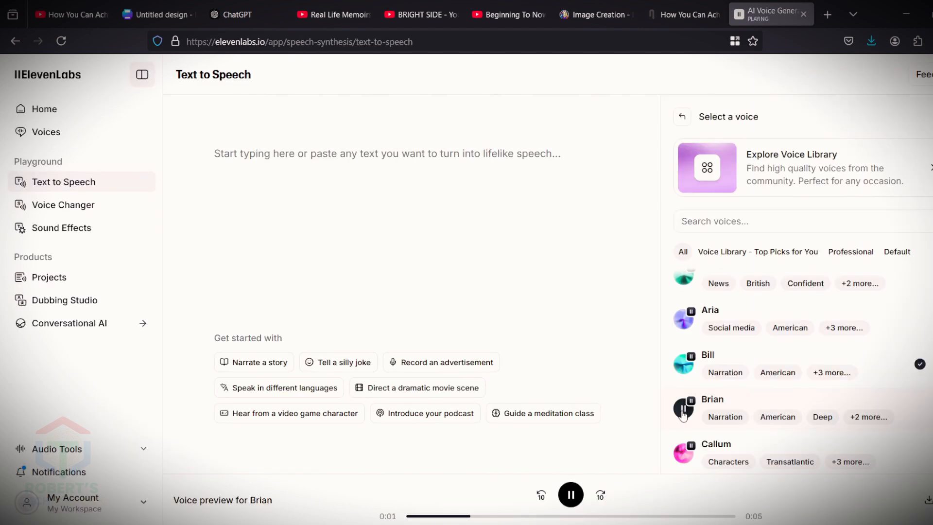
{"action": "left_click", "coordinate": [683, 453]}
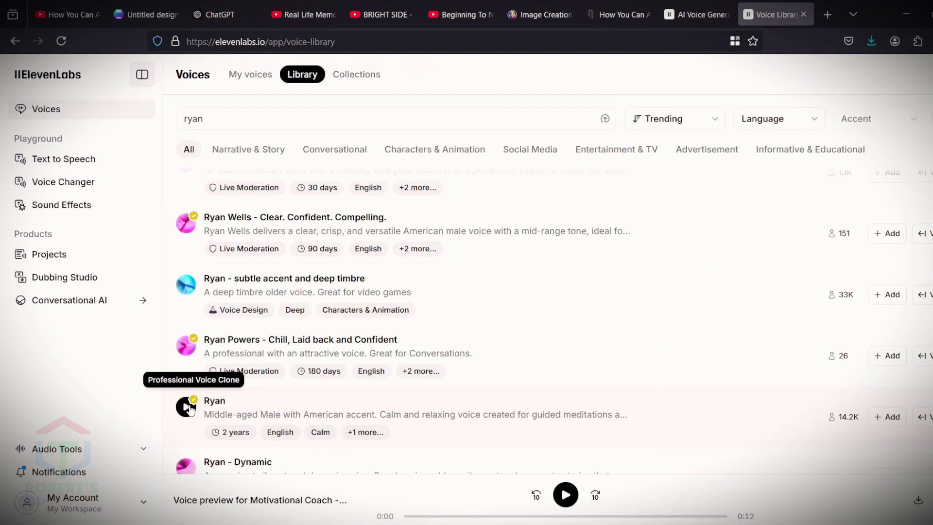
{"action": "left_click", "coordinate": [186, 407]}
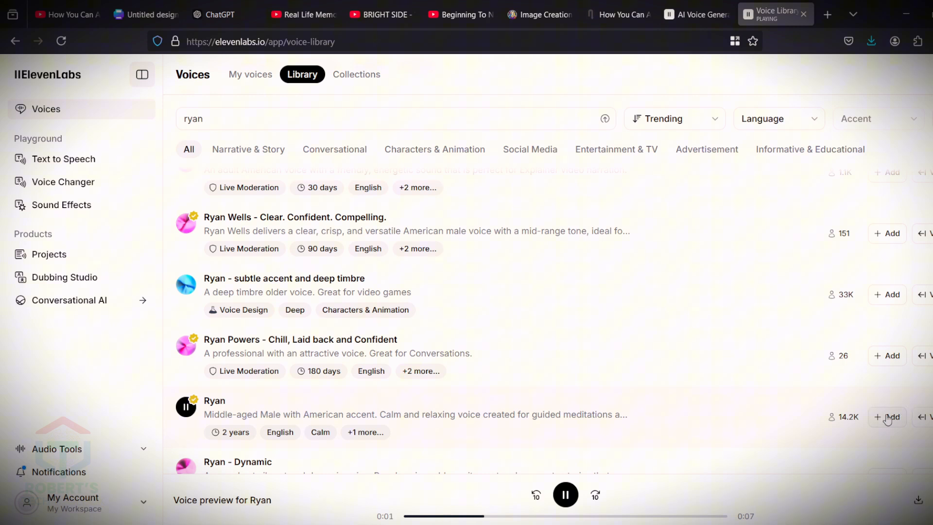
{"action": "left_click", "coordinate": [224, 14]}
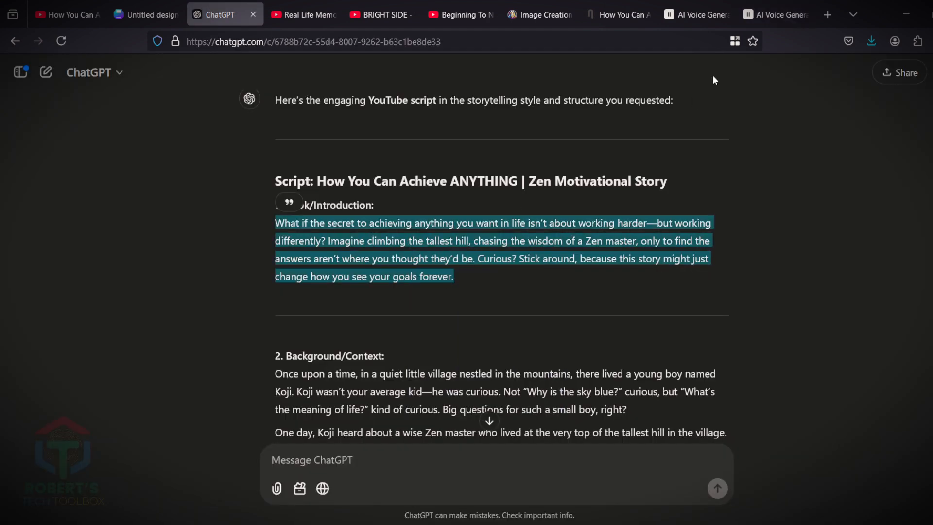
Generate Ryan's narration for the introduction passage and save the audio file
{"action": "left_click", "coordinate": [775, 14]}
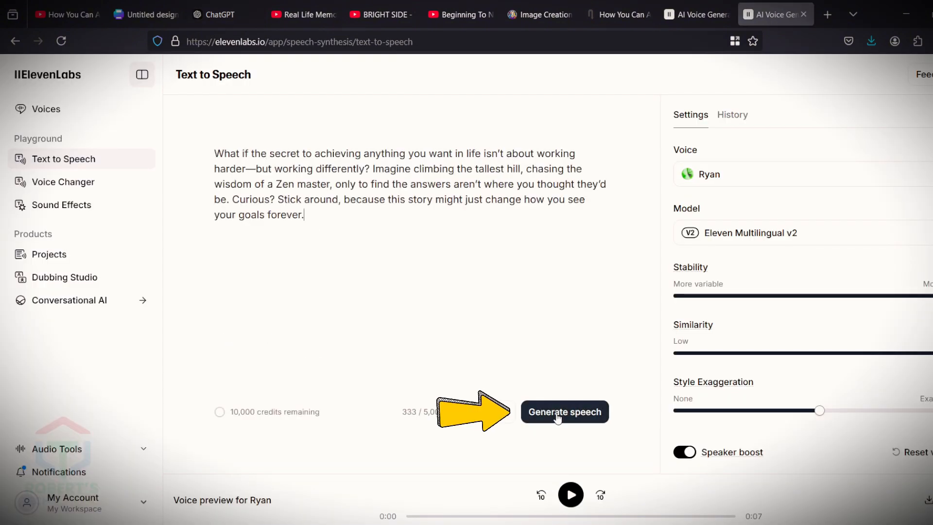
{"action": "left_click", "coordinate": [564, 411]}
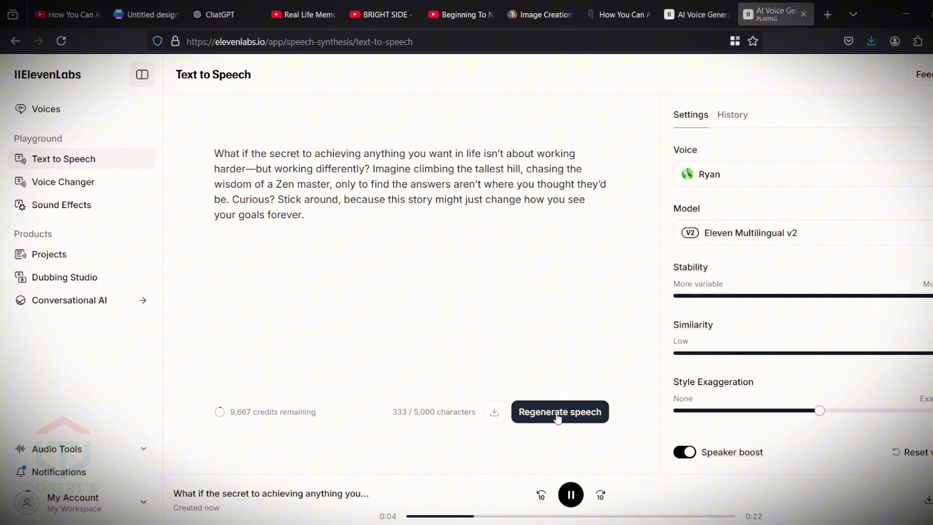
{"action": "left_click", "coordinate": [494, 412]}
{"action": "type", "text": "1"}
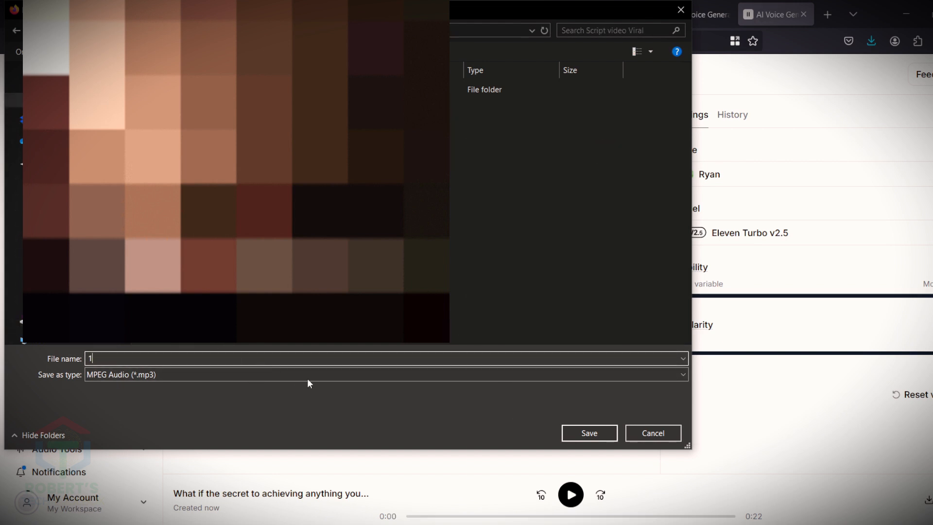
{"action": "left_click", "coordinate": [587, 433]}
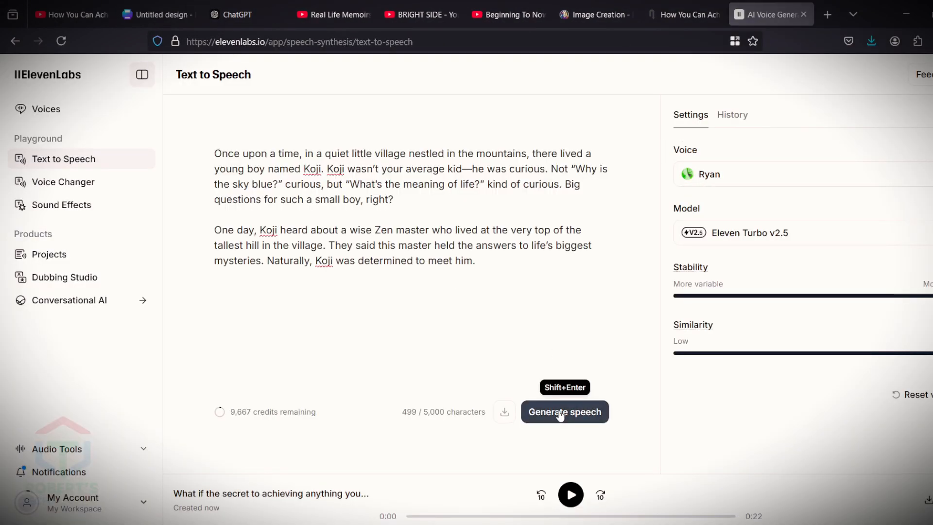
Generate and download the narration for the background passage
{"action": "left_click", "coordinate": [564, 412]}
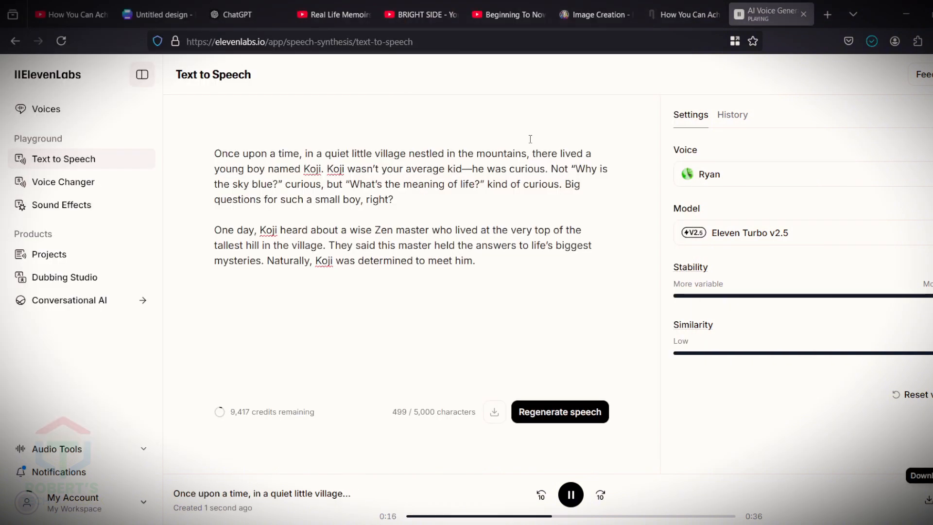
{"action": "left_click", "coordinate": [238, 14]}
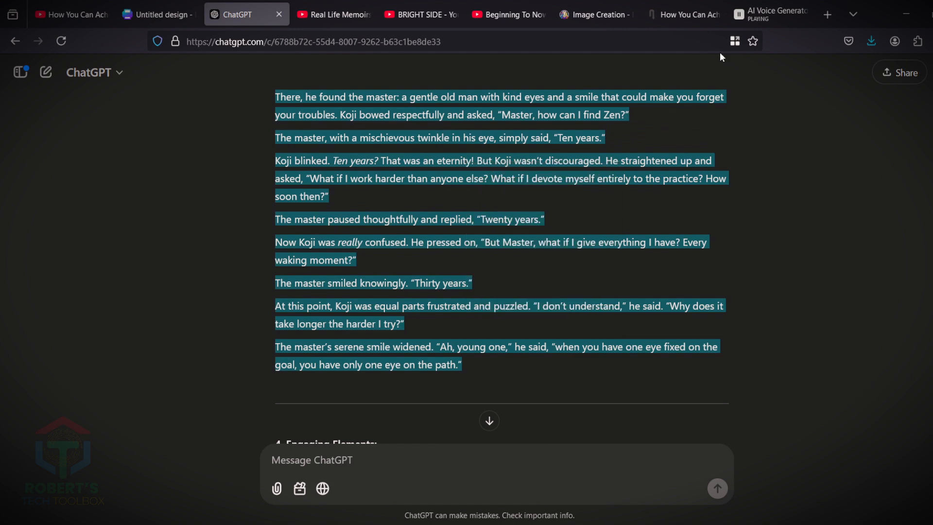
{"action": "left_click", "coordinate": [770, 14]}
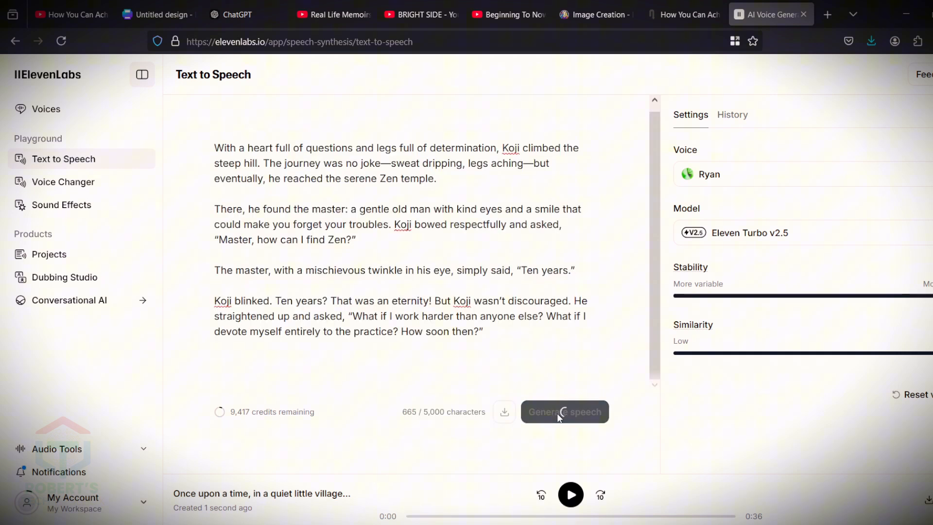
Generate the temple passage narration and save it as an MP3 named 3
{"action": "left_click", "coordinate": [564, 411]}
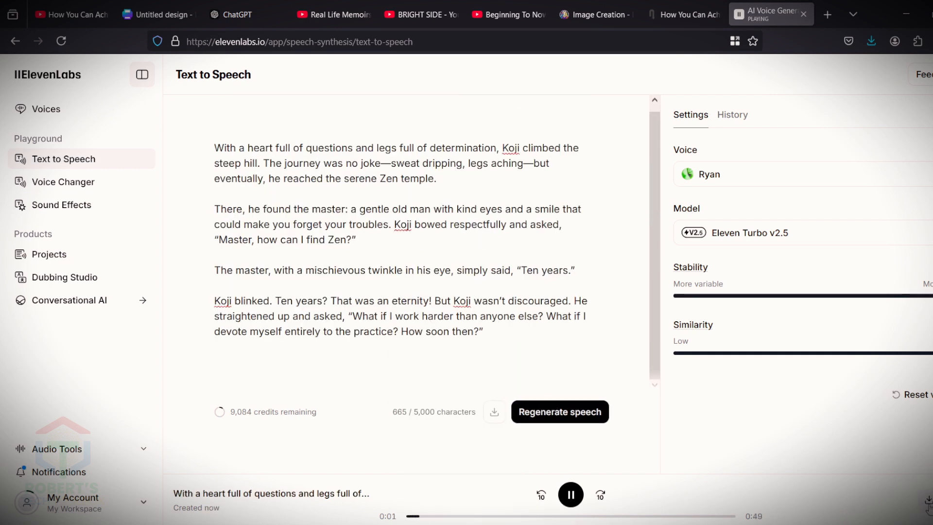
{"action": "left_click", "coordinate": [493, 411]}
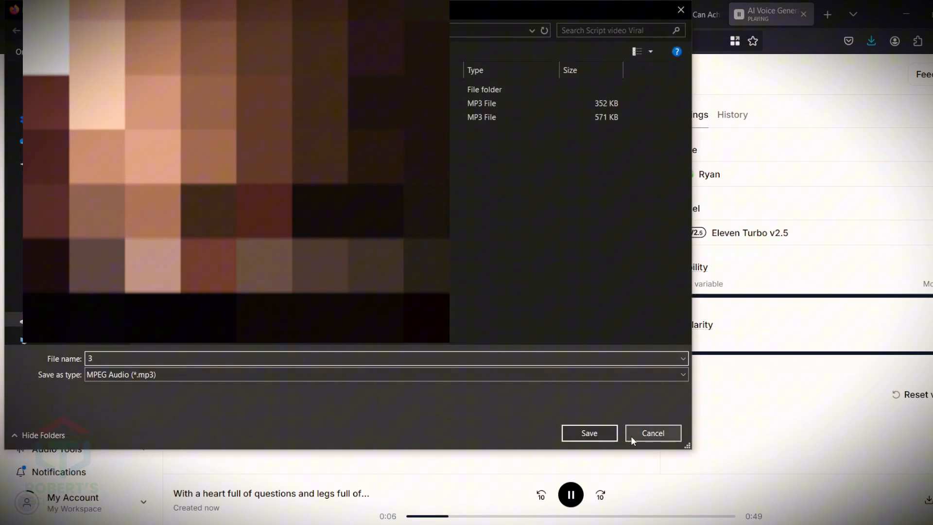
{"action": "left_click", "coordinate": [652, 432]}
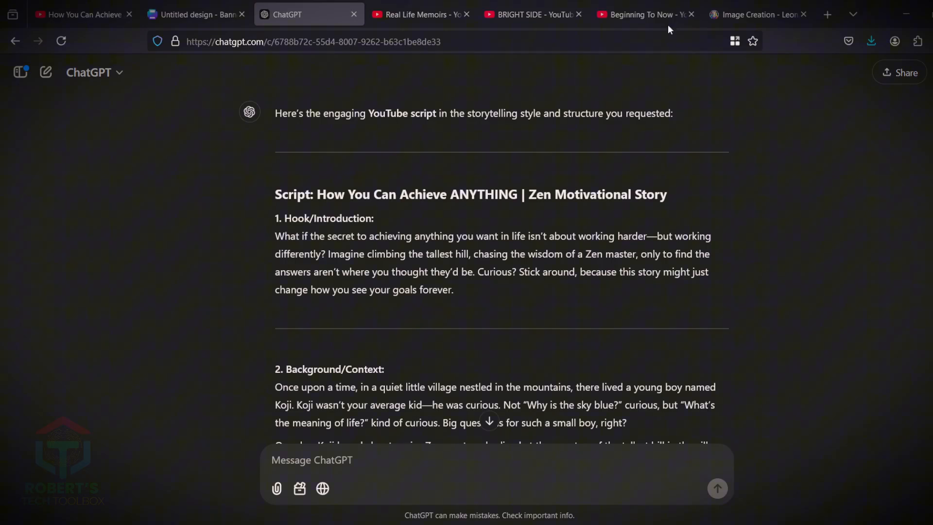
Revisit the Leonardo.Ai generation page, then show the script document's Visual Prompt request
{"action": "left_click", "coordinate": [756, 14]}
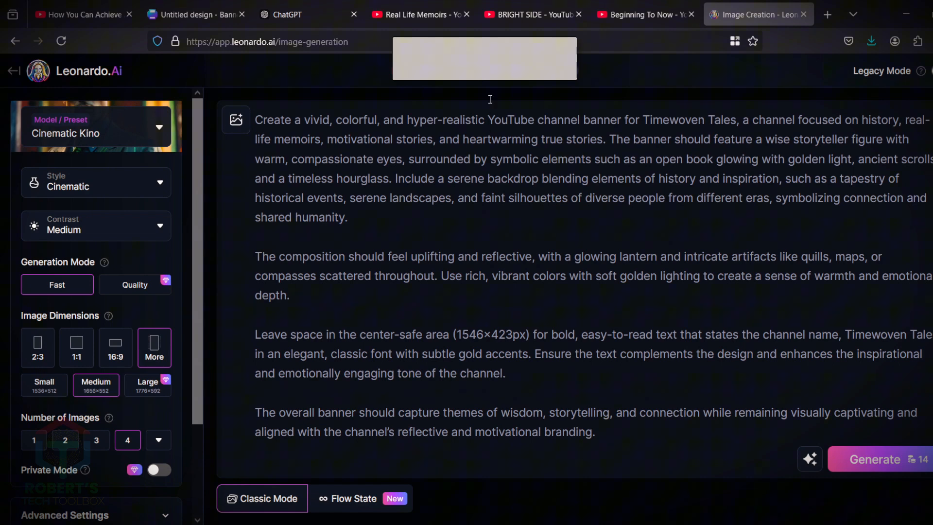
{"action": "left_click", "coordinate": [286, 14]}
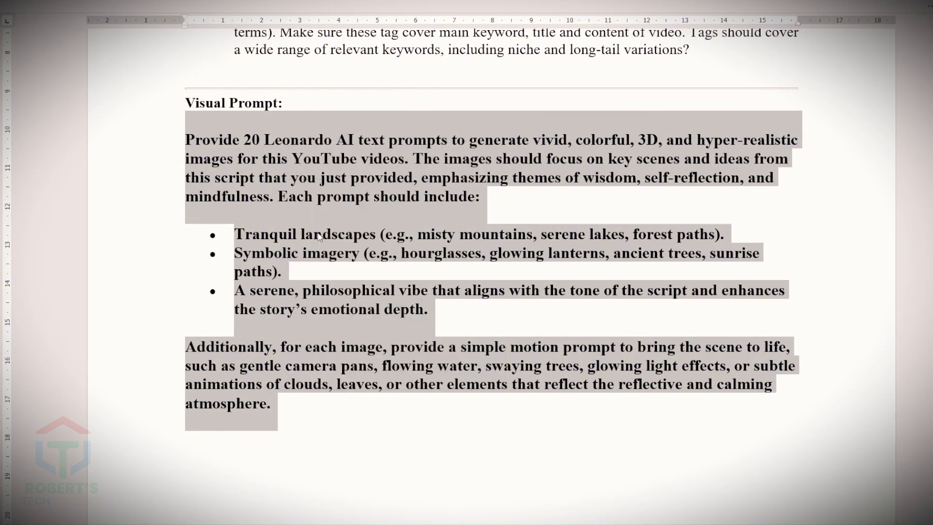
Have ChatGPT produce 20 Leonardo AI scene prompts with motion ideas and review the reply
{"action": "left_click", "coordinate": [308, 13]}
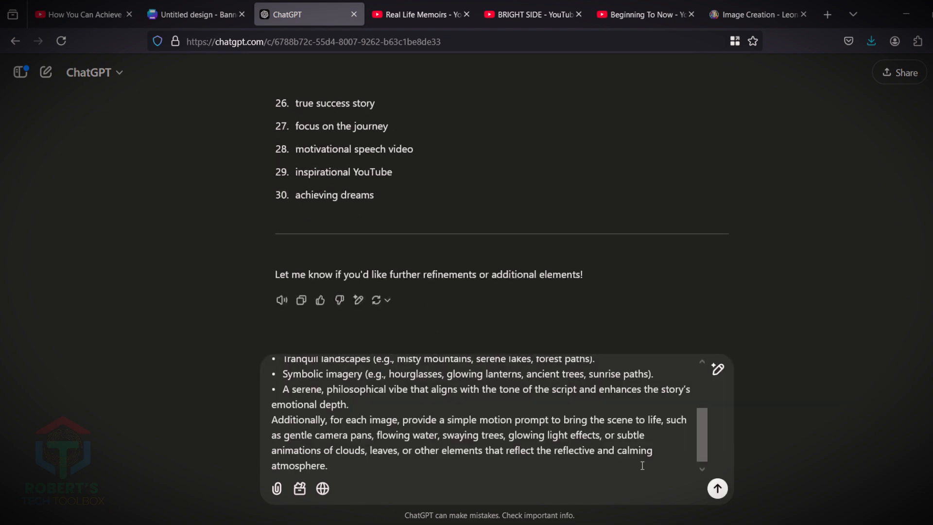
{"action": "left_click", "coordinate": [716, 488]}
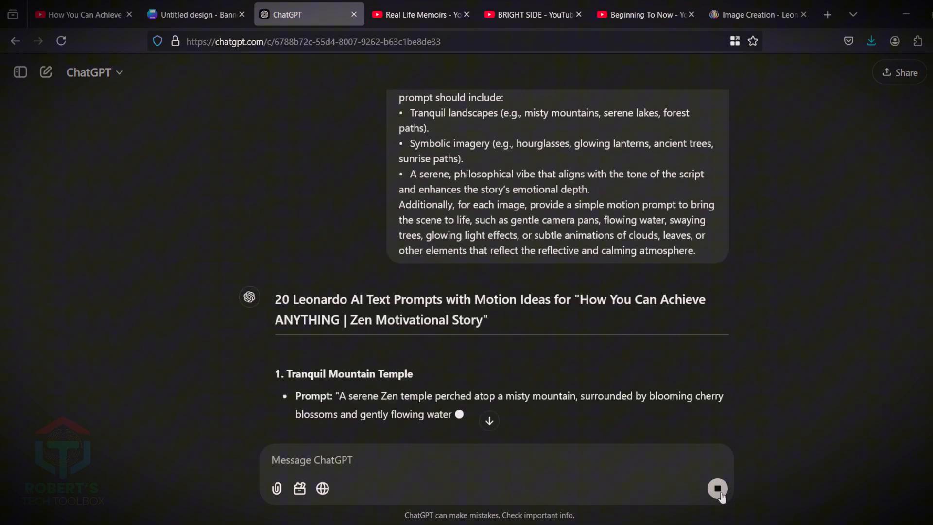
{"action": "scroll", "scroll_direction": "down", "scroll_amount": 3}
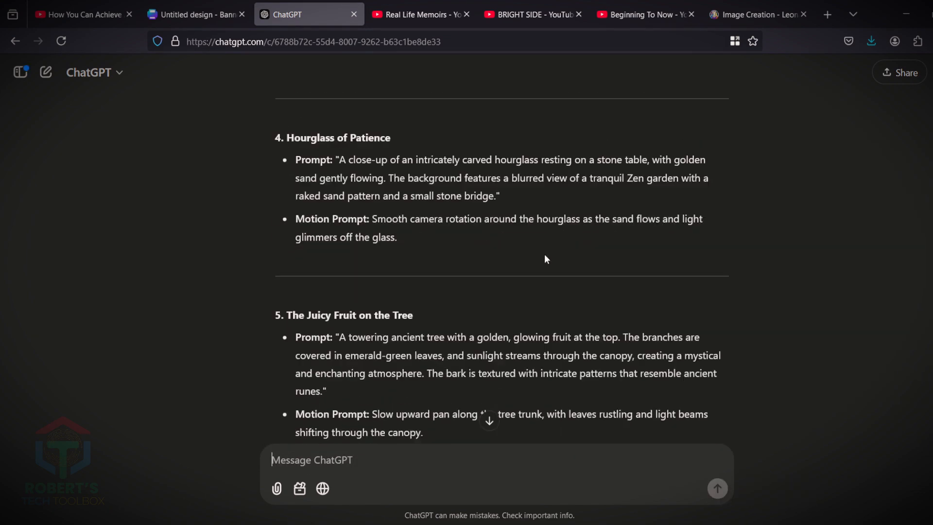
{"action": "scroll", "scroll_direction": "down", "scroll_amount": 3}
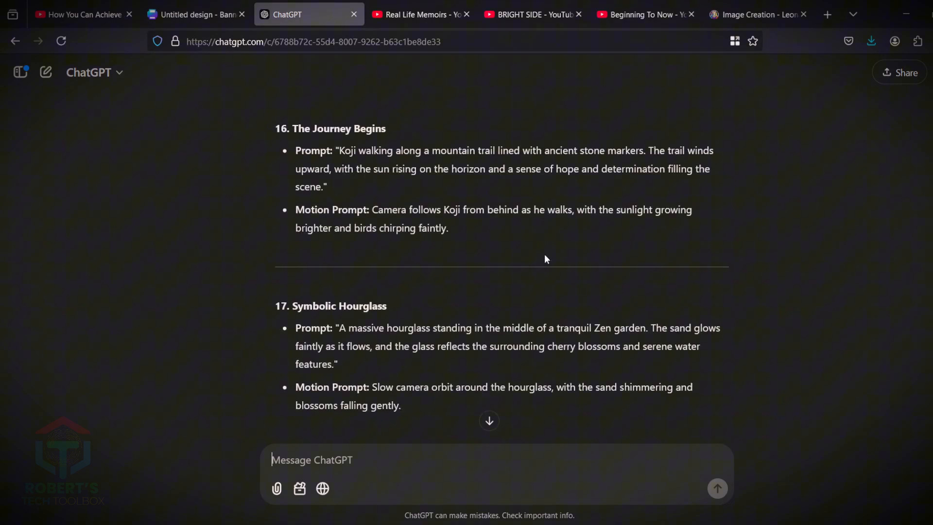
{"action": "scroll", "scroll_direction": "up", "scroll_amount": 3}
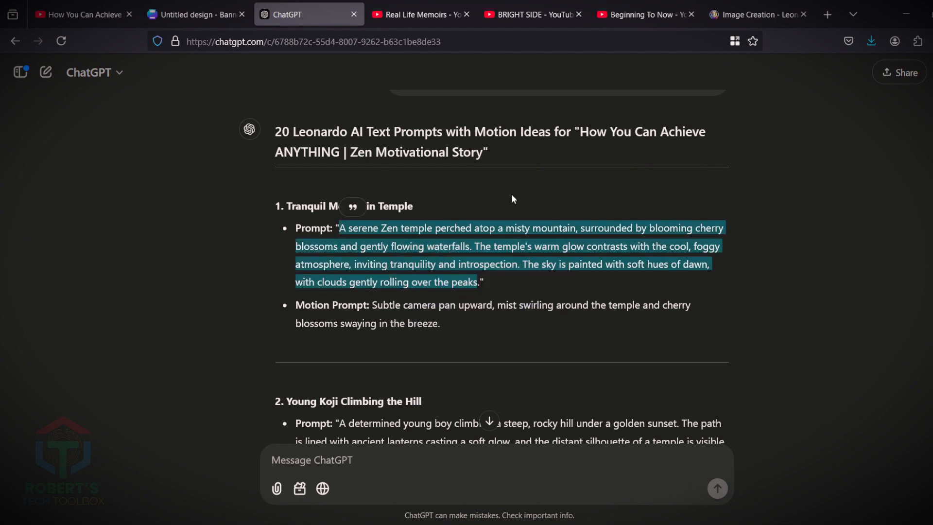
Generate the Zen temple prompt as 16:9 widescreen images in Leonardo and save one
{"action": "left_click", "coordinate": [757, 15]}
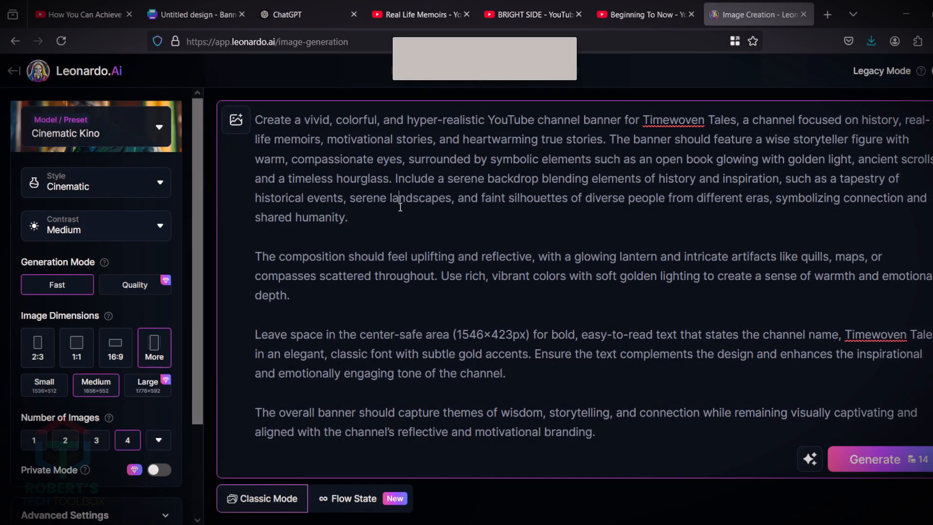
{"action": "key", "text": "ctrl+a"}
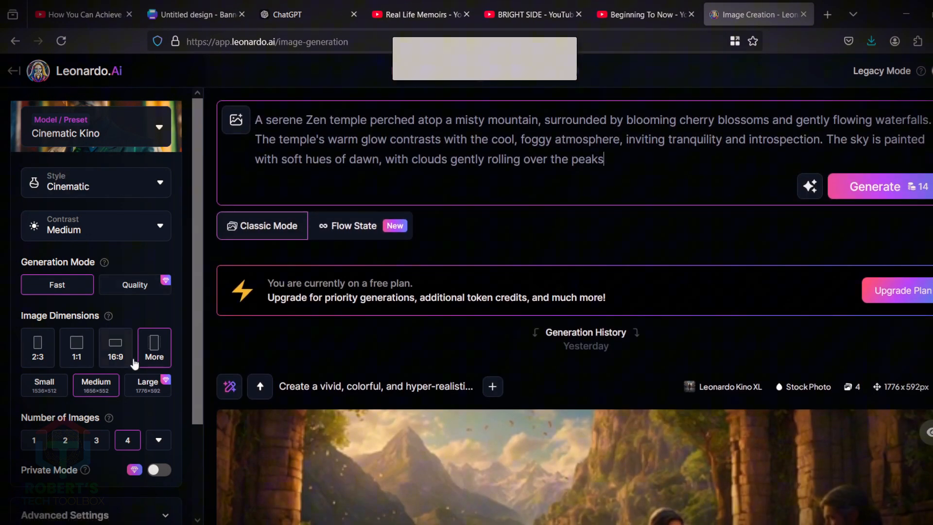
{"action": "mouse_move", "coordinate": [115, 348]}
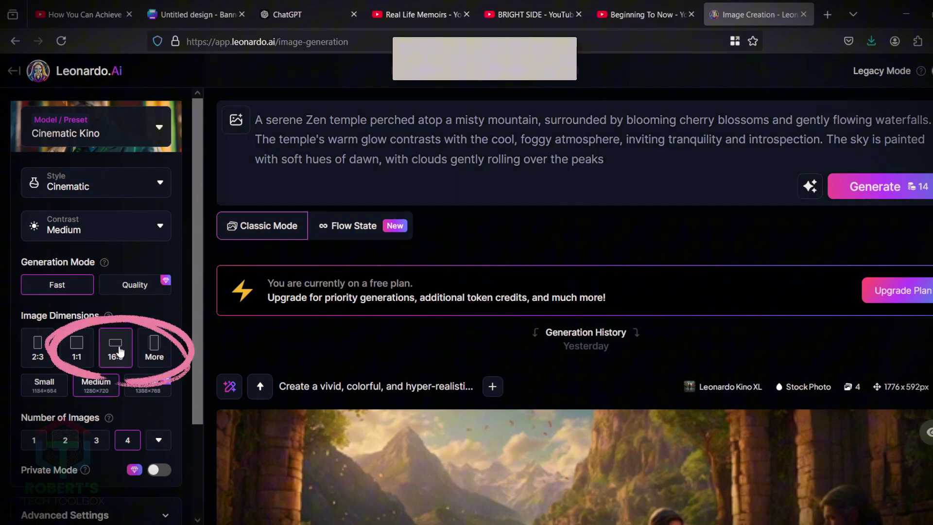
{"action": "left_click", "coordinate": [874, 187]}
{"action": "type", "text": "1"}
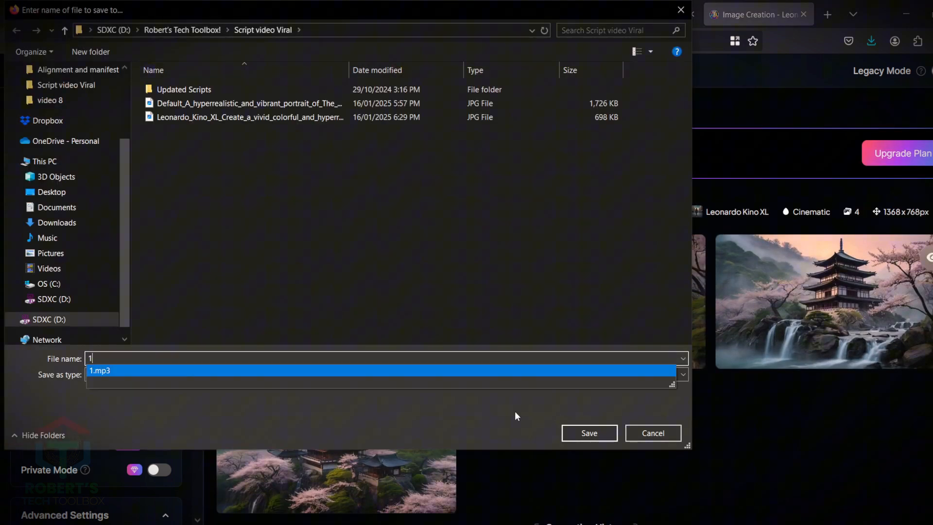
{"action": "left_click", "coordinate": [652, 432]}
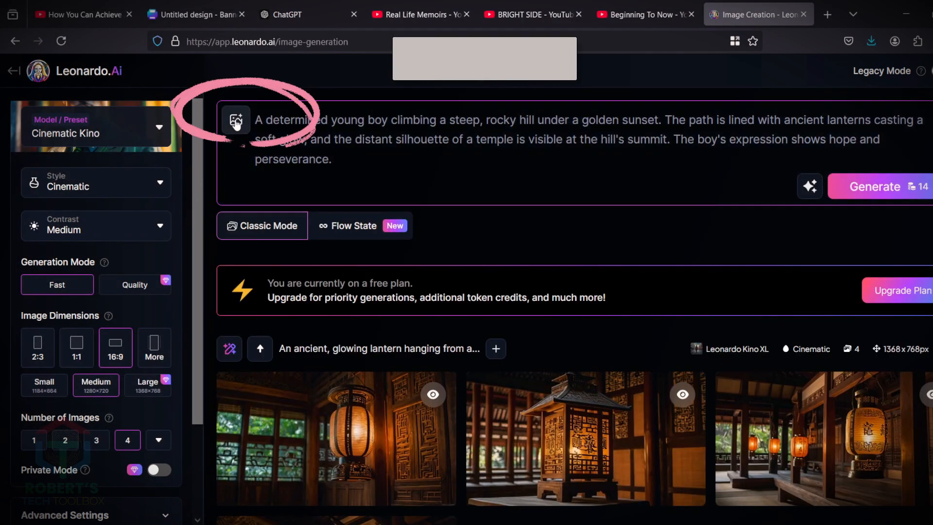
Add a reference image as generation guidance, then move to the Haiper video generator
{"action": "left_click", "coordinate": [235, 119]}
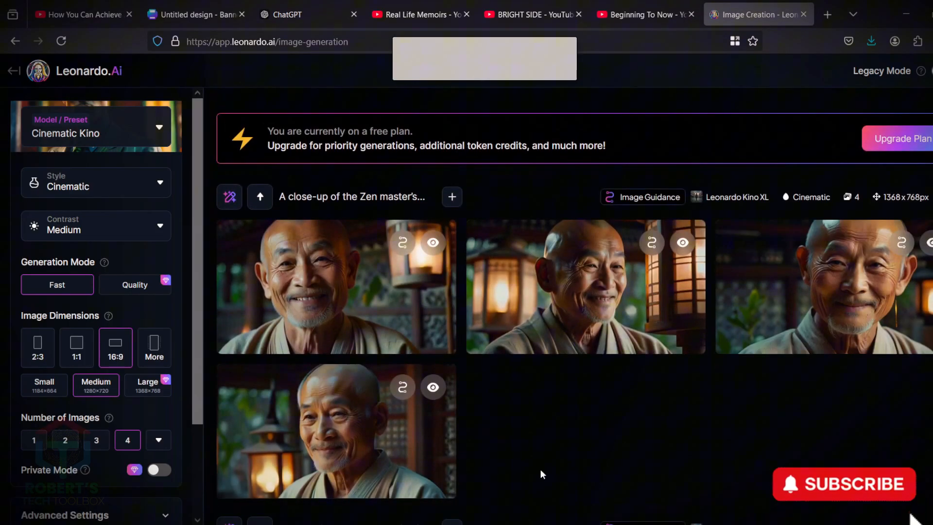
{"action": "left_click", "coordinate": [661, 15]}
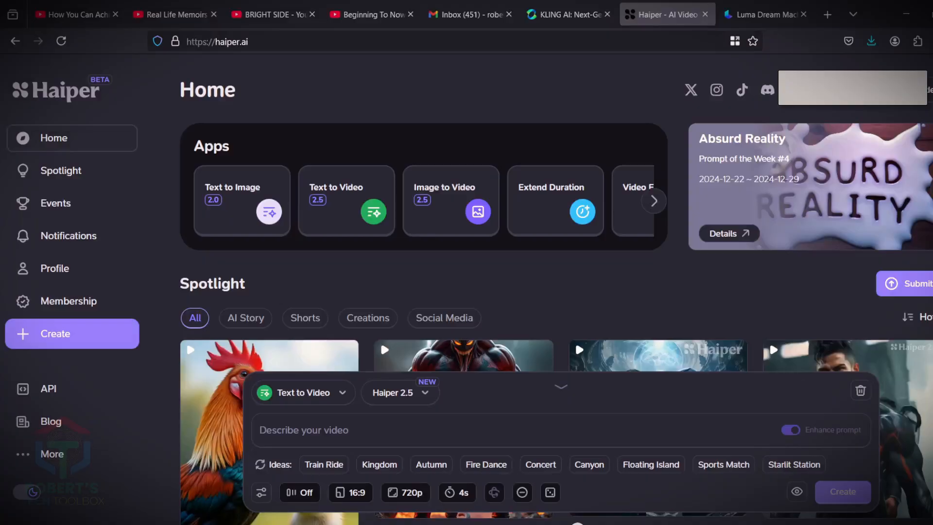
Compare the Kling AI and Luma Dream Machine pages and settle on Kling AI
{"action": "left_click", "coordinate": [566, 14]}
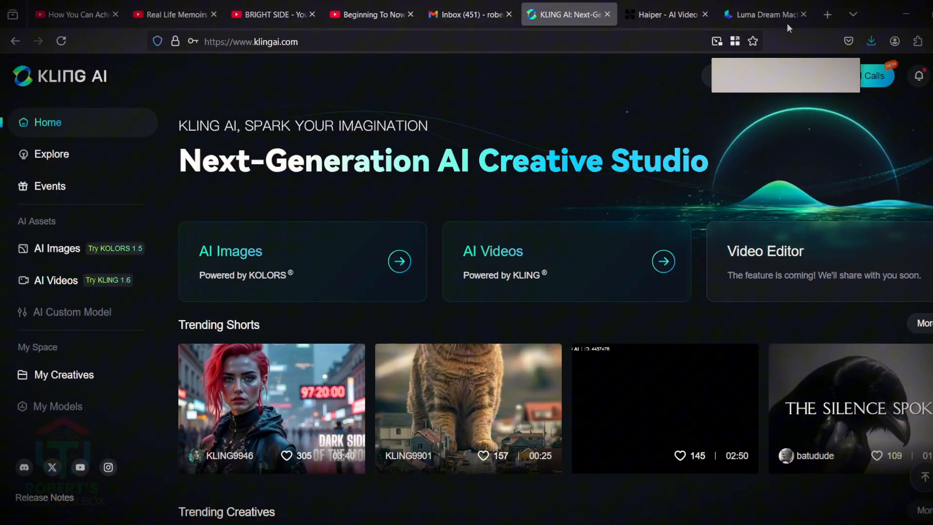
{"action": "left_click", "coordinate": [762, 13]}
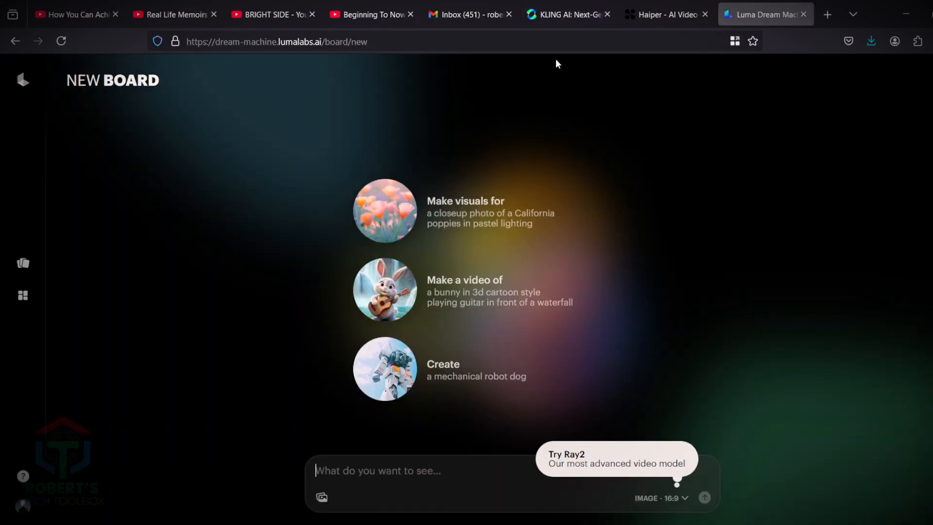
{"action": "left_click", "coordinate": [565, 14]}
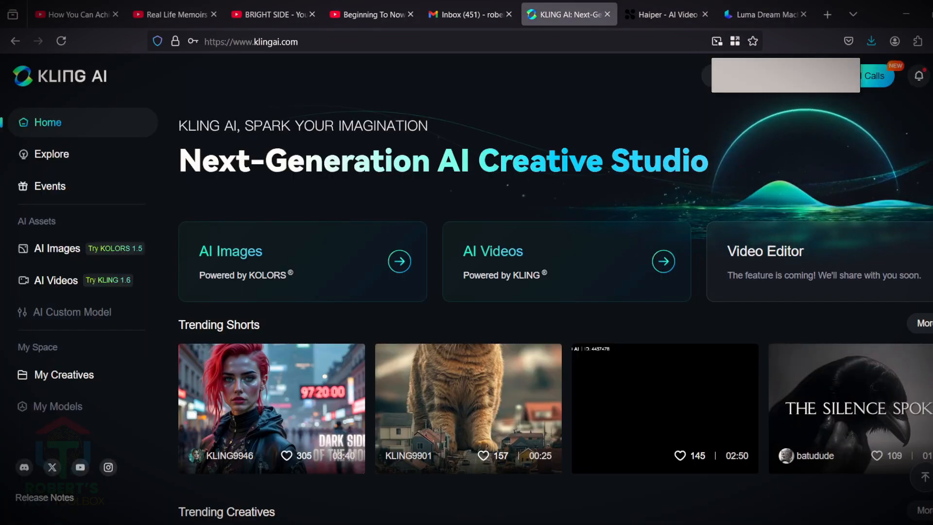
{"action": "mouse_move", "coordinate": [198, 252]}
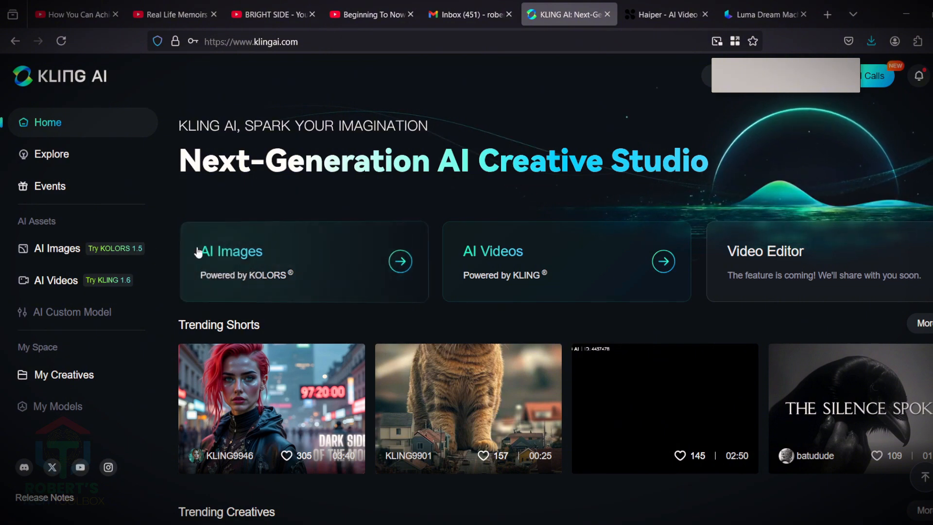
{"action": "mouse_move", "coordinate": [55, 279]}
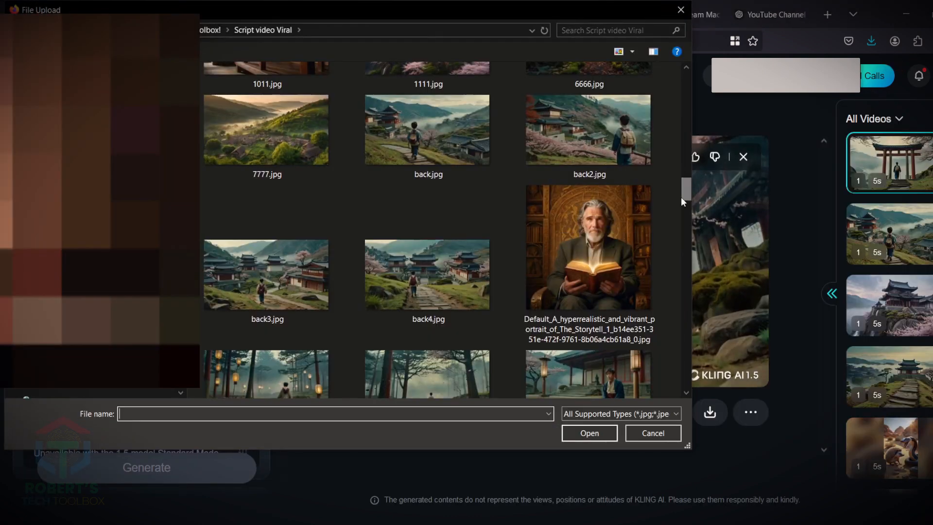
Use the scene image as start frame, add ChatGPT's Koji upward-pan motion prompt and generate the clip
{"action": "left_click", "coordinate": [652, 432]}
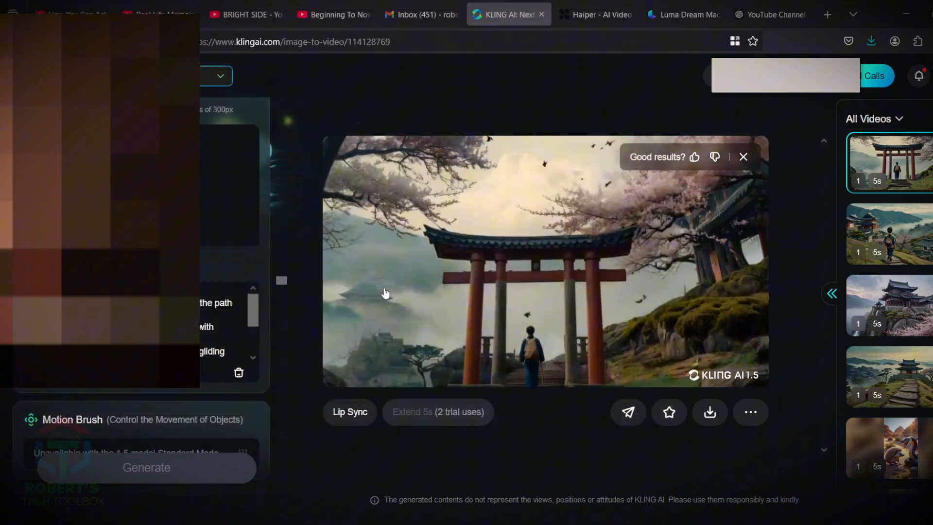
{"action": "left_click", "coordinate": [770, 15]}
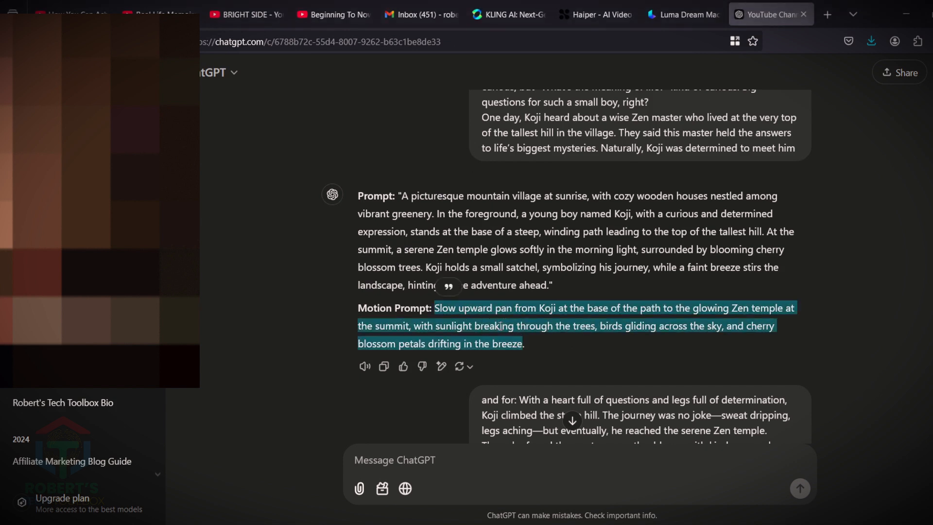
{"action": "mouse_move", "coordinate": [724, 185]}
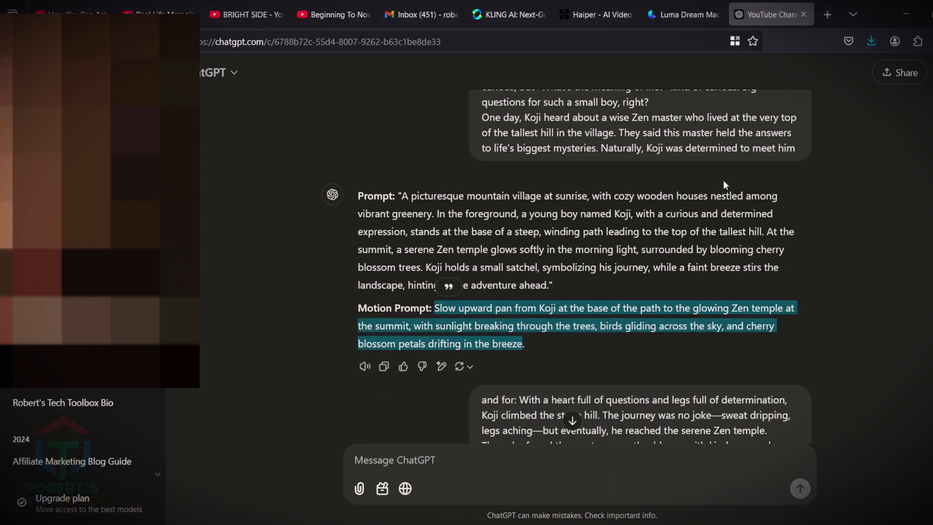
{"action": "mouse_move", "coordinate": [651, 79]}
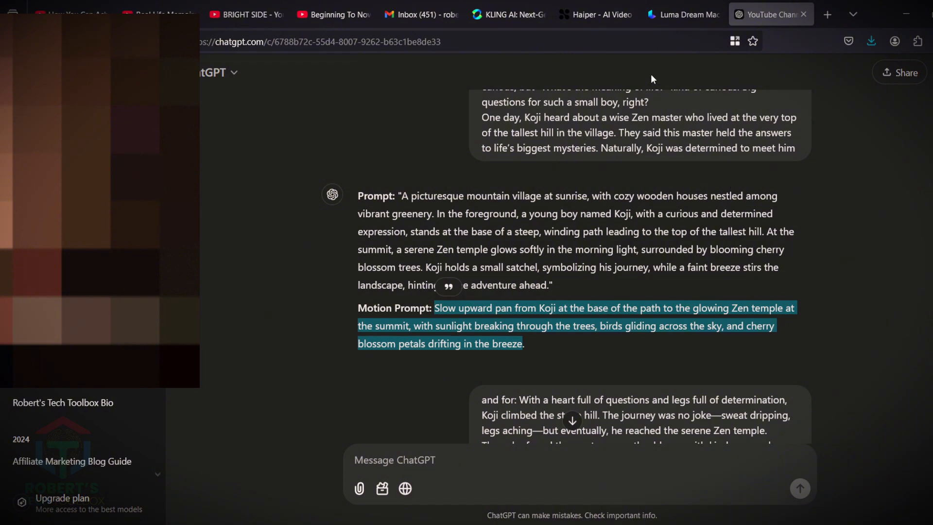
{"action": "left_click", "coordinate": [507, 15]}
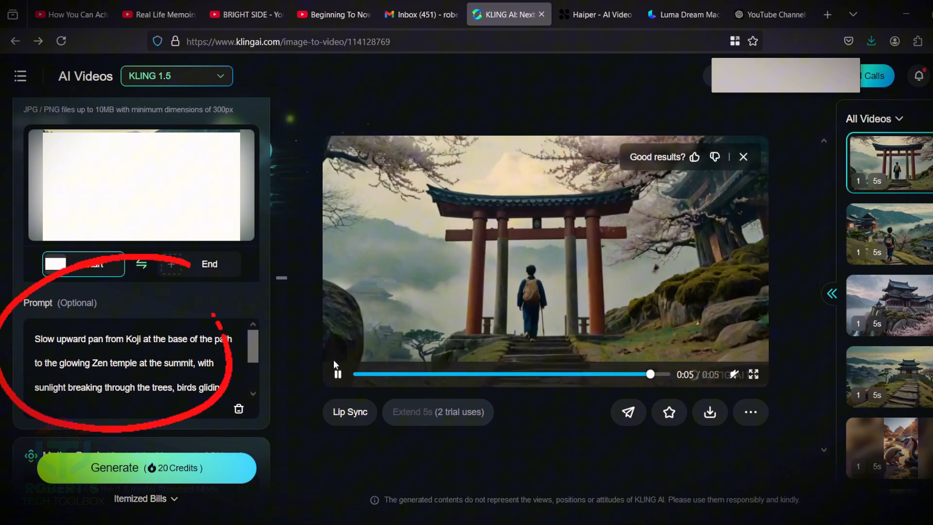
{"action": "left_click", "coordinate": [143, 467]}
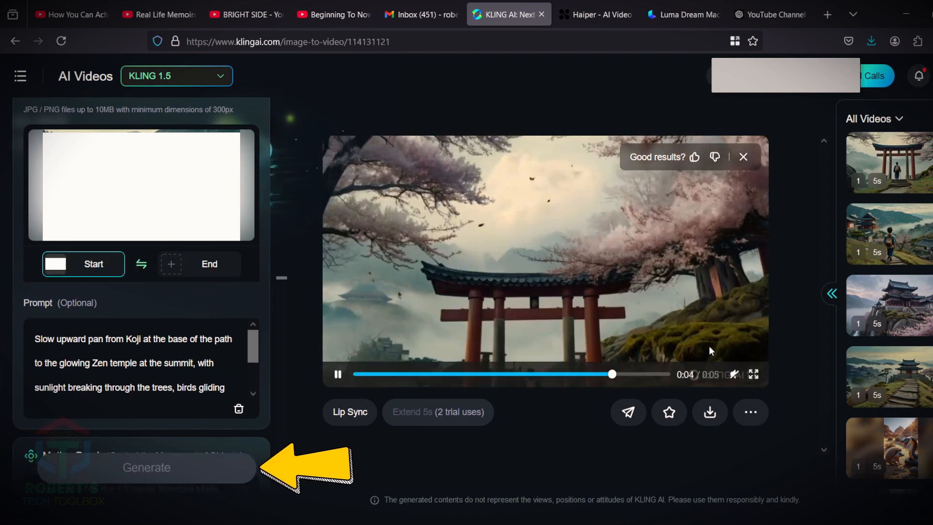
{"action": "left_click", "coordinate": [146, 468]}
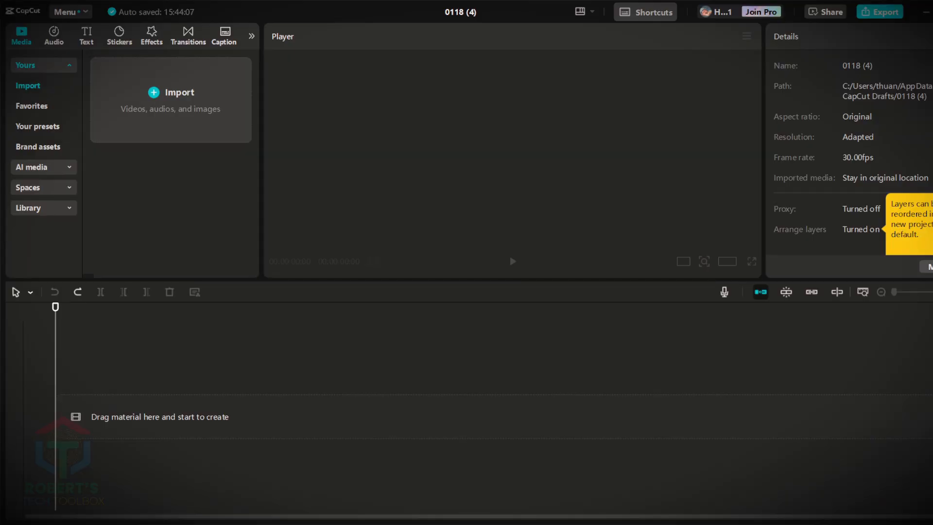
Import the narration MP3s and scene files into CapCut and place the first image on the timeline
{"action": "left_click", "coordinate": [170, 92]}
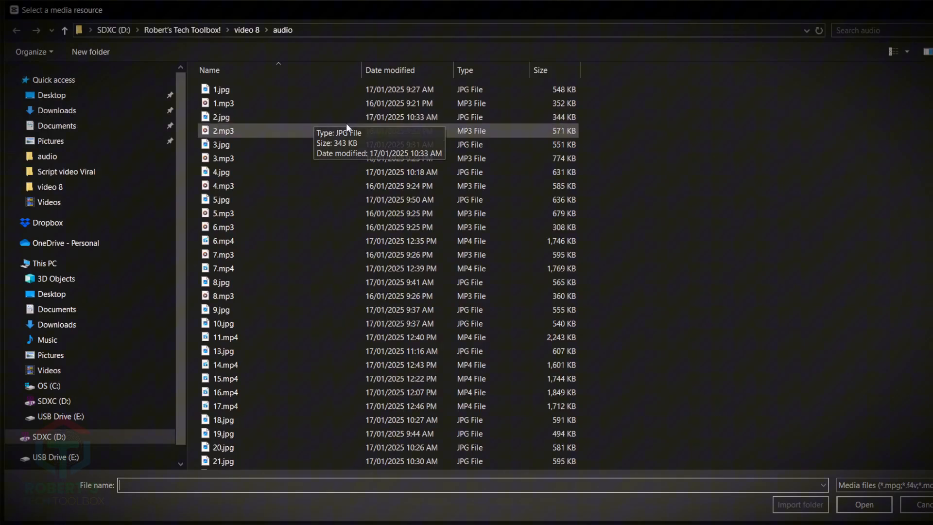
{"action": "left_click", "coordinate": [223, 103]}
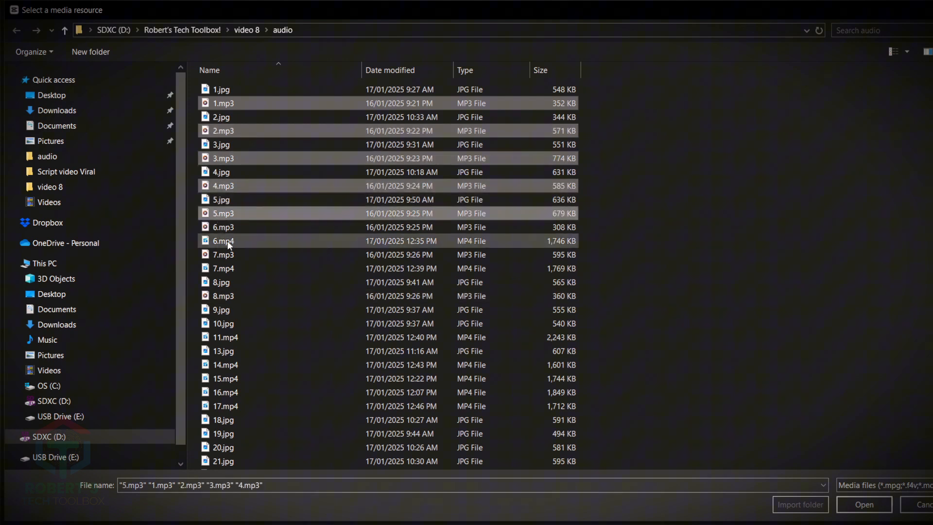
{"action": "left_click", "coordinate": [862, 504]}
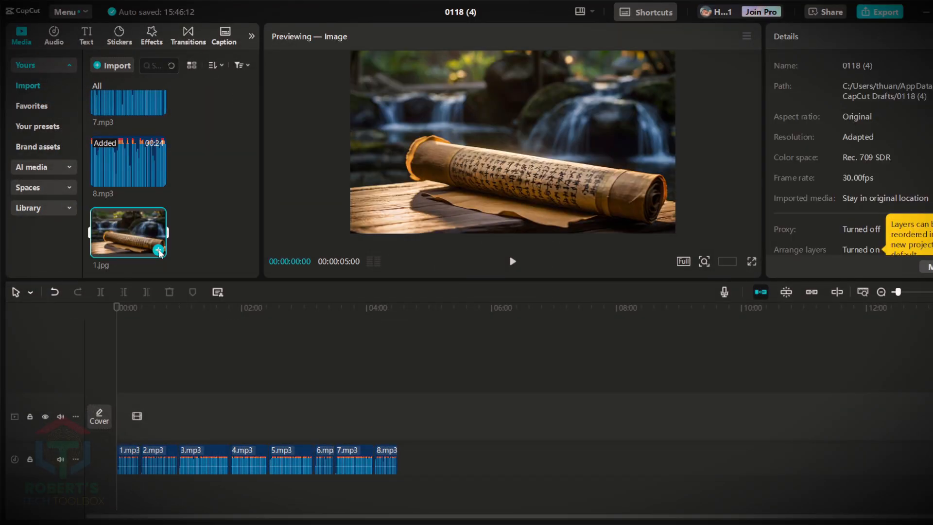
{"action": "left_click", "coordinate": [156, 249]}
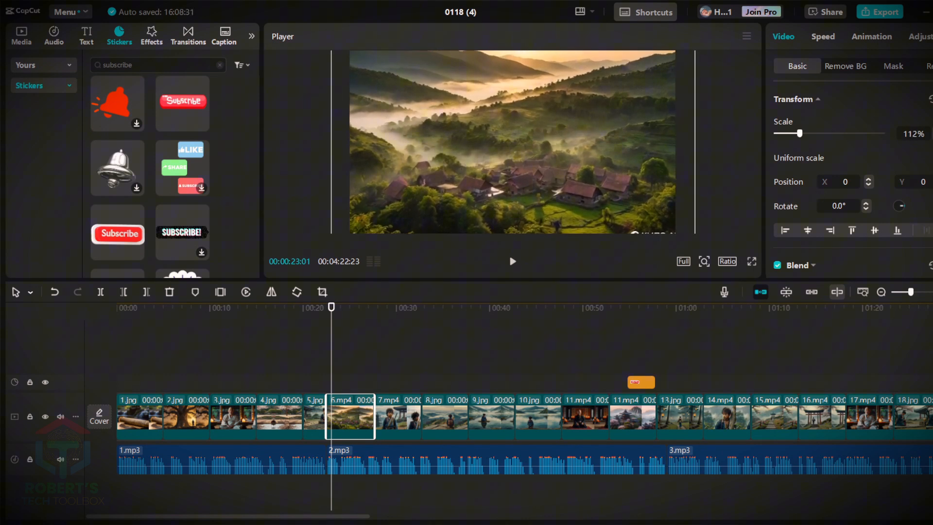
Add the Black Noise and Noise 2 effects and stretch them over the whole timeline
{"action": "left_click", "coordinate": [151, 33]}
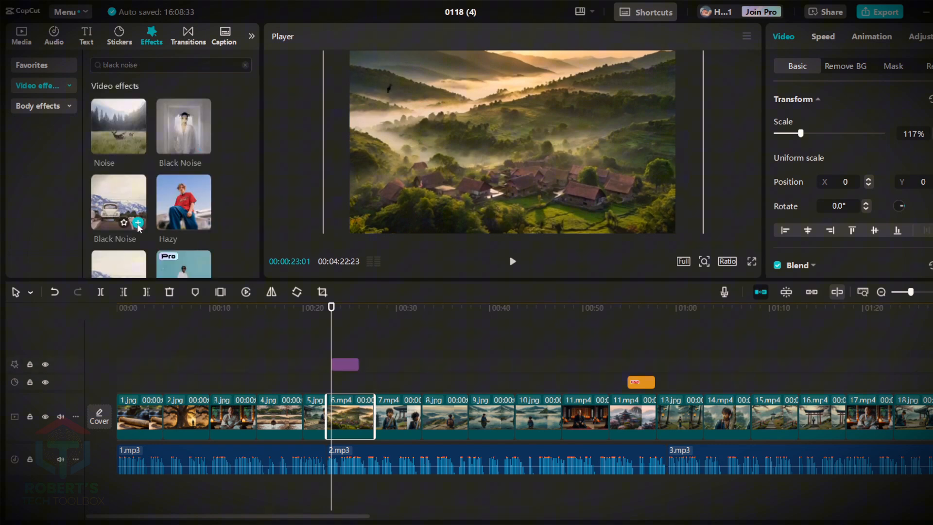
{"action": "left_click", "coordinate": [137, 223]}
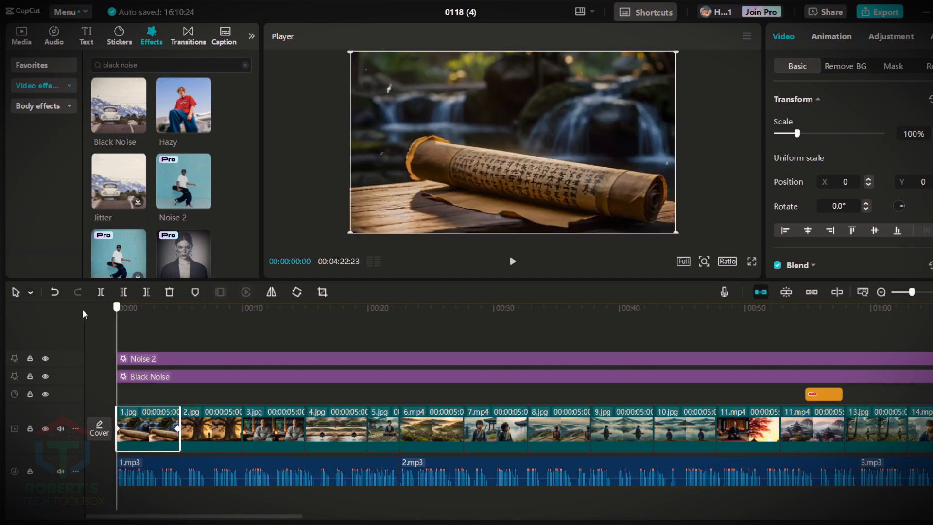
{"action": "left_click", "coordinate": [210, 428]}
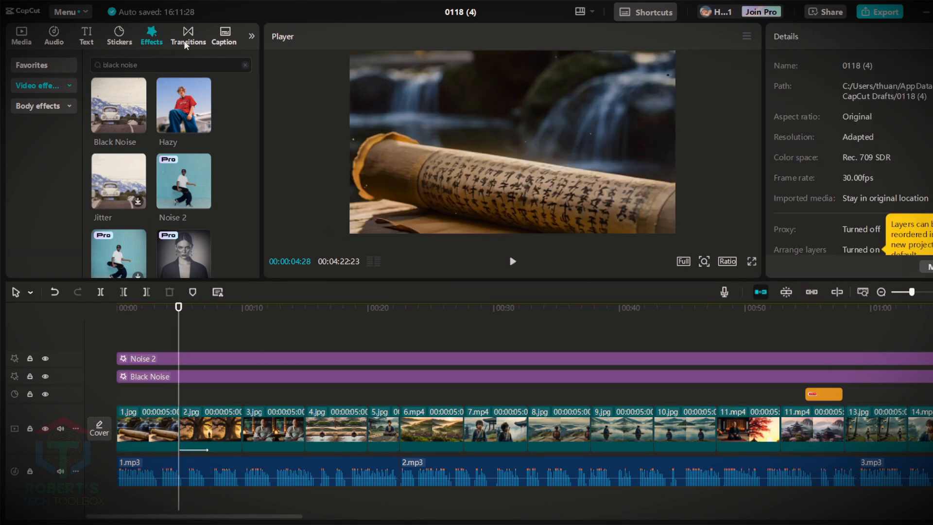
Add a Mix transition between the first clips and apply it to all clips
{"action": "left_click", "coordinate": [187, 36]}
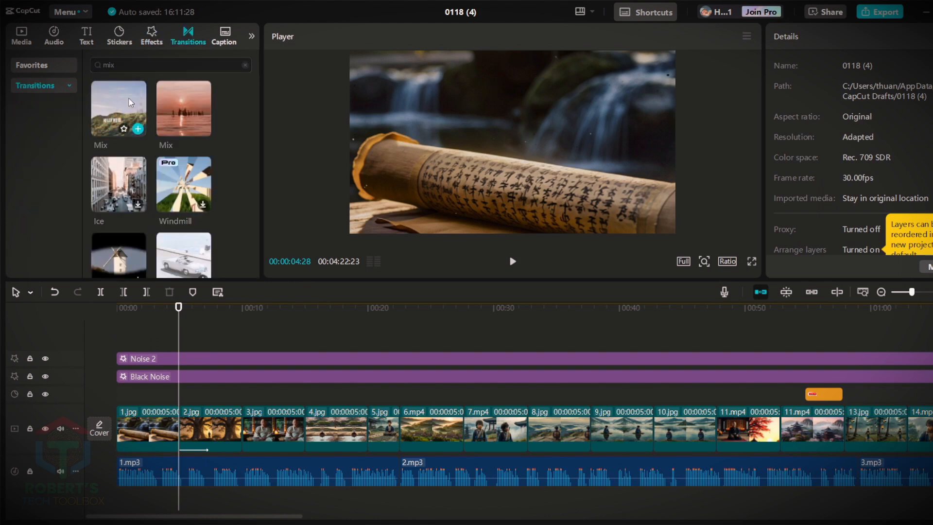
{"action": "left_click", "coordinate": [241, 307]}
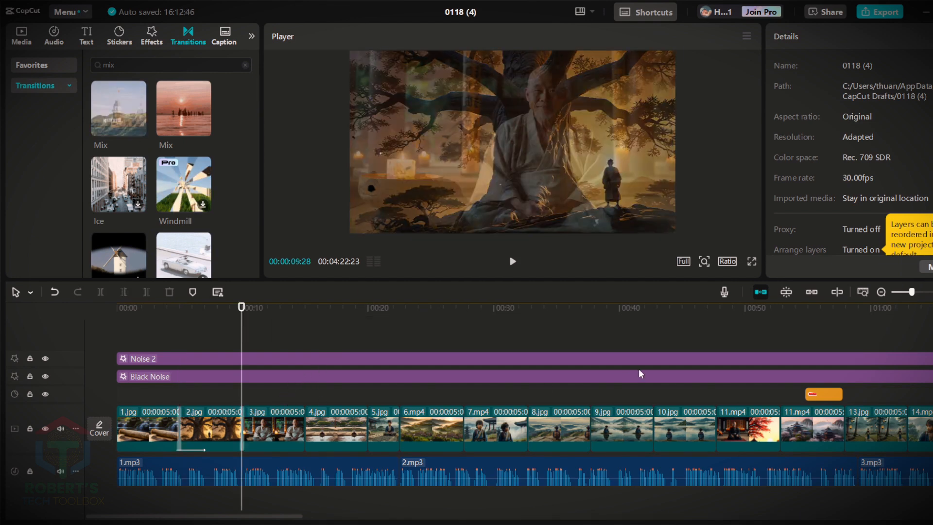
{"action": "left_click", "coordinate": [241, 429]}
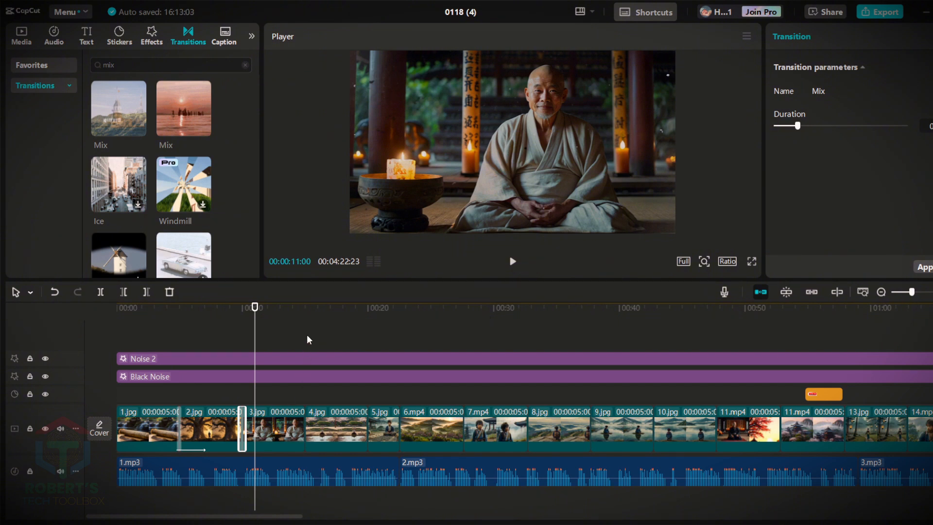
{"action": "left_click", "coordinate": [923, 268]}
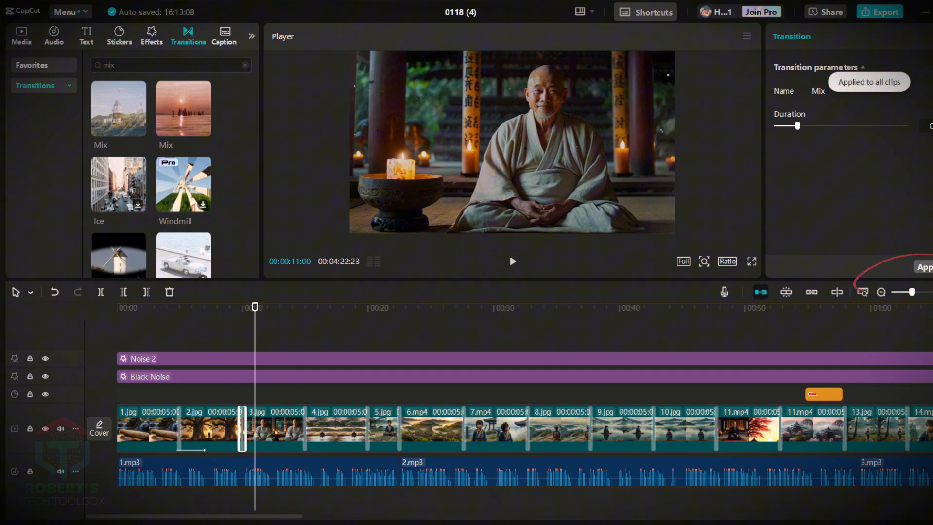
{"action": "left_click", "coordinate": [146, 36]}
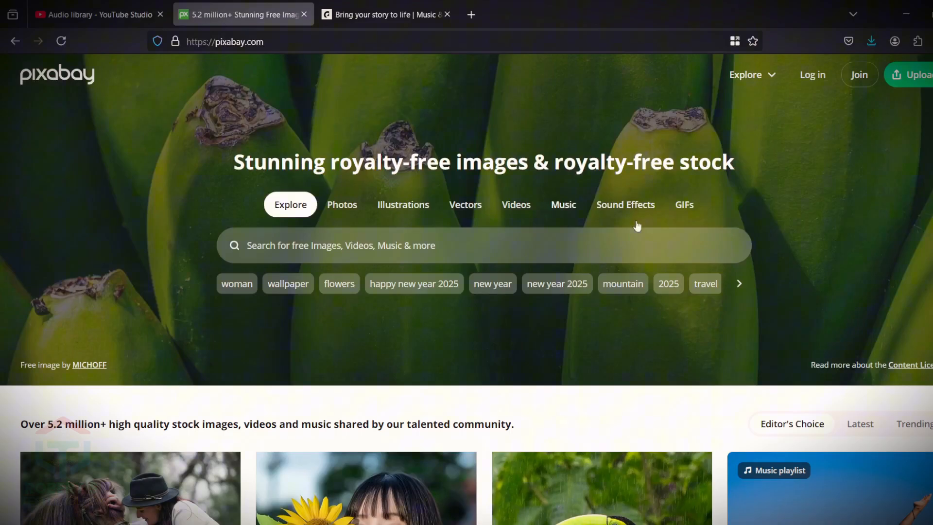
{"action": "mouse_move", "coordinate": [384, 14]}
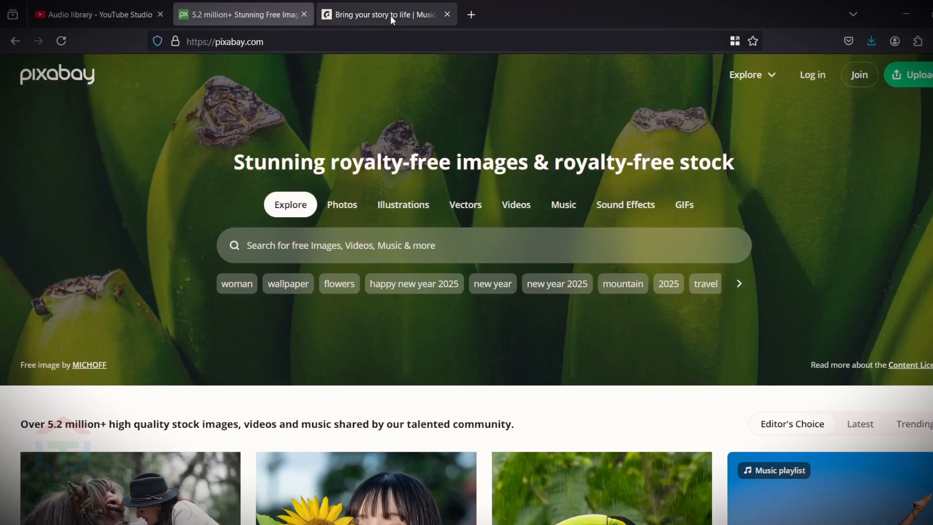
Check the Epidemic Sound page, then show the YouTube Studio Audio library
{"action": "left_click", "coordinate": [383, 14]}
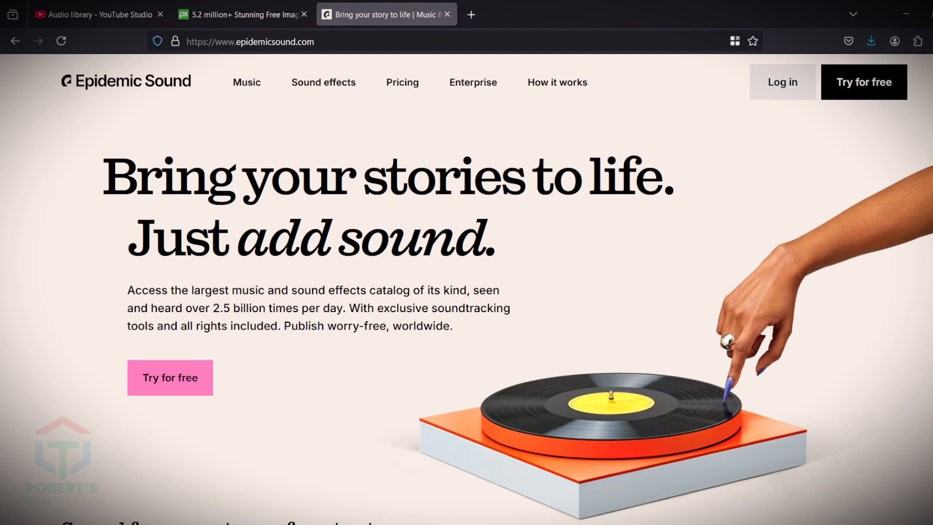
{"action": "left_click", "coordinate": [98, 14]}
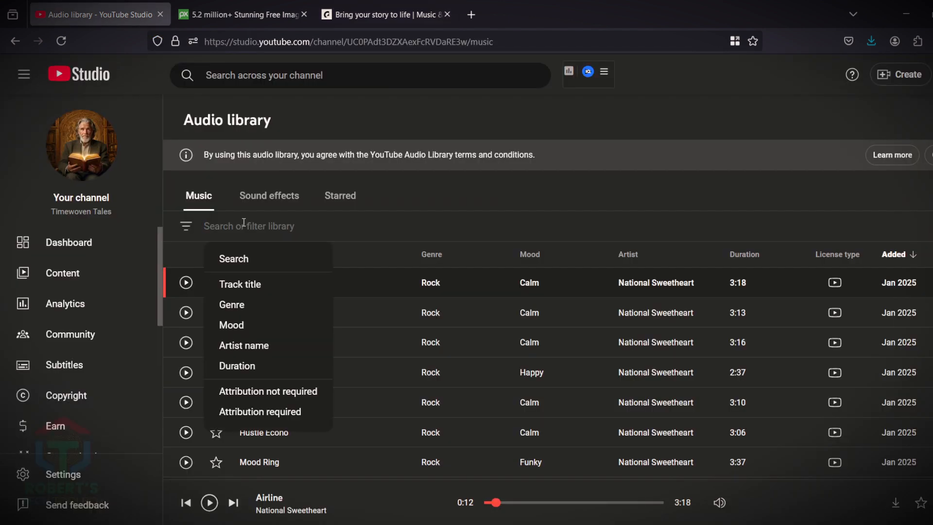
Filter the Audio library to tracks containing 'temple'
{"action": "type", "text": "tem"}
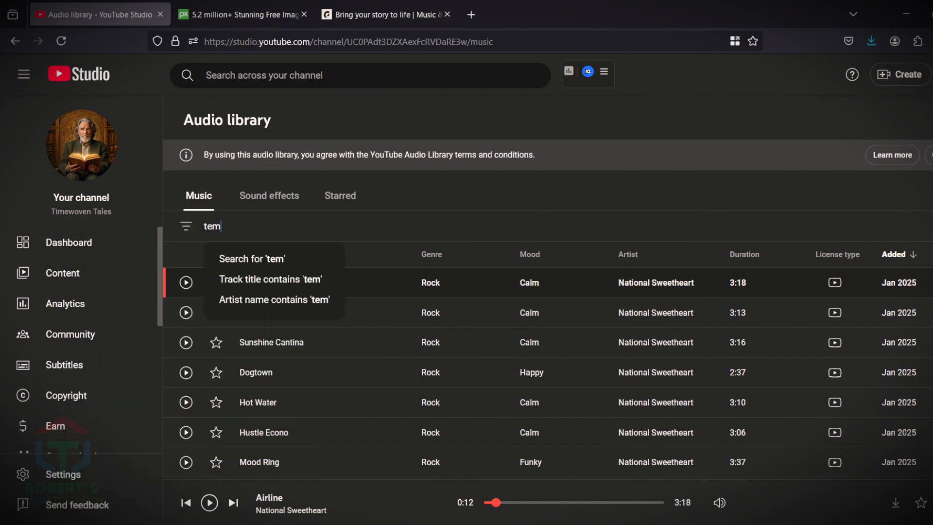
{"action": "type", "text": "p"}
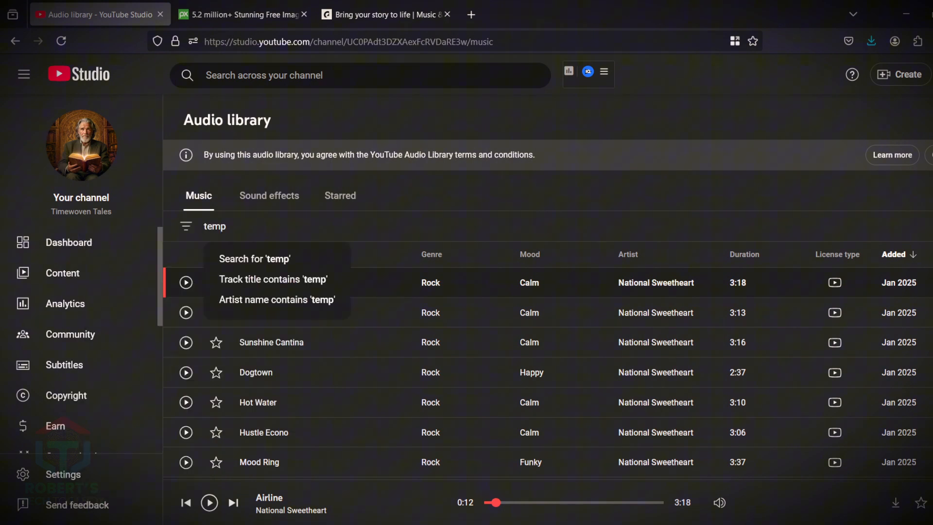
{"action": "type", "text": "le"}
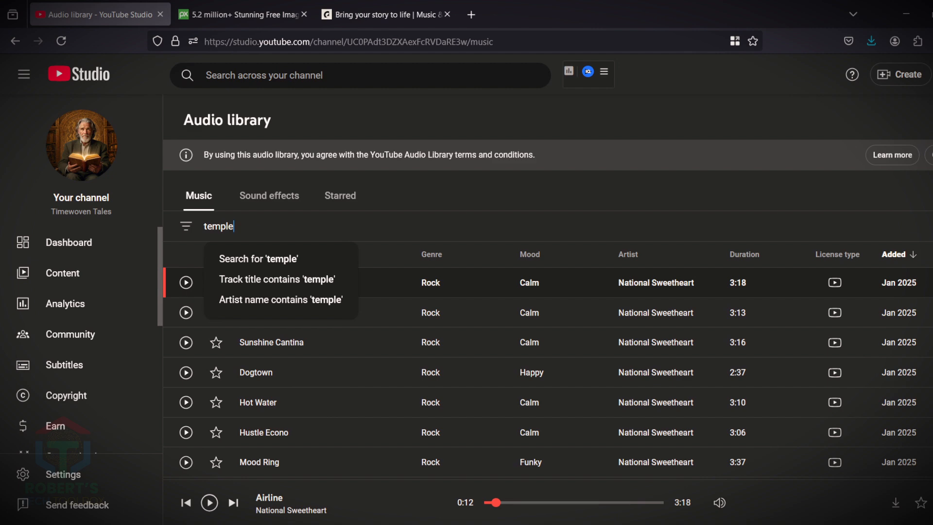
{"action": "left_click", "coordinate": [276, 278]}
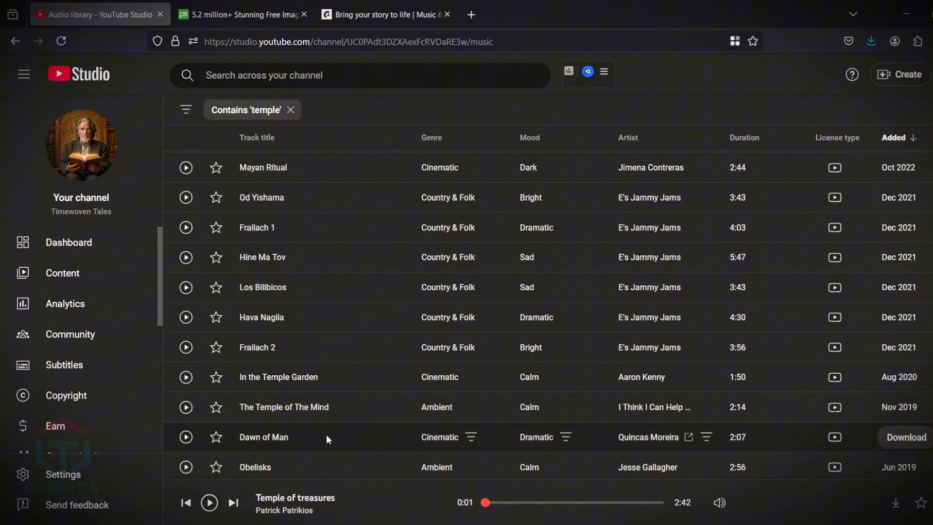
Preview In the Temple Garden and download it as an mp3 into the video 8 folder
{"action": "left_click", "coordinate": [185, 377]}
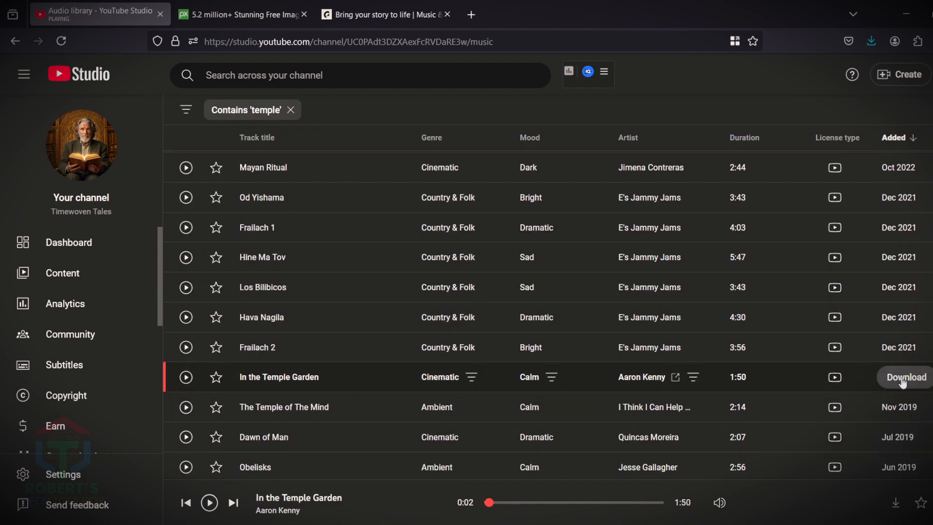
{"action": "left_click", "coordinate": [903, 377]}
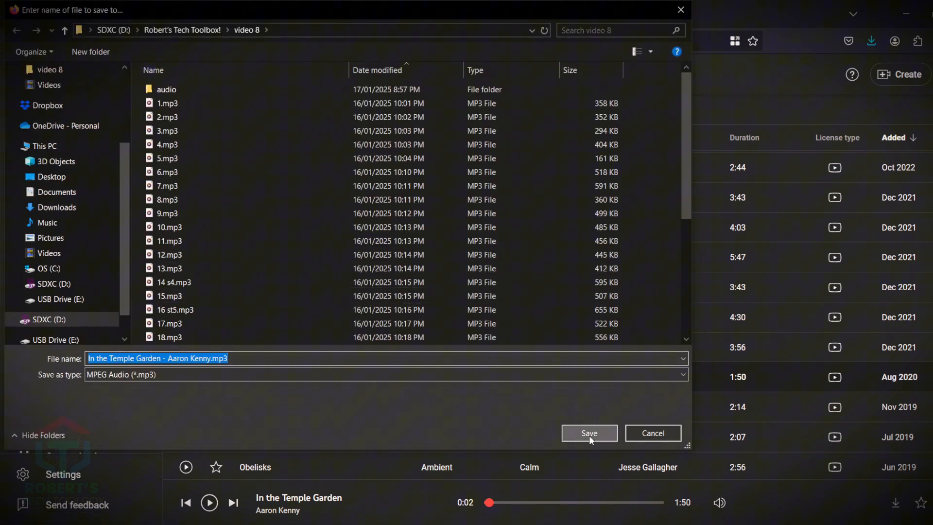
{"action": "left_click", "coordinate": [589, 433]}
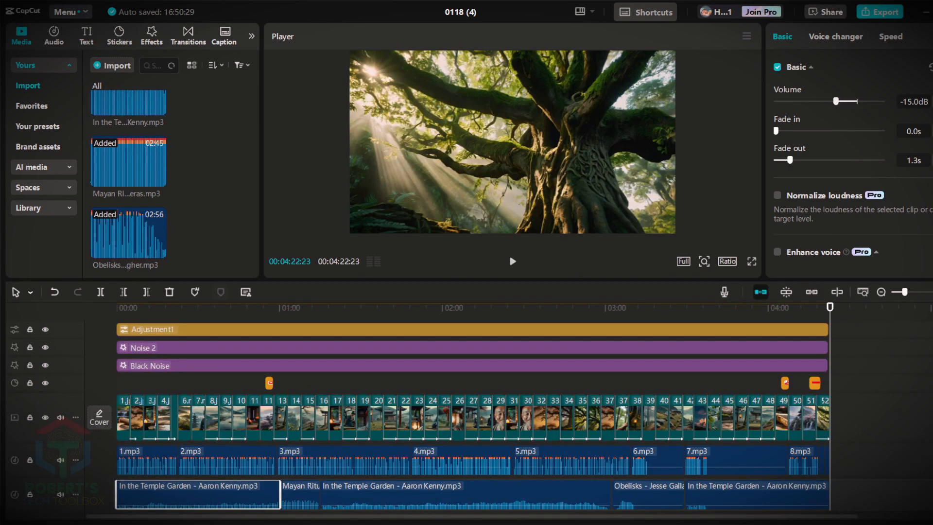
{"action": "mouse_move", "coordinate": [264, 75]}
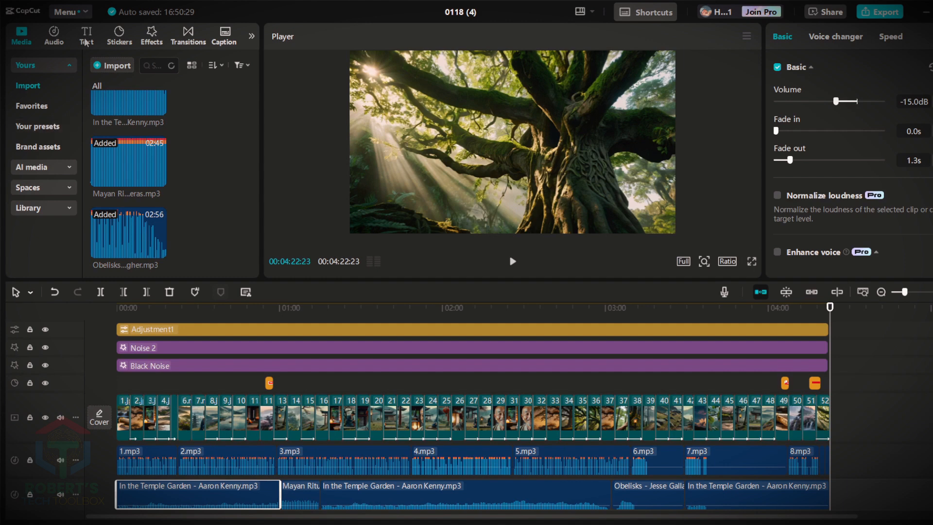
Generate auto captions from the narration across the whole video
{"action": "left_click", "coordinate": [86, 35]}
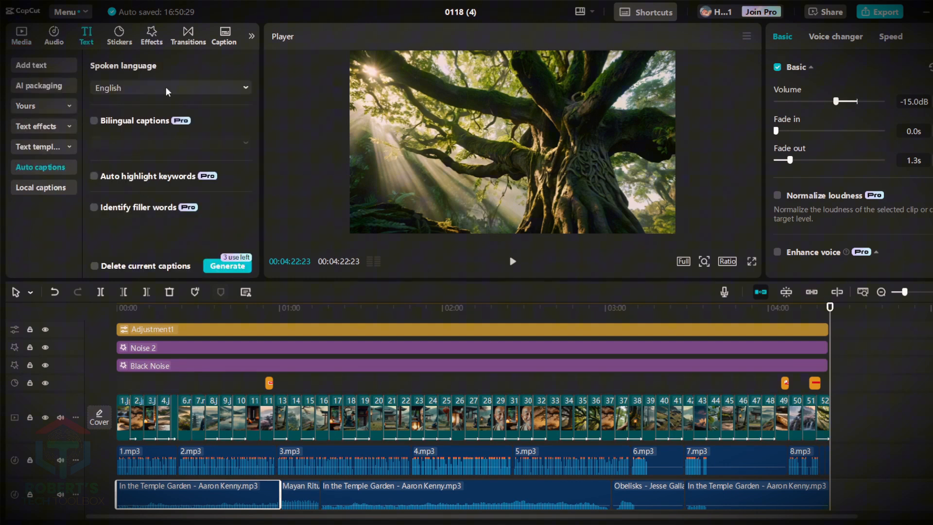
{"action": "left_click", "coordinate": [227, 266]}
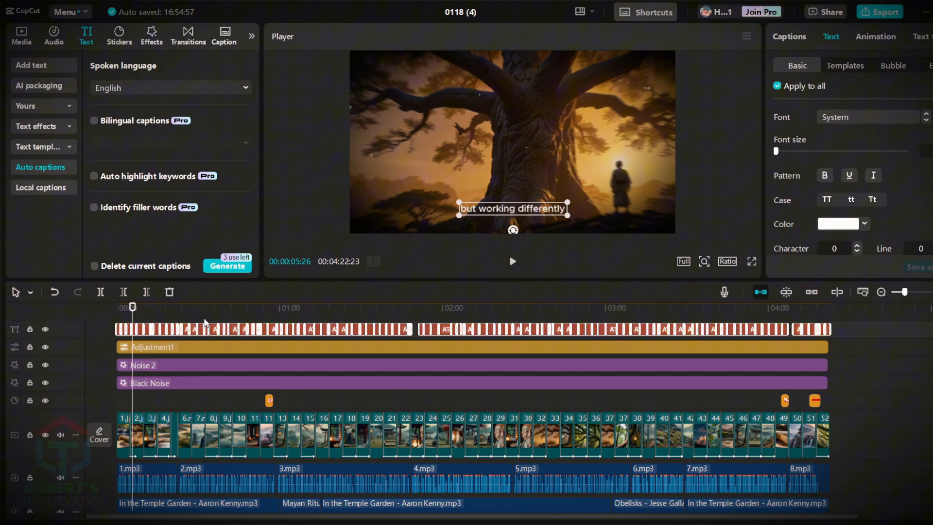
{"action": "left_click", "coordinate": [202, 307]}
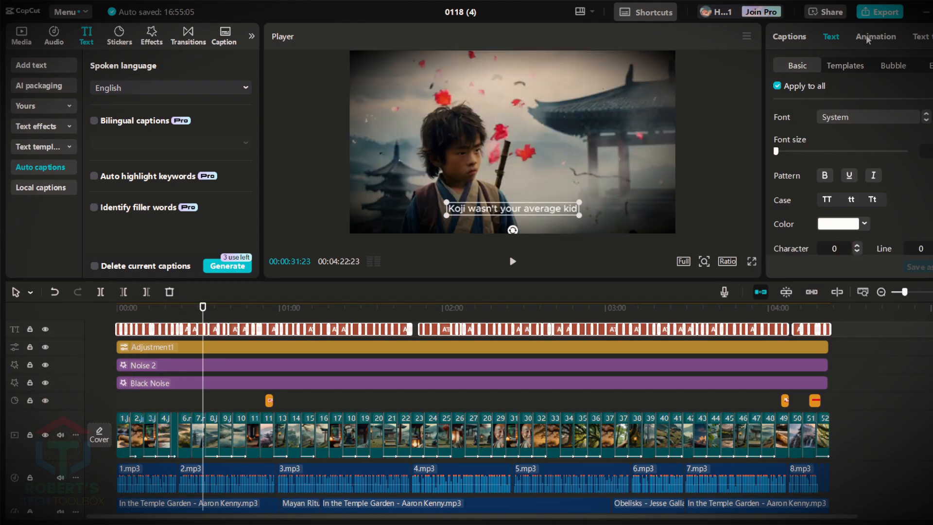
{"action": "mouse_move", "coordinate": [849, 70]}
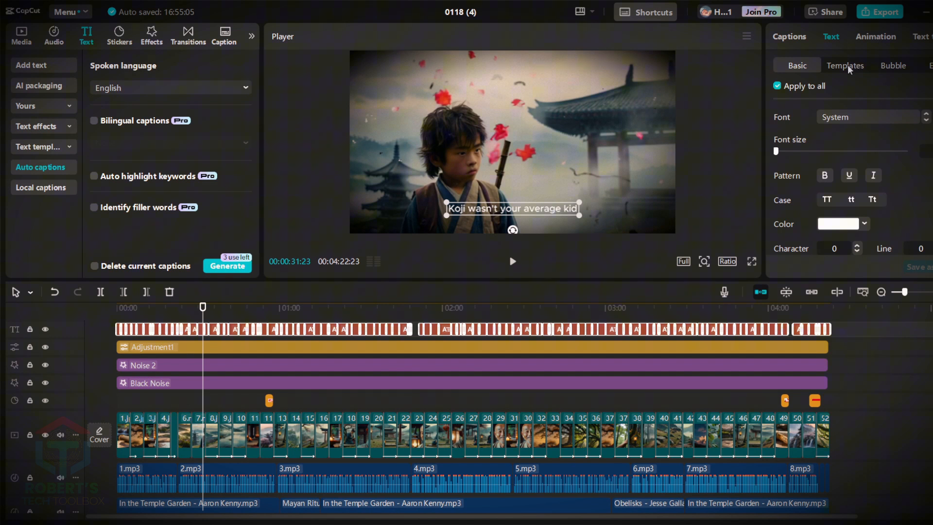
Restyle the captions with a bold word-by-word caption template
{"action": "left_click", "coordinate": [844, 65]}
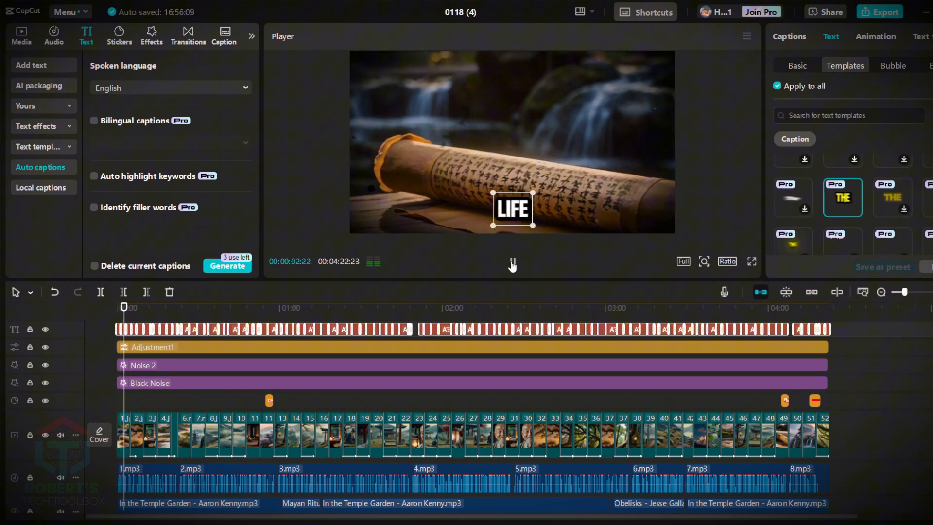
{"action": "left_click", "coordinate": [511, 263]}
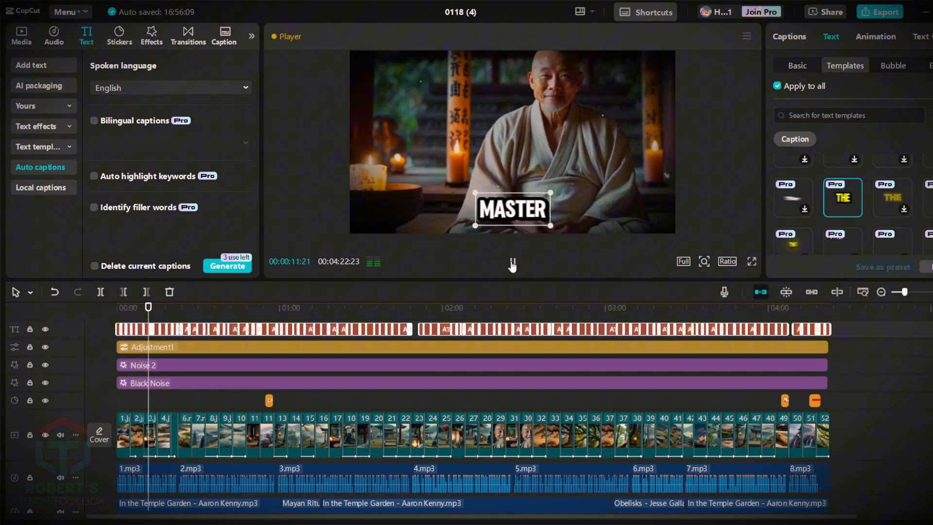
{"action": "left_click", "coordinate": [21, 36]}
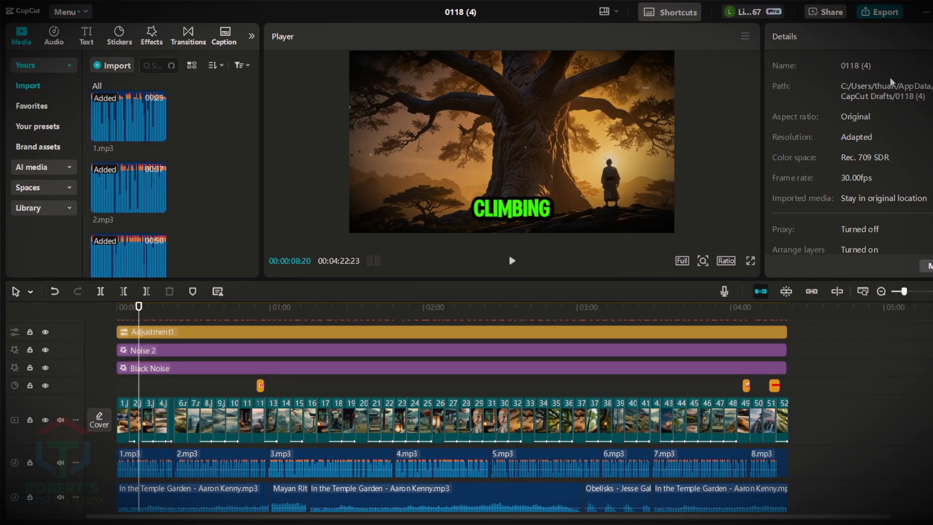
Export the project as 'Zen a' at 1080P, H.264, mp4, 30fps
{"action": "left_click", "coordinate": [879, 12]}
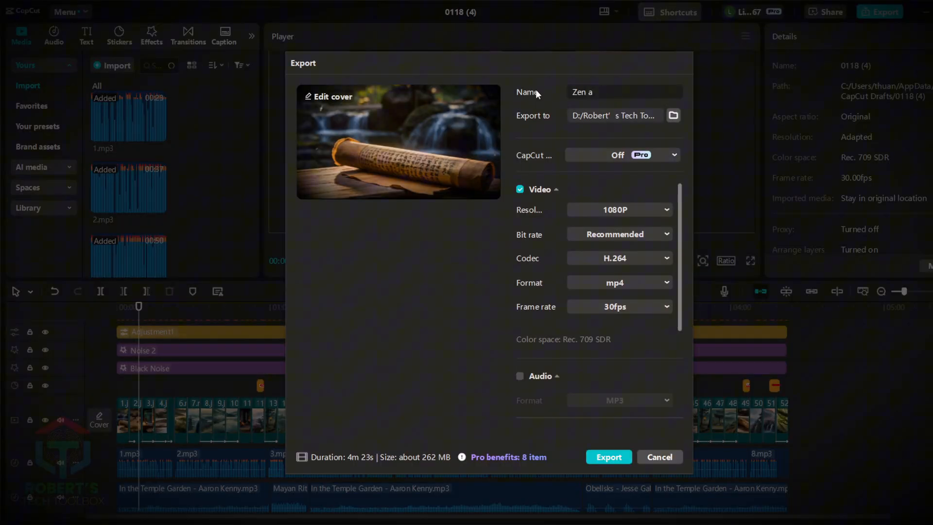
{"action": "left_click", "coordinate": [618, 306]}
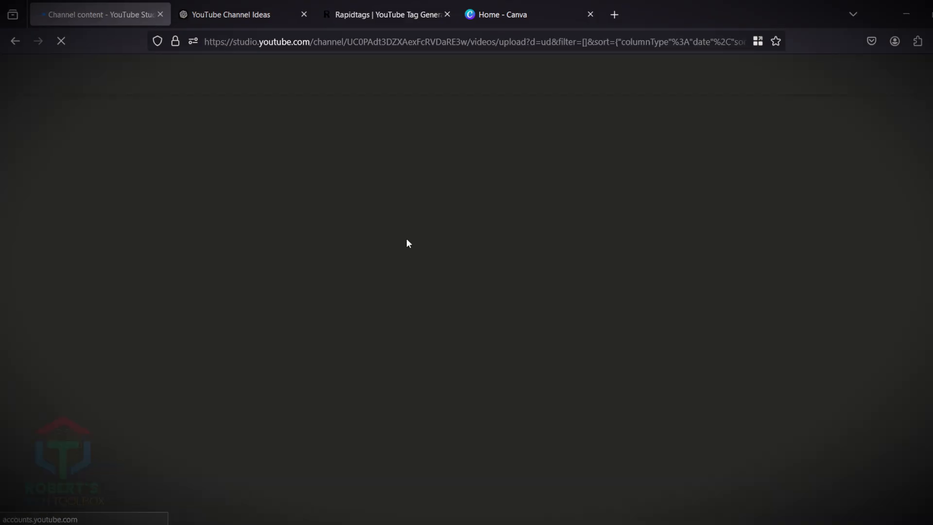
Copy the ChatGPT-written description and select the exported Zen video for upload
{"action": "left_click", "coordinate": [238, 15]}
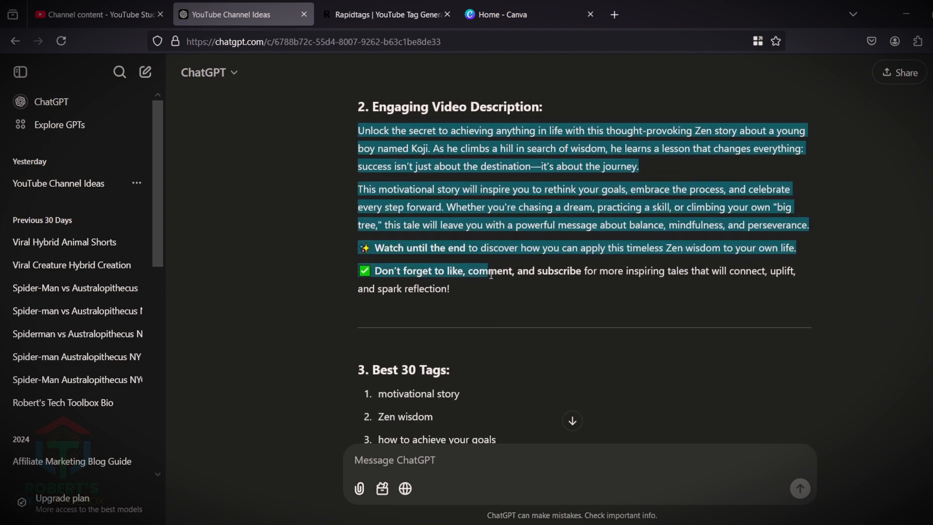
{"action": "left_click", "coordinate": [384, 15]}
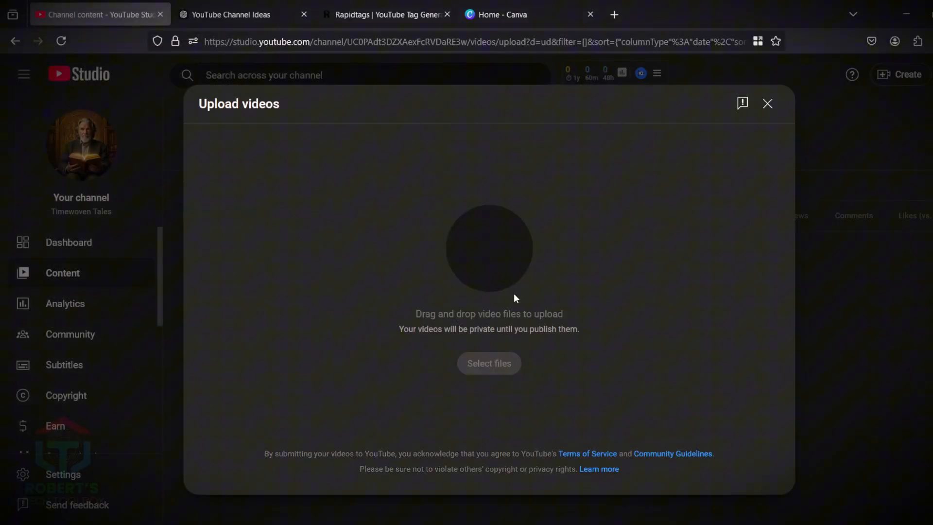
{"action": "left_click", "coordinate": [229, 14]}
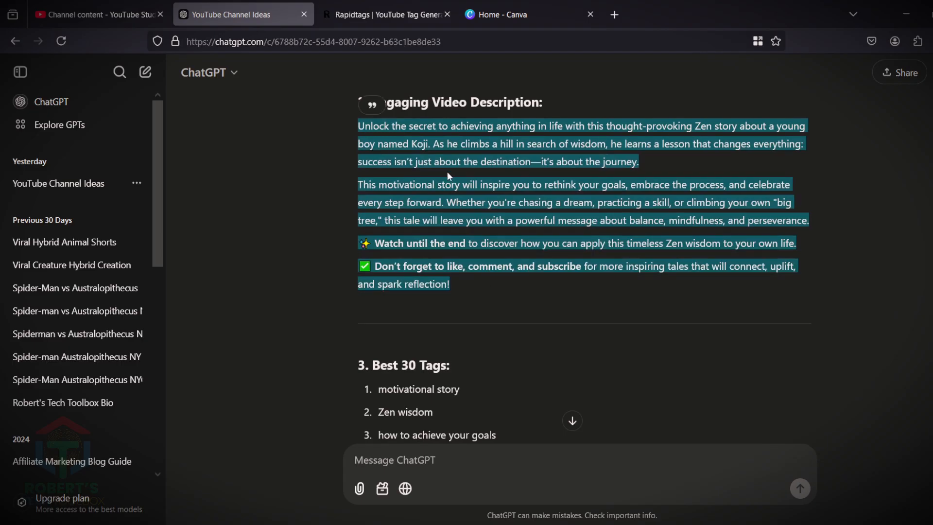
{"action": "left_click", "coordinate": [98, 14]}
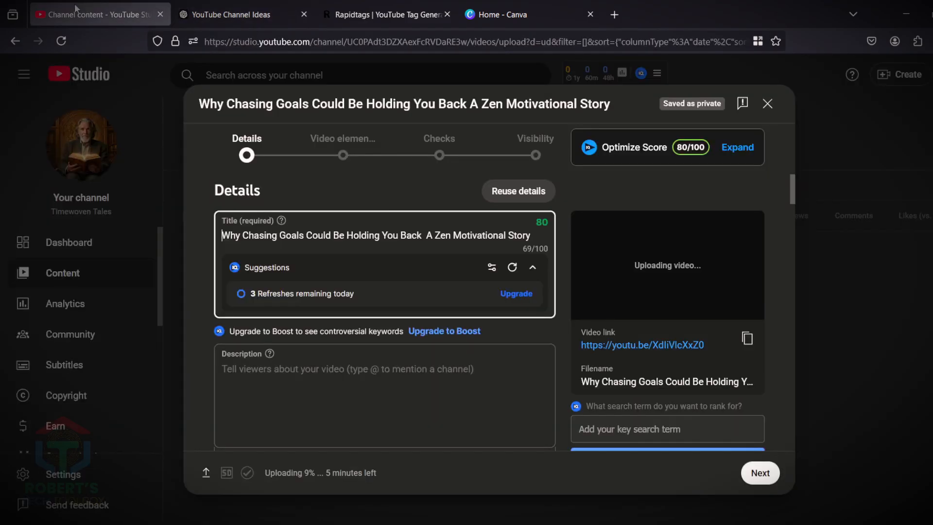
Paste the description into the upload form's Description box under the title
{"action": "scroll", "scroll_direction": "down", "scroll_amount": 3}
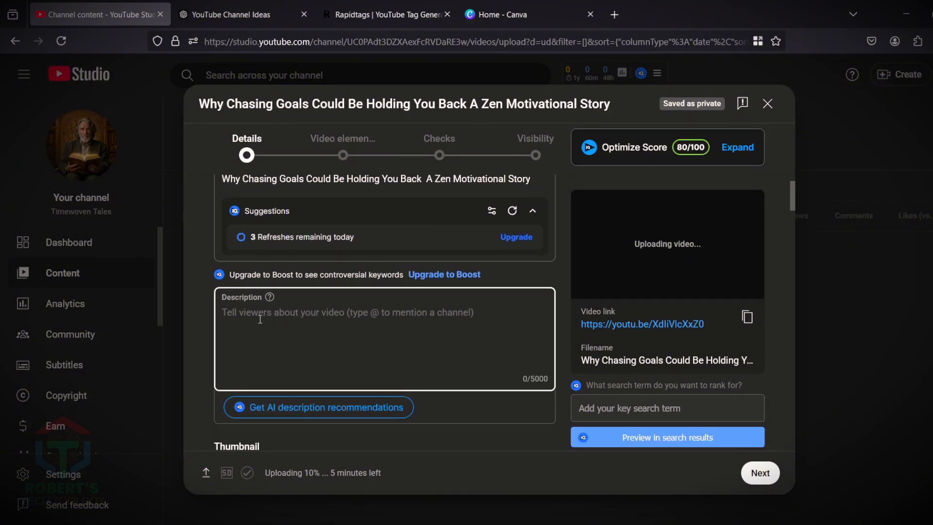
{"action": "left_click", "coordinate": [235, 15]}
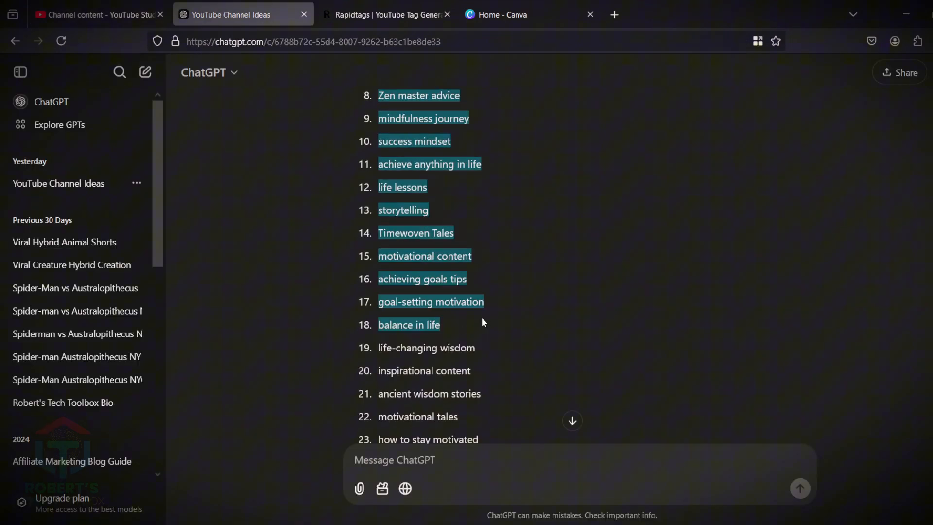
{"action": "left_click", "coordinate": [98, 14]}
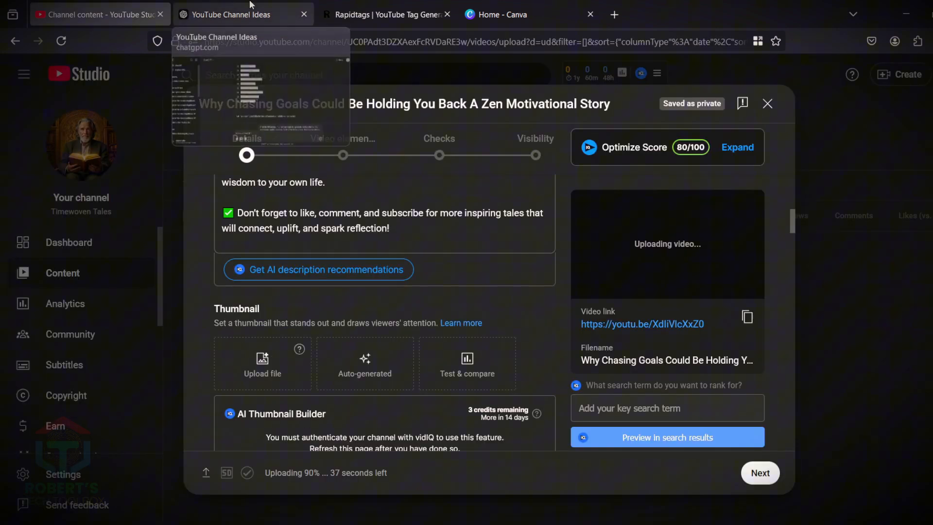
{"action": "left_click", "coordinate": [232, 14]}
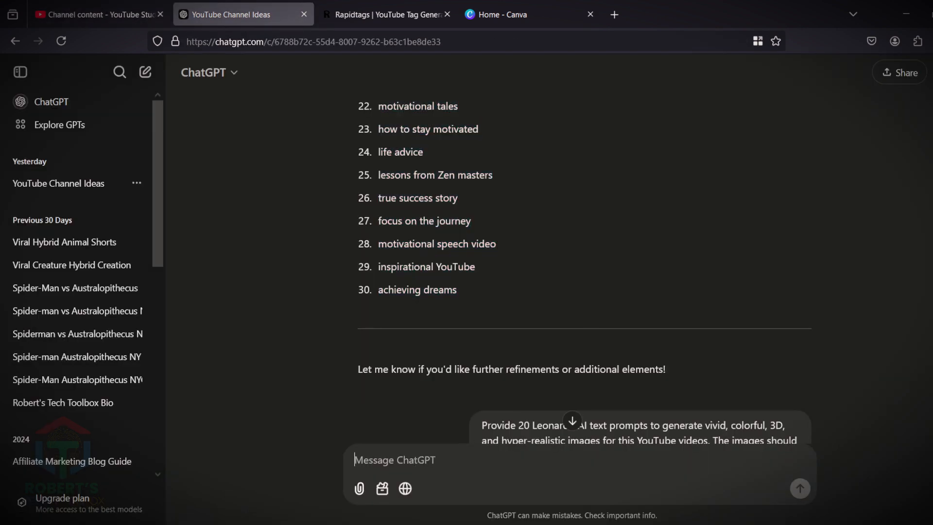
Ask ChatGPT to create a lantern-and-temple thumbnail image, then move to Canva
{"action": "type", "text": "please create"}
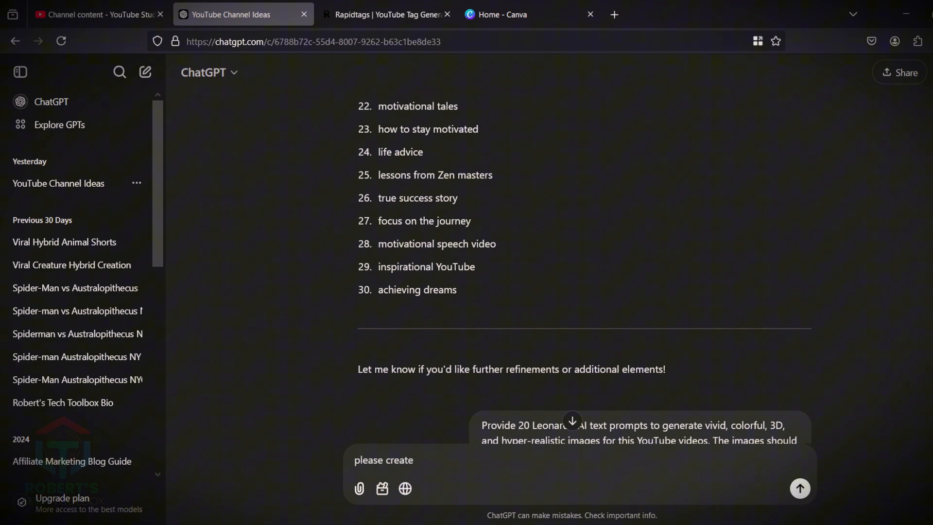
{"action": "left_click", "coordinate": [800, 487]}
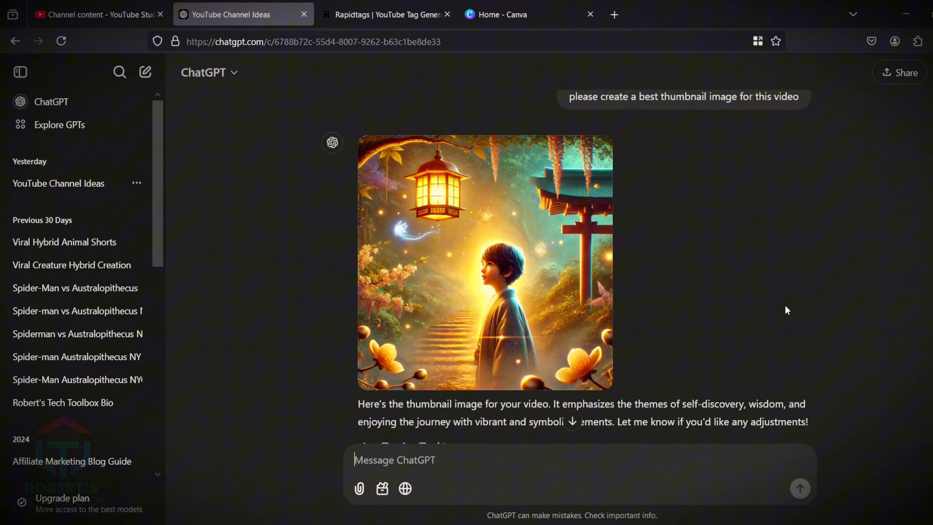
{"action": "left_click", "coordinate": [528, 15]}
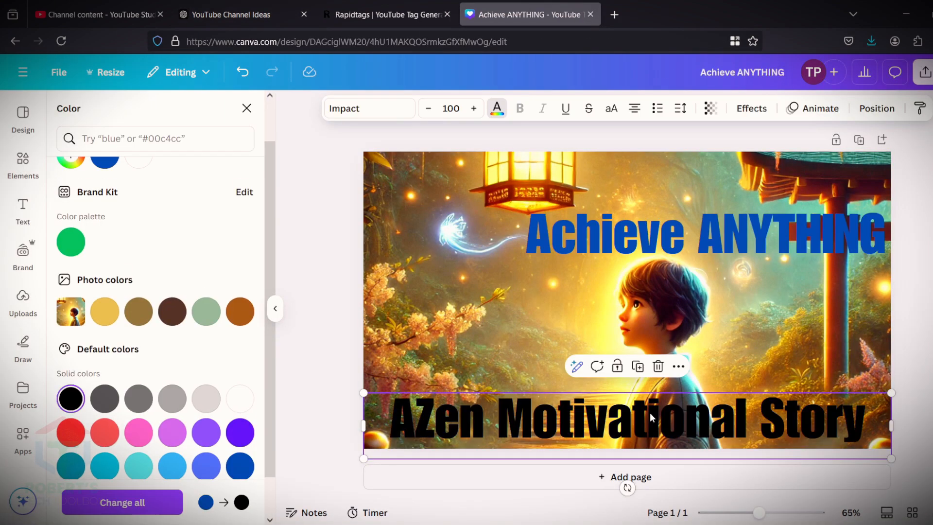
Finish the 'Zen Motivational Story' and 'Achieve ANYTHING' thumbnail text and return to YouTube Studio
{"action": "left_click", "coordinate": [22, 208]}
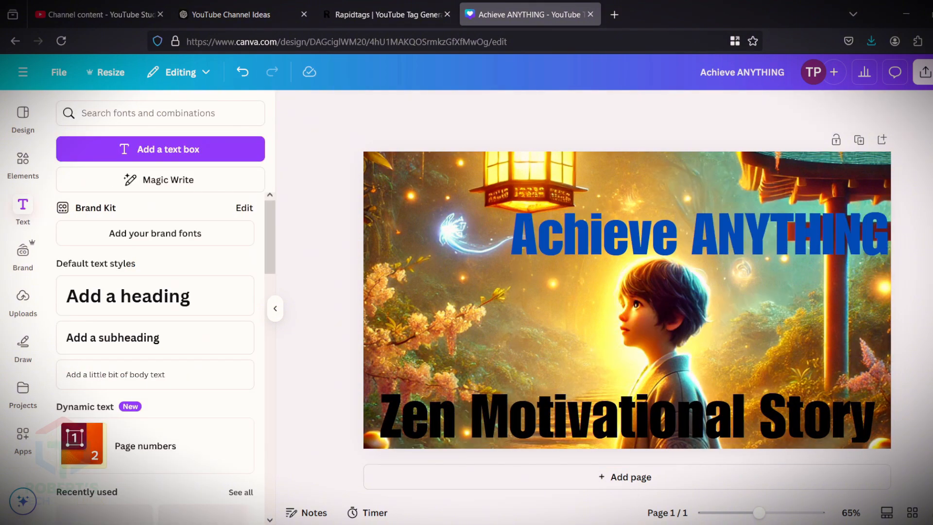
{"action": "left_click", "coordinate": [689, 238]}
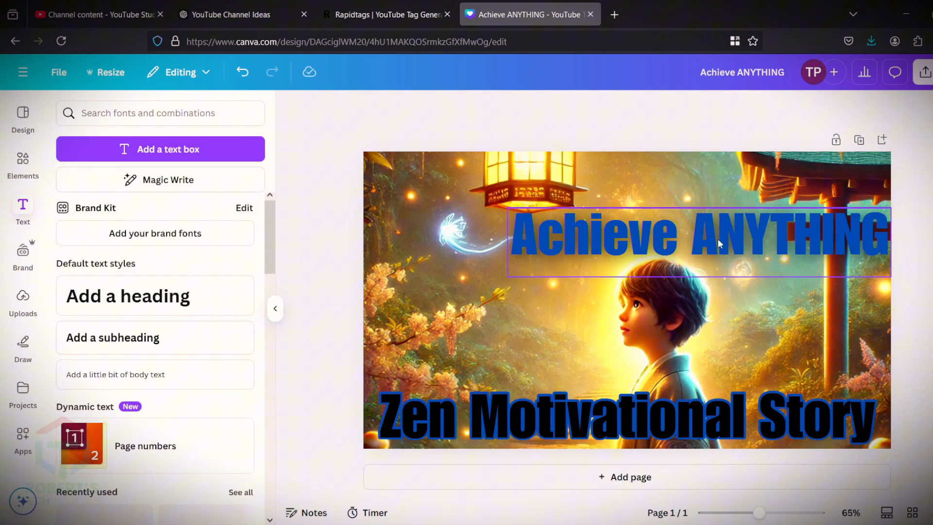
{"action": "left_click", "coordinate": [95, 15]}
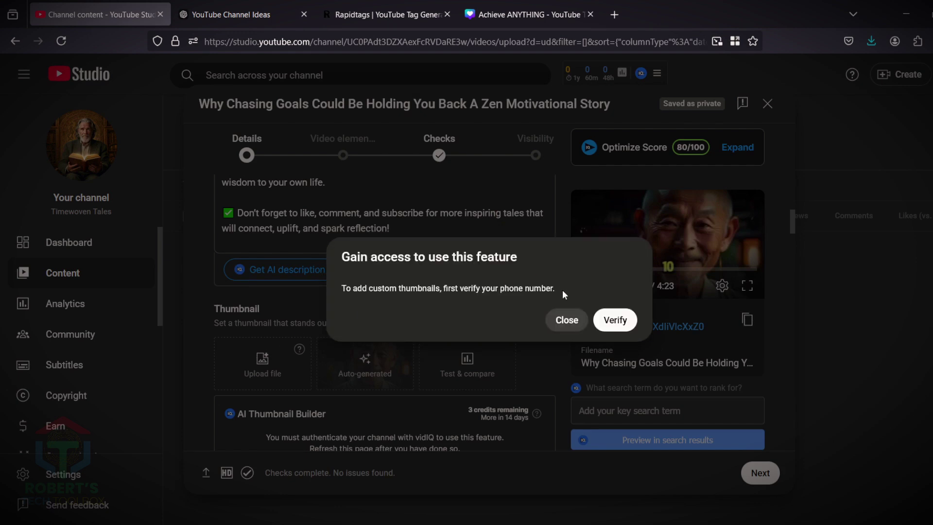
{"action": "mouse_move", "coordinate": [541, 320]}
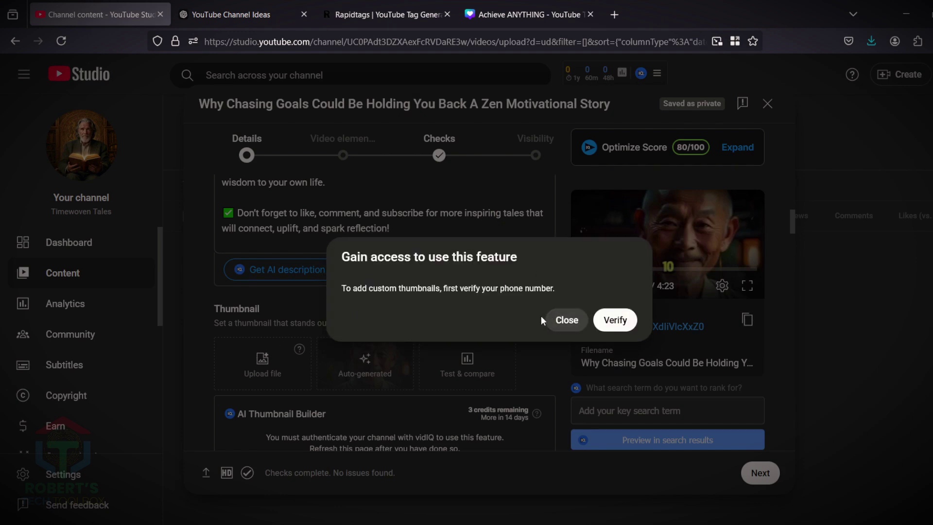
{"action": "mouse_move", "coordinate": [566, 319]}
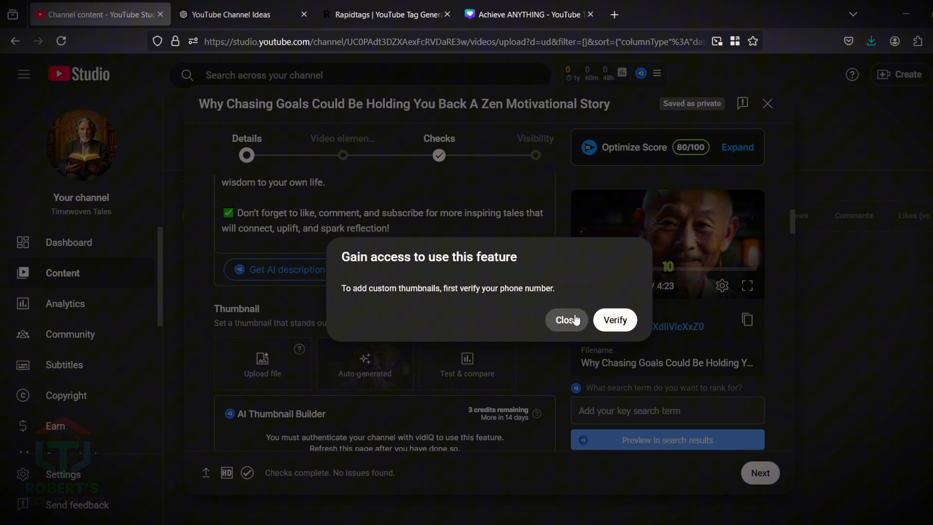
{"action": "mouse_move", "coordinate": [615, 320]}
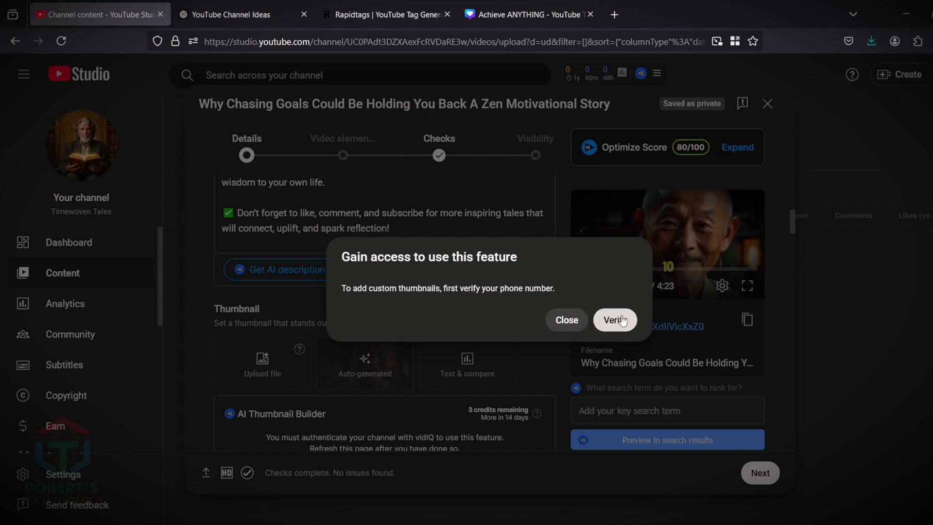
Dismiss the phone-verification notice for custom thumbnails and return to ChatGPT
{"action": "left_click", "coordinate": [565, 319]}
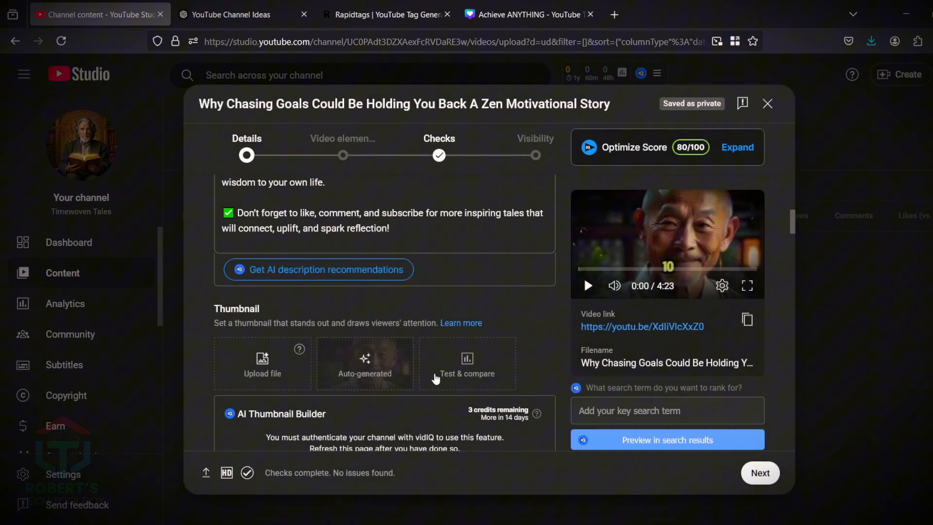
{"action": "left_click", "coordinate": [232, 15]}
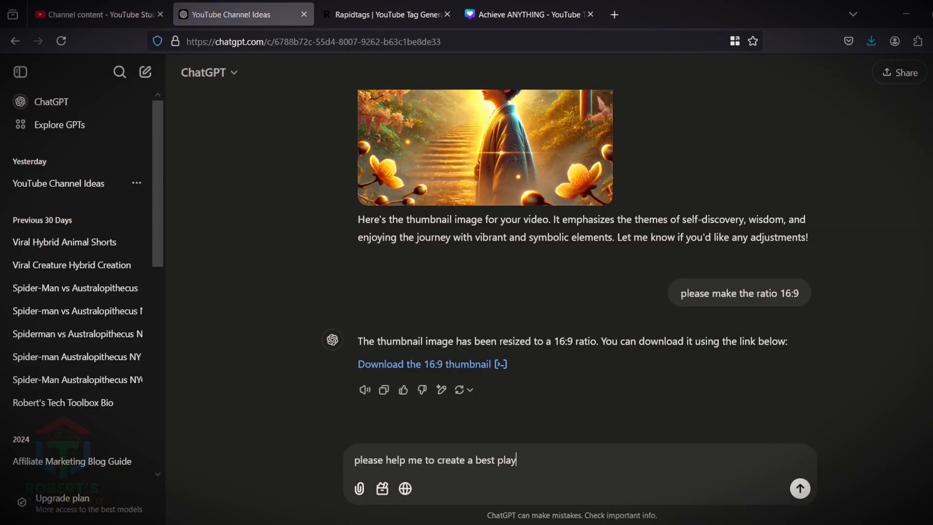
Ask ChatGPT for a playlist name, description and tags, then return to YouTube Studio
{"action": "type", "text": "list name, description, t"}
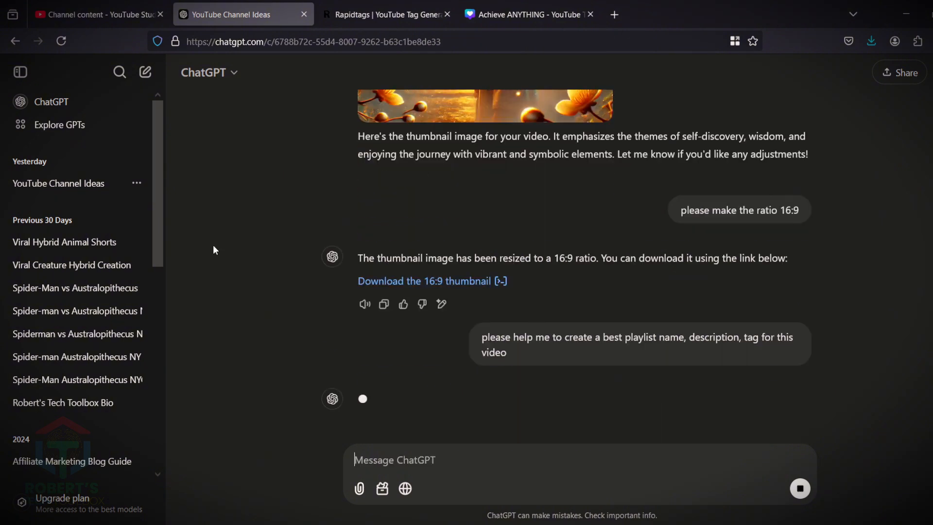
{"action": "left_click", "coordinate": [98, 14]}
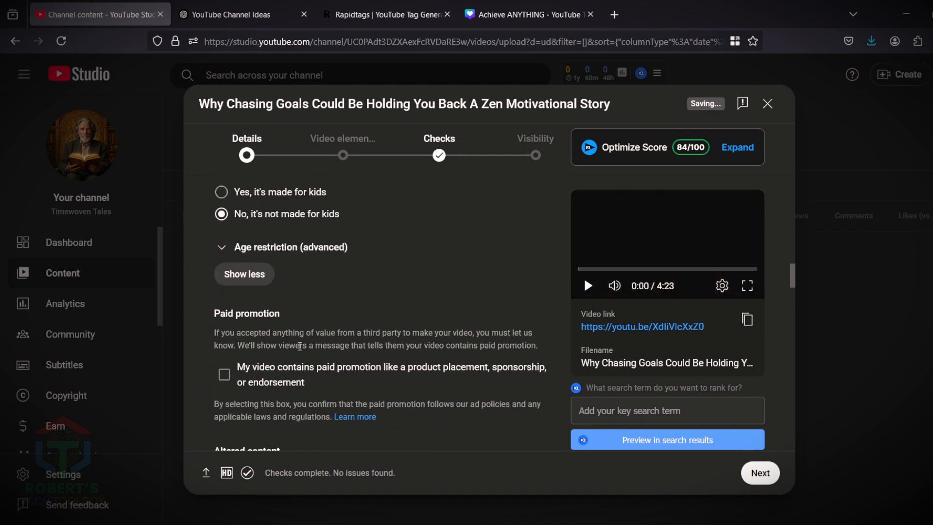
Advance past Video elements to Visibility and schedule publishing for Jan 20, 2025 at 12:00 AM
{"action": "scroll", "scroll_direction": "down", "scroll_amount": 3}
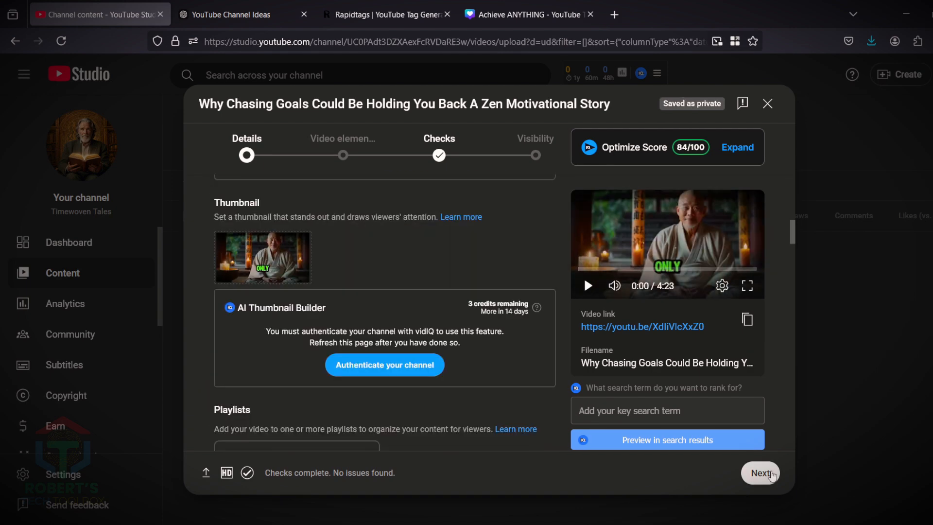
{"action": "left_click", "coordinate": [760, 472]}
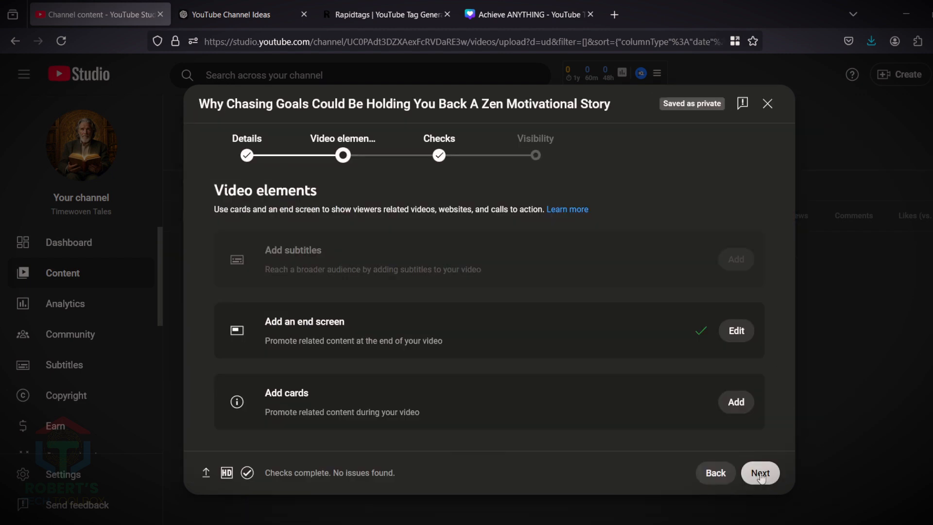
{"action": "left_click", "coordinate": [760, 472]}
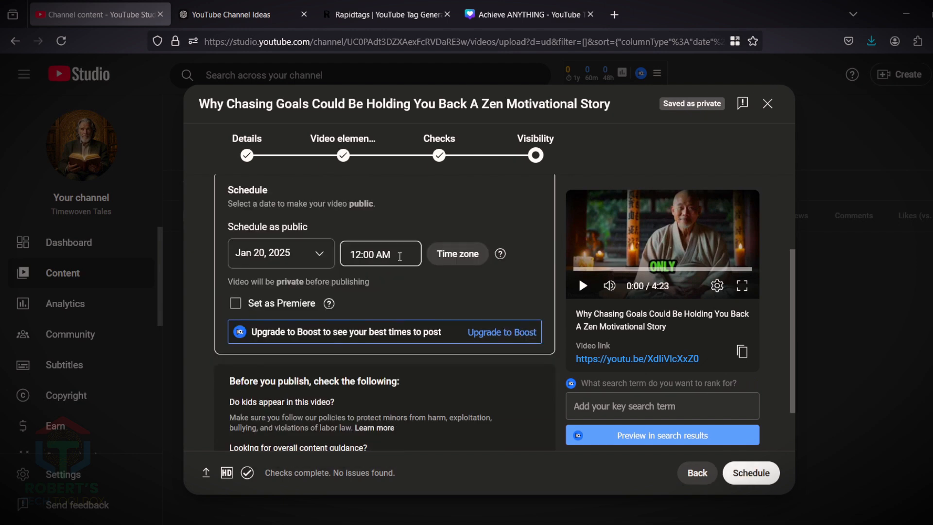
{"action": "left_click", "coordinate": [750, 472]}
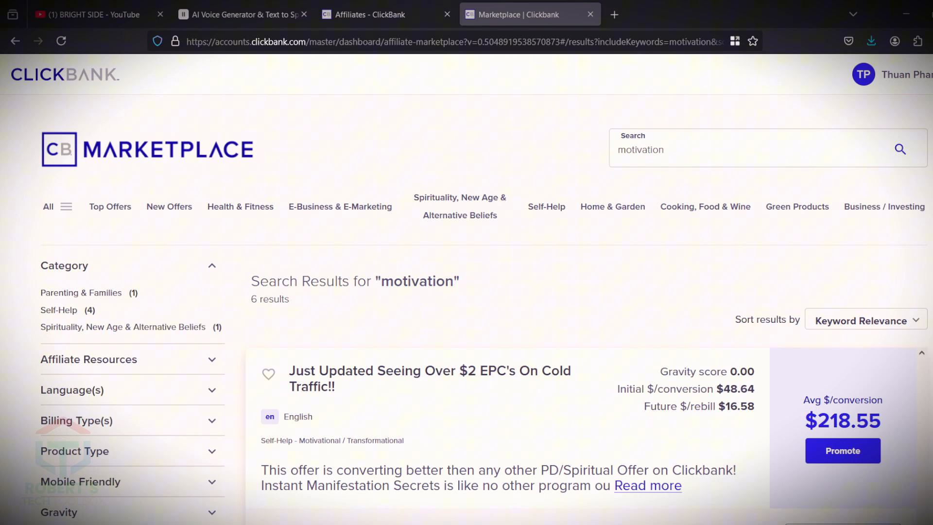
Scroll the 'motivation' results to reveal The Awakening offer at $53.48 average per conversion
{"action": "scroll", "scroll_direction": "down", "scroll_amount": 3}
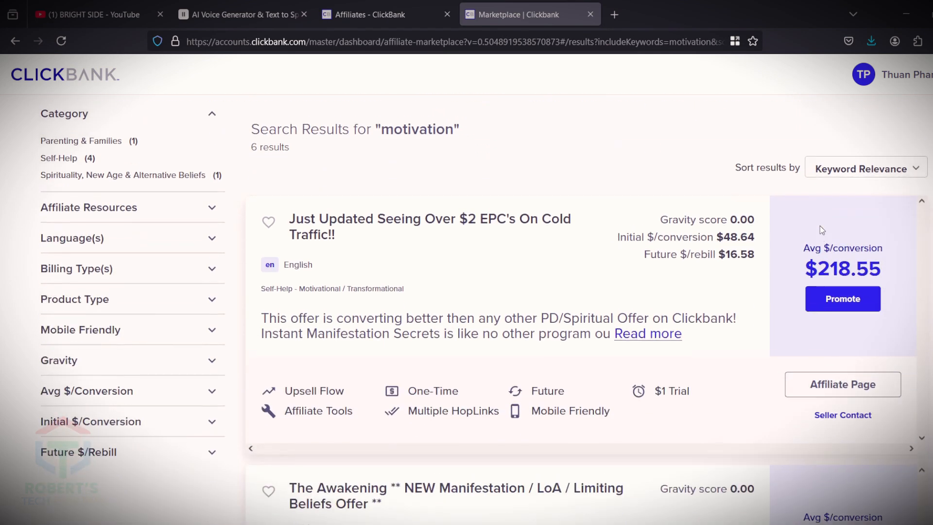
{"action": "scroll", "scroll_direction": "down", "scroll_amount": 3}
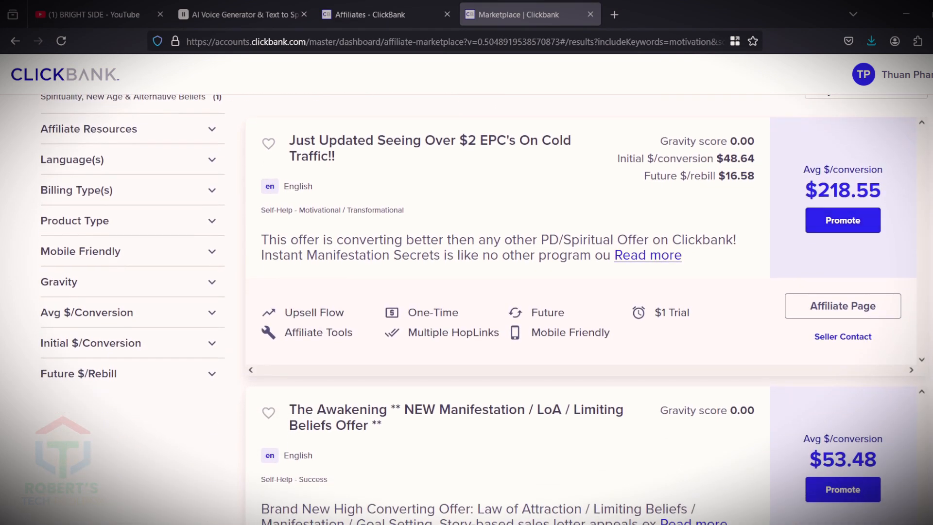